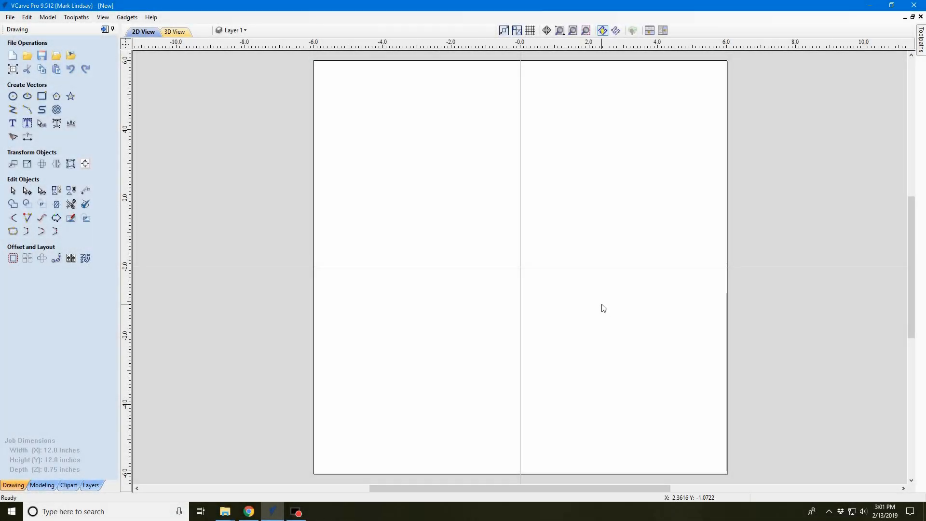
pyautogui.moveTo(617, 311)
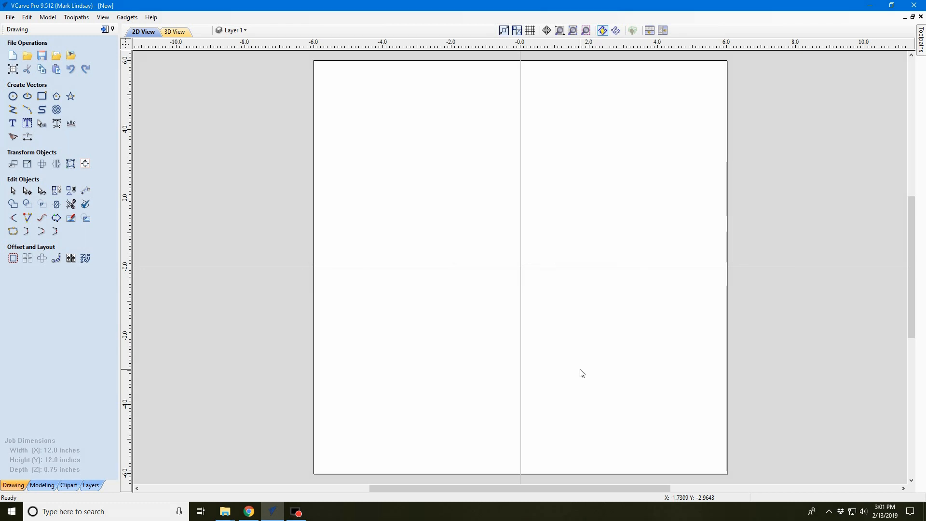
pyautogui.moveTo(413, 432)
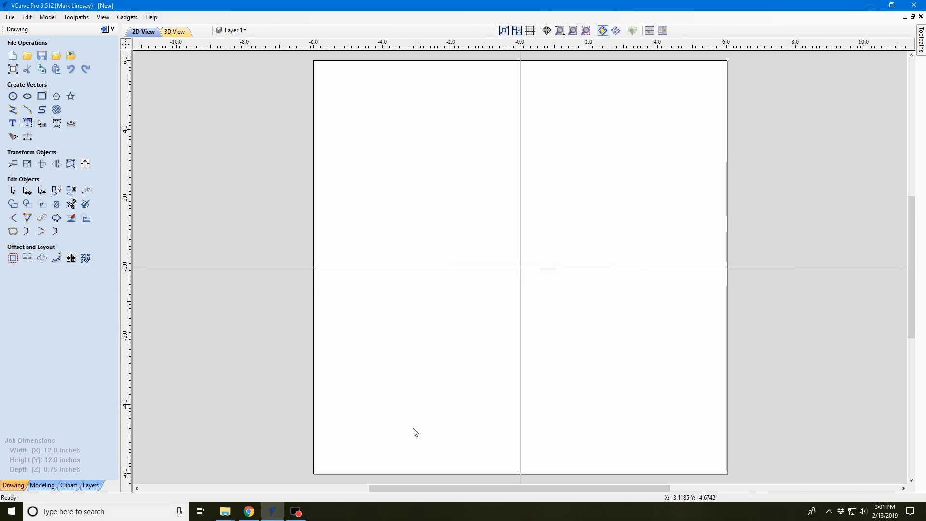
pyautogui.moveTo(248, 511)
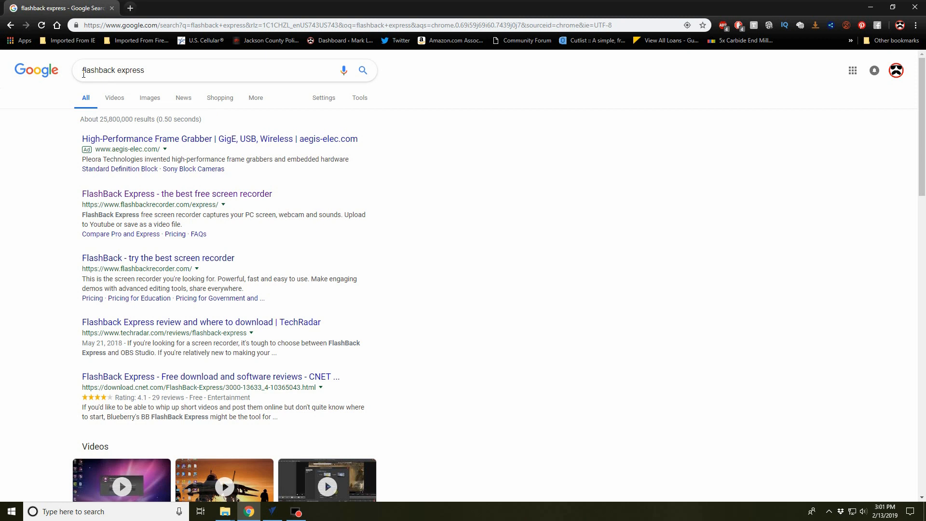
pyautogui.moveTo(140, 74)
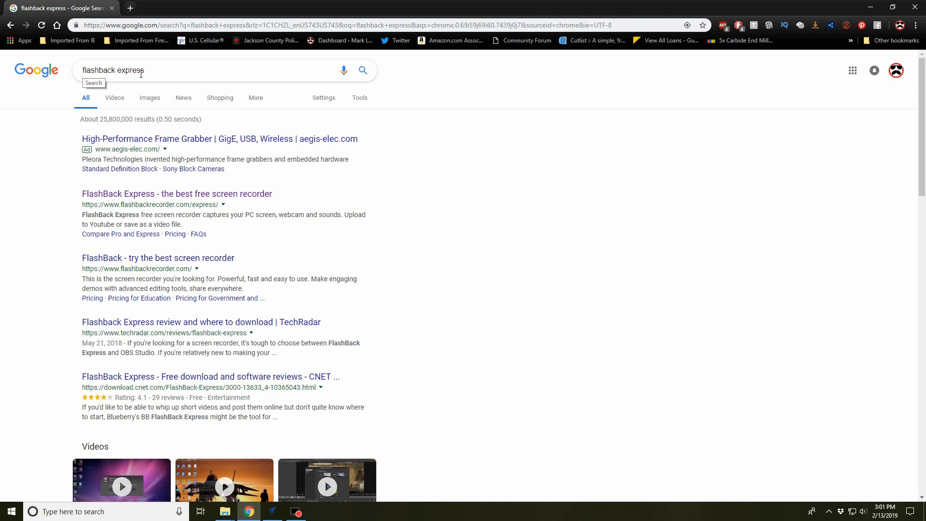
pyautogui.moveTo(197, 66)
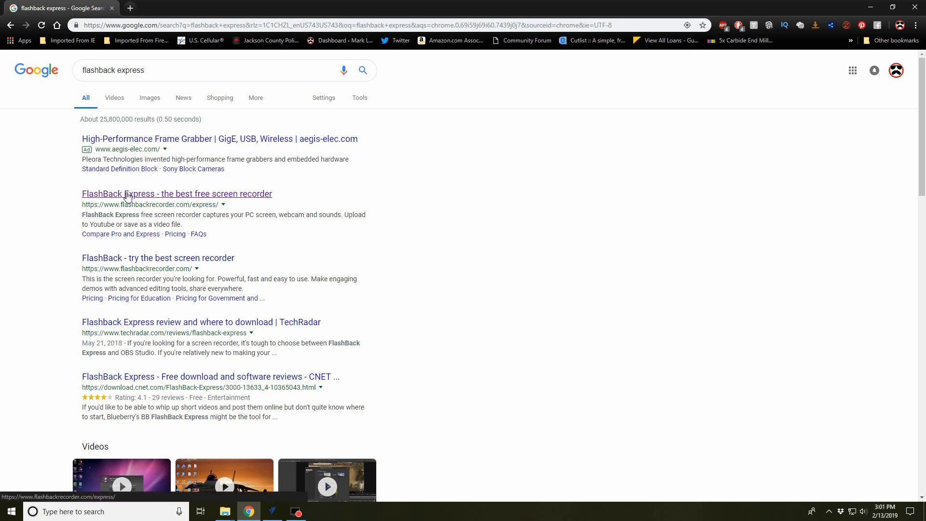
pyautogui.moveTo(180, 200)
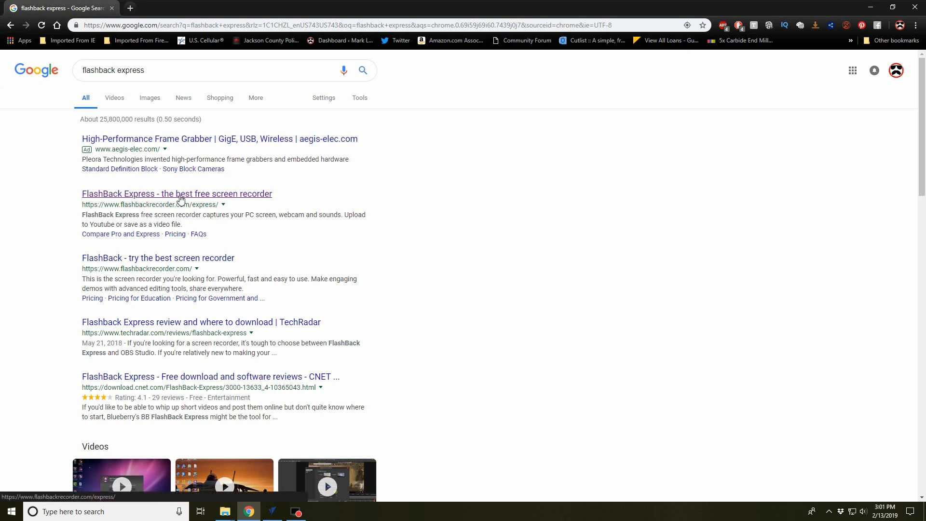
pyautogui.moveTo(177, 211)
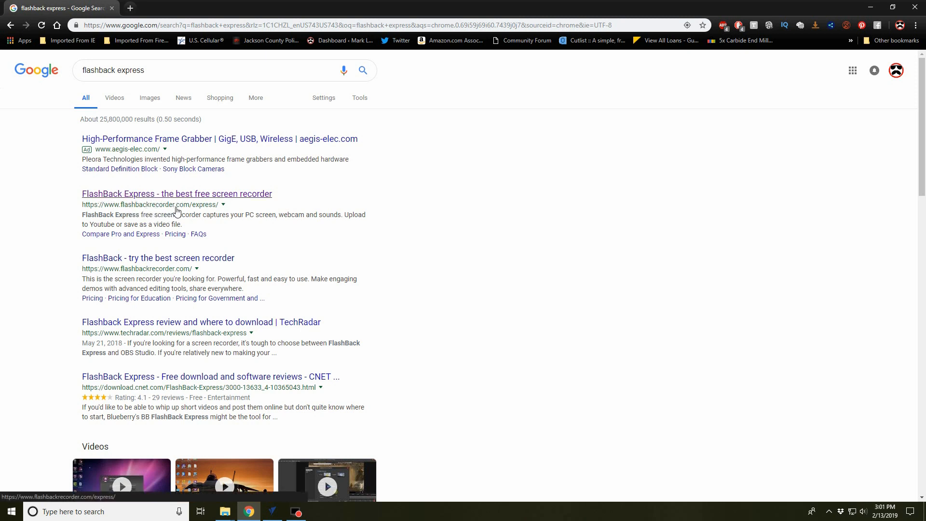
pyautogui.moveTo(199, 198)
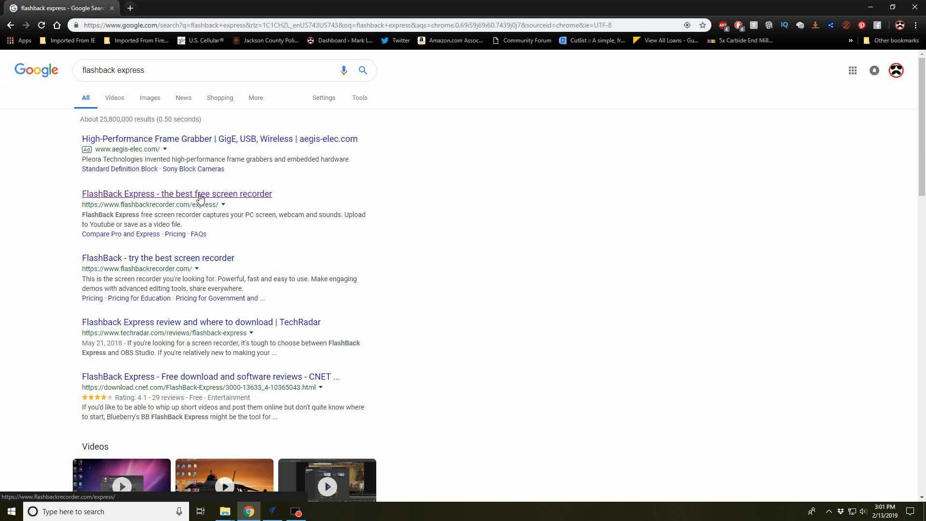
# Open the 'FlashBack Express - the best free screen recorder' Google result.
pyautogui.click(177, 193)
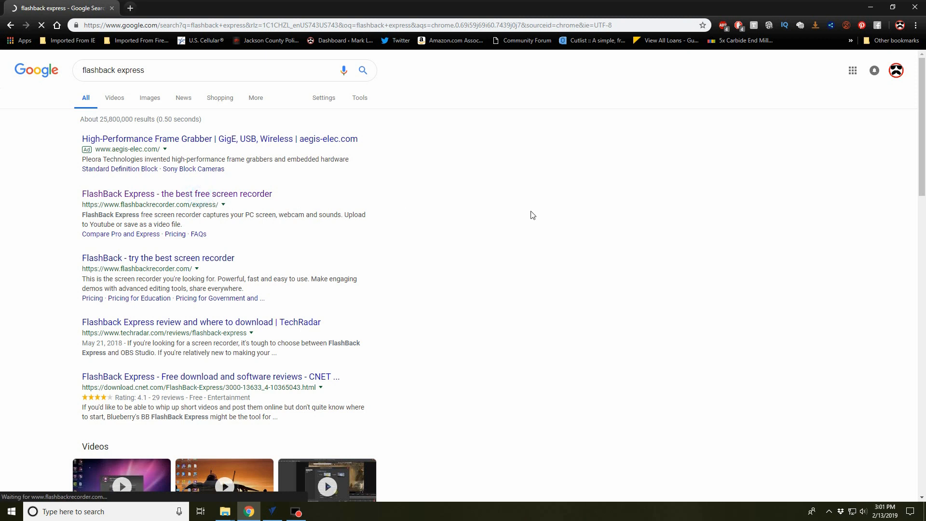
# Scroll the flashbackrecorder.com/express page down to the 'Screen recorders for everyone' comparison table.
pyautogui.click(176, 193)
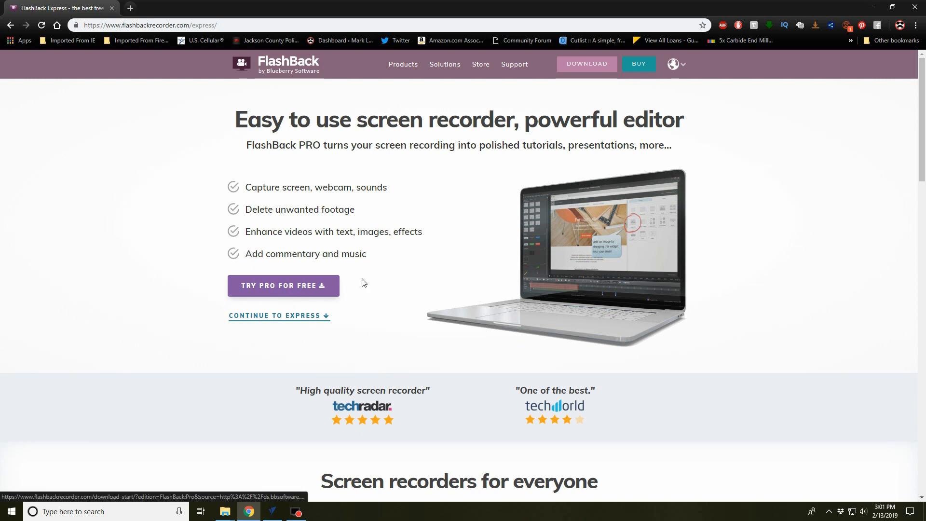
pyautogui.scroll(-3)
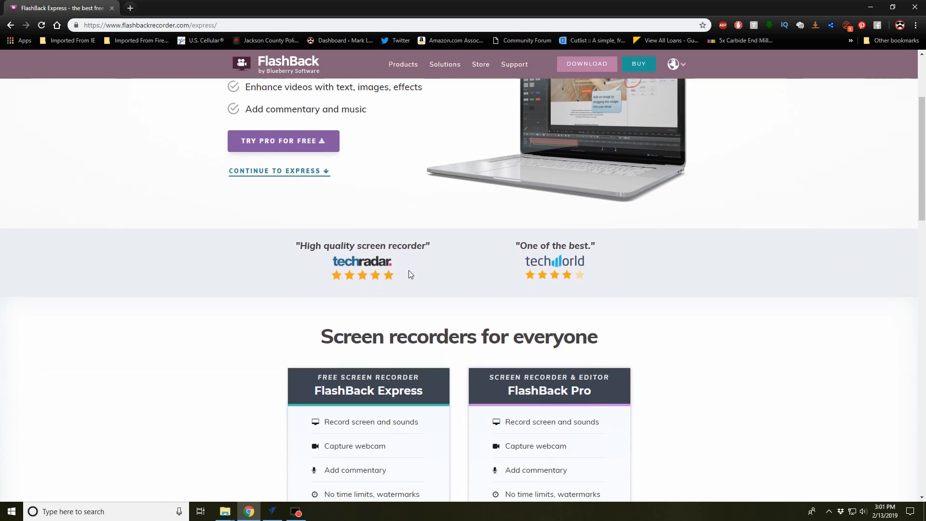
pyautogui.scroll(-3)
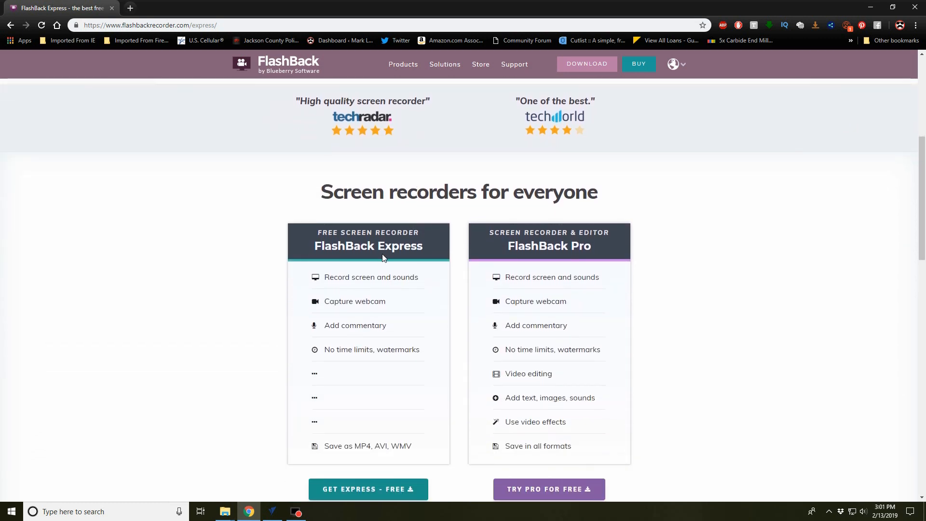
pyautogui.moveTo(350, 301)
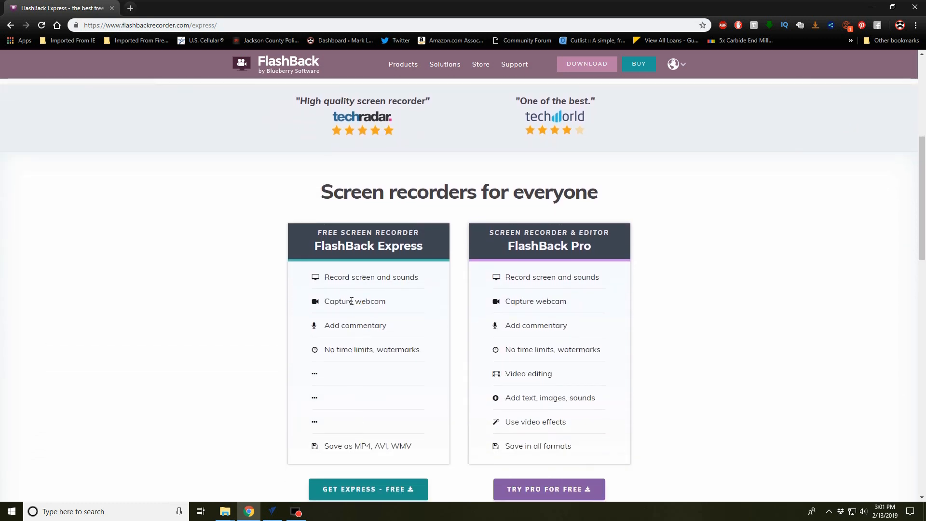
pyautogui.scroll(-3)
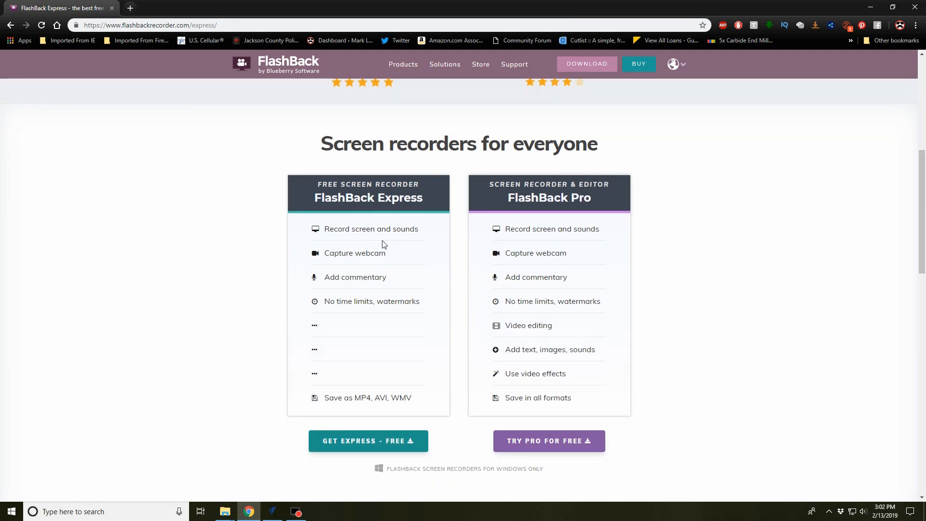
pyautogui.moveTo(548, 358)
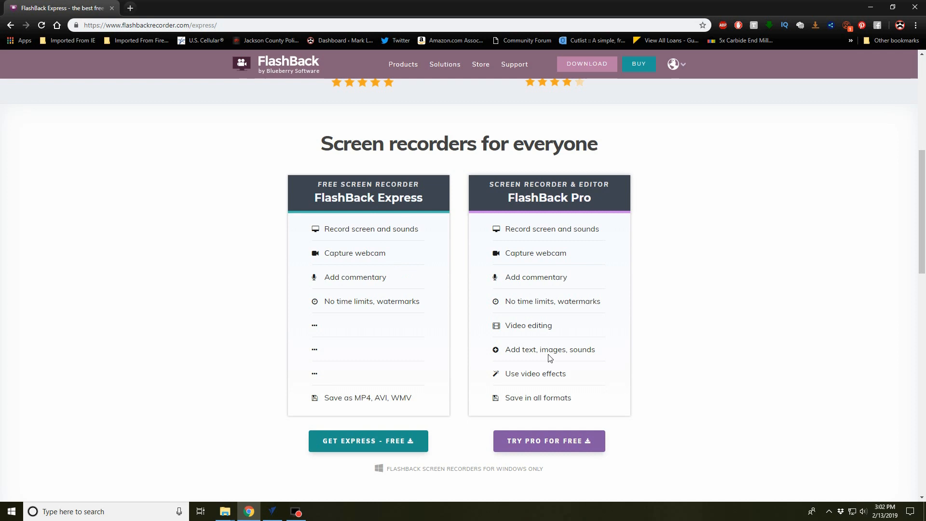
pyautogui.moveTo(625, 354)
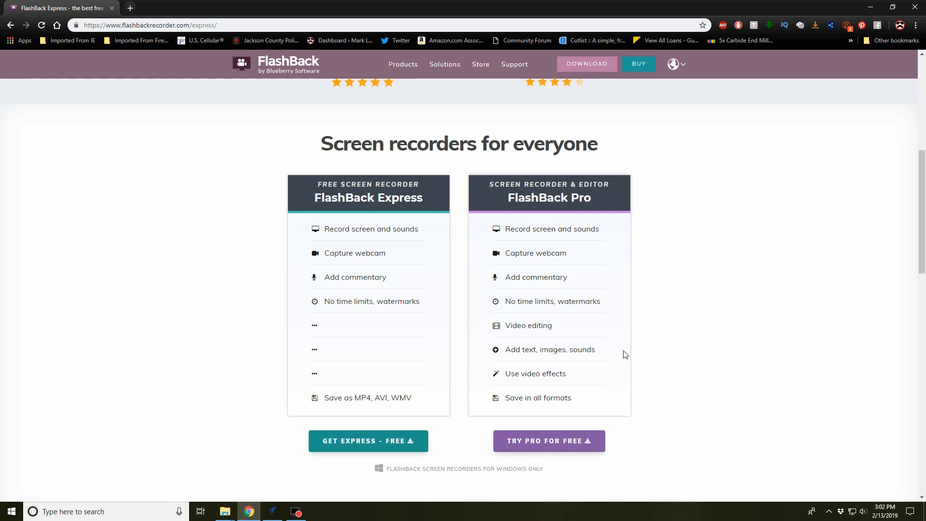
pyautogui.moveTo(594, 287)
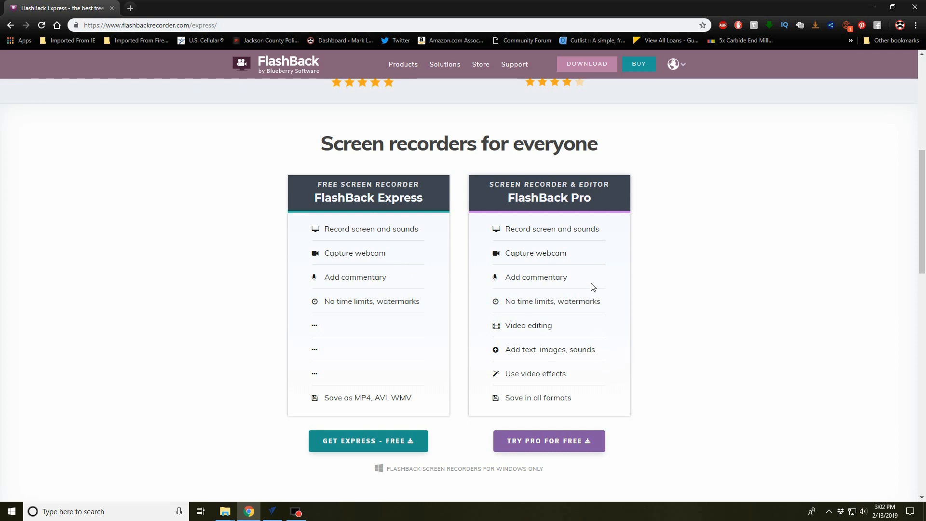
pyautogui.moveTo(550, 287)
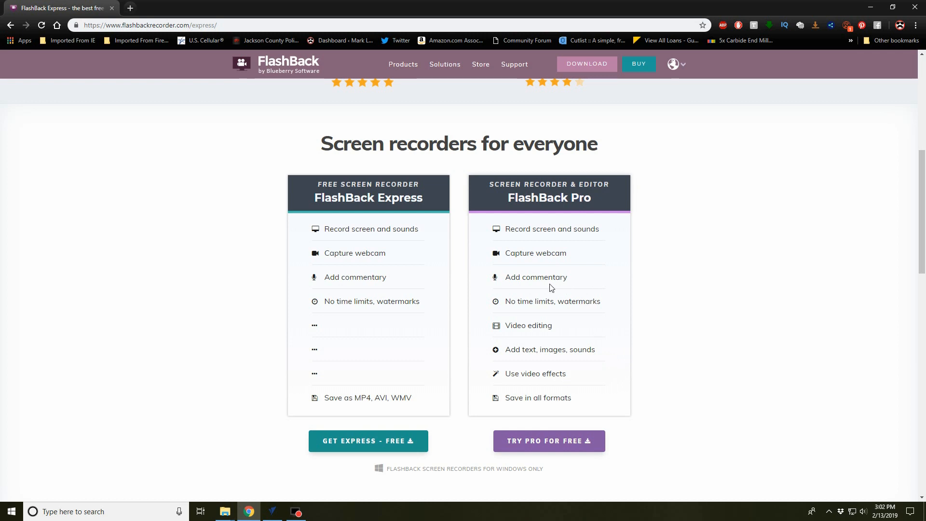
pyautogui.moveTo(522, 336)
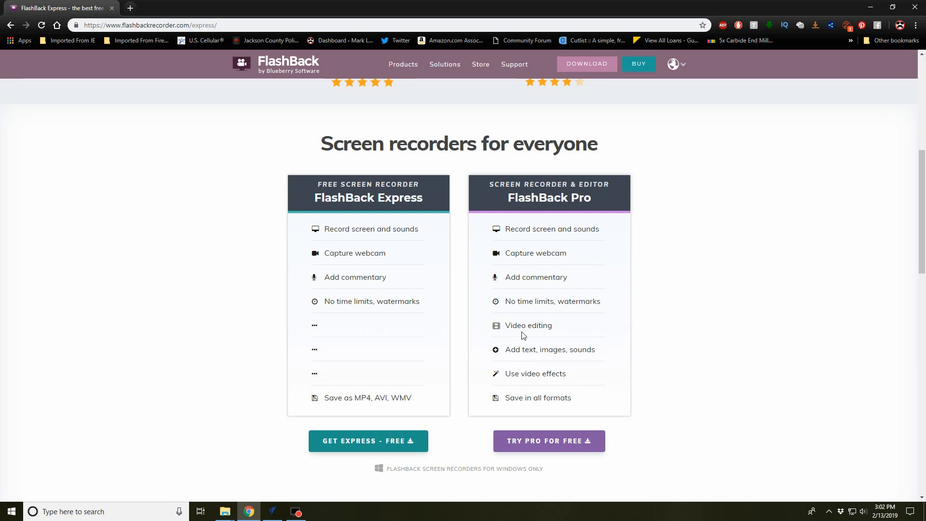
pyautogui.moveTo(534, 353)
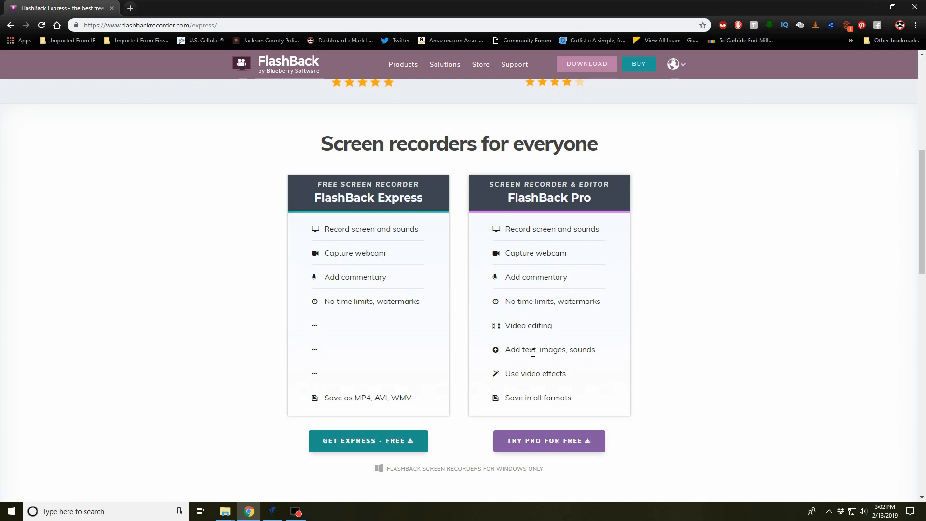
pyautogui.moveTo(373, 368)
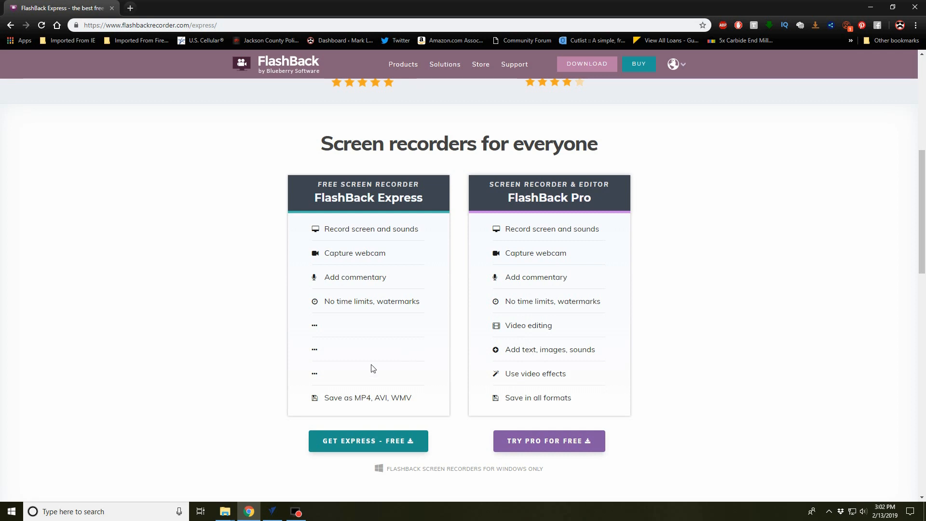
pyautogui.moveTo(350, 426)
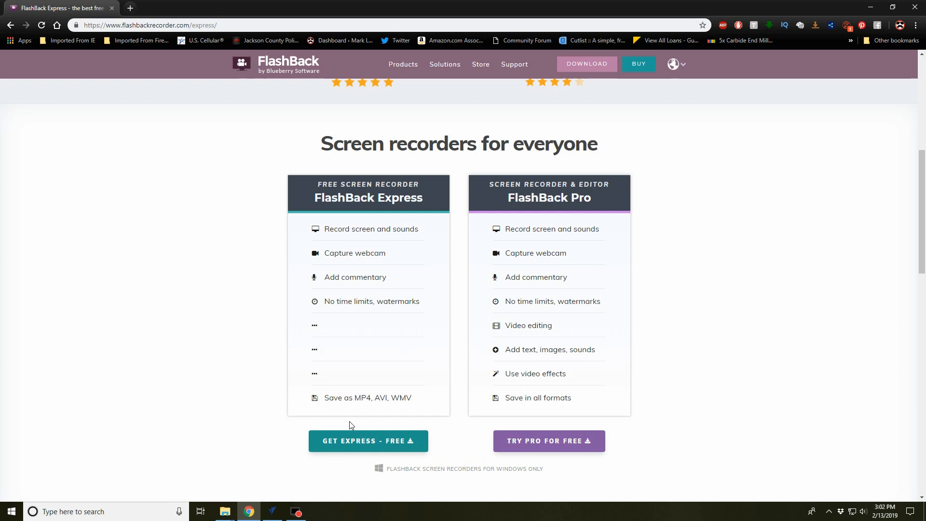
pyautogui.moveTo(370, 352)
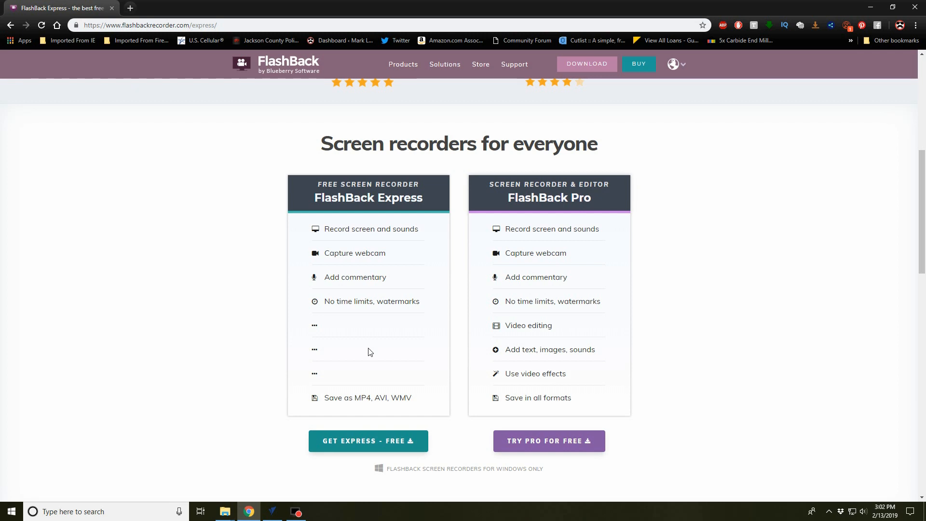
pyautogui.moveTo(357, 160)
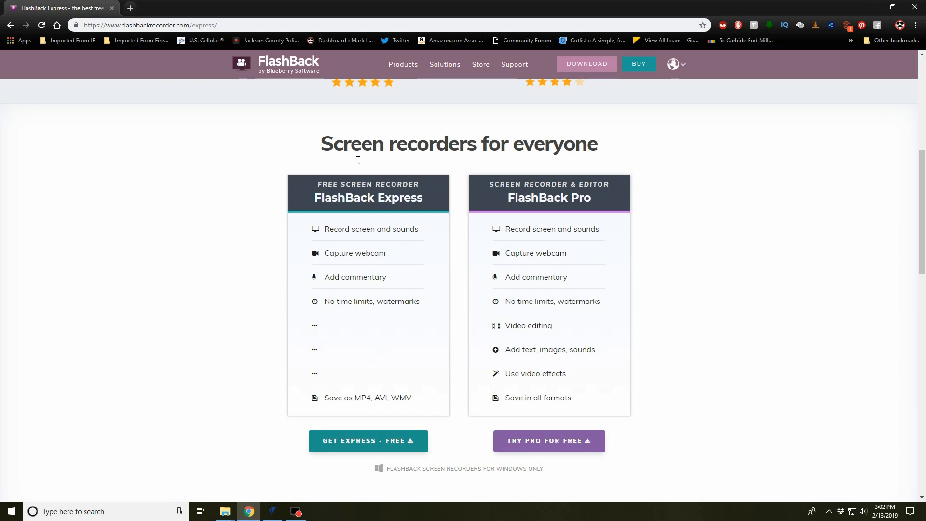
pyautogui.moveTo(373, 338)
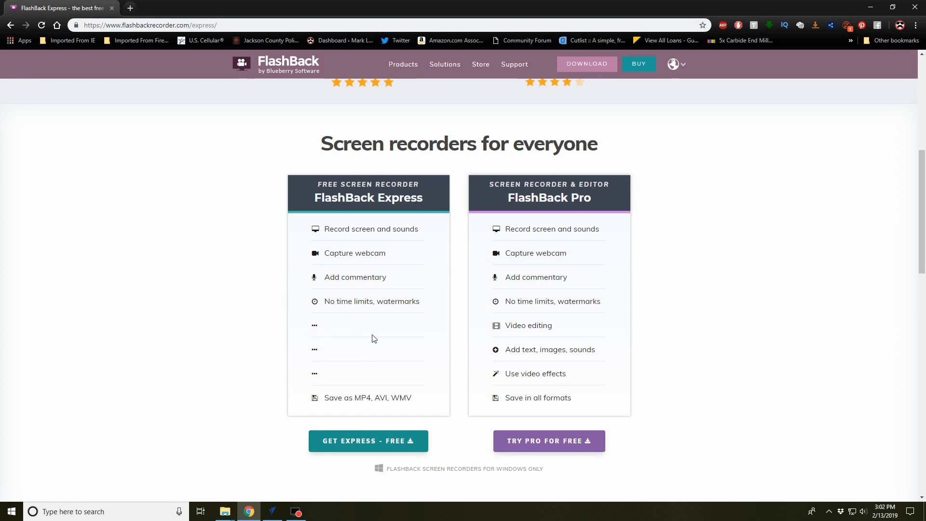
pyautogui.moveTo(394, 176)
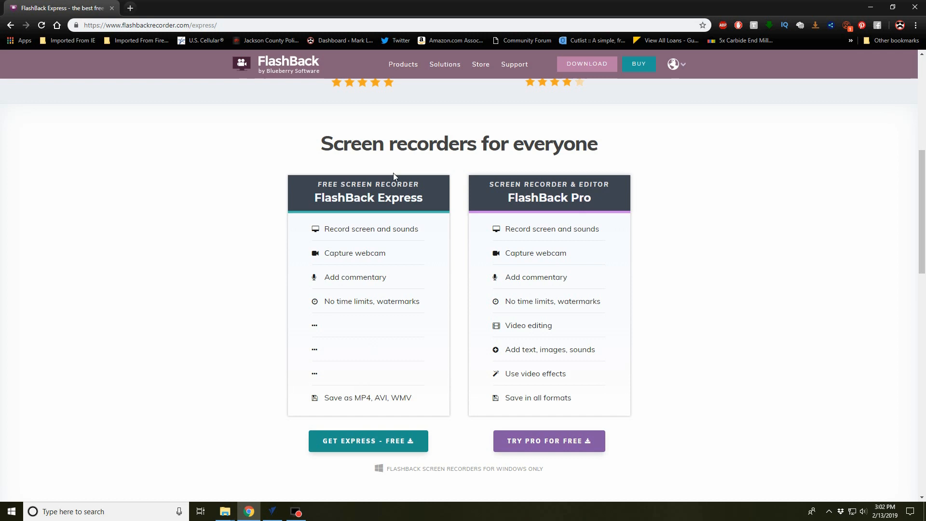
pyautogui.moveTo(517, 272)
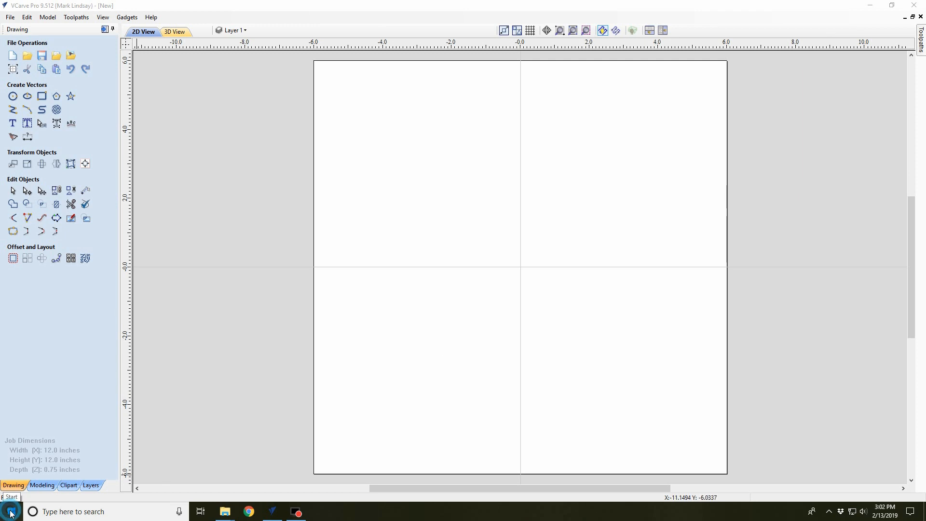
# Launch FlashBack Express Recorder from the Start menu's program list.
pyautogui.click(10, 512)
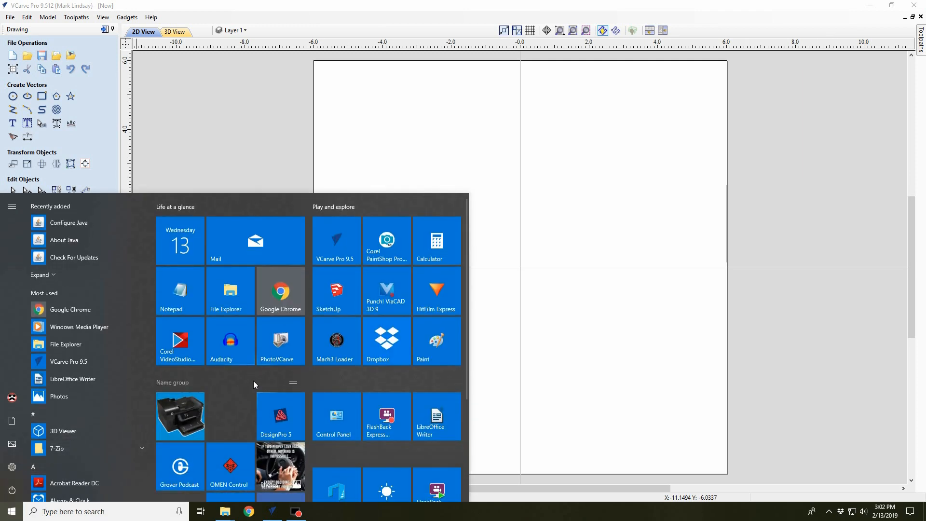
pyautogui.moveTo(386, 416)
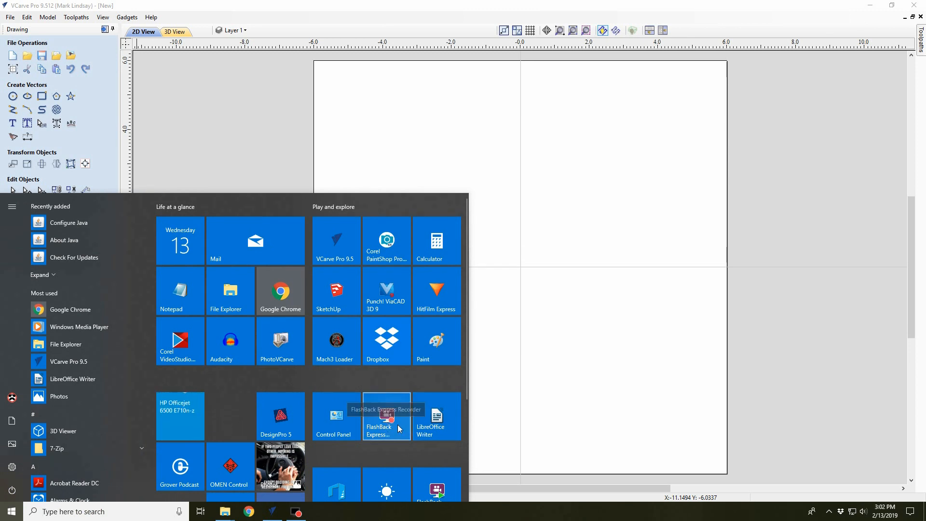
pyautogui.moveTo(388, 419)
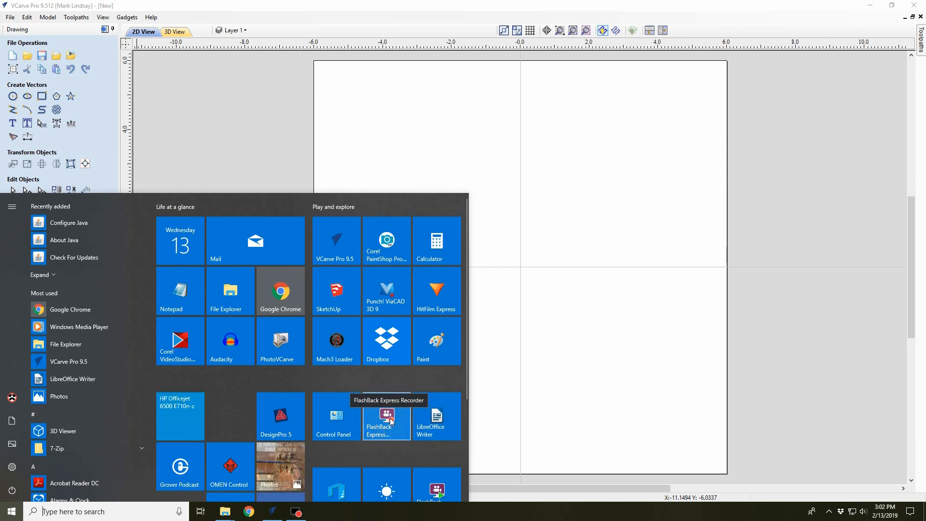
pyautogui.click(531, 332)
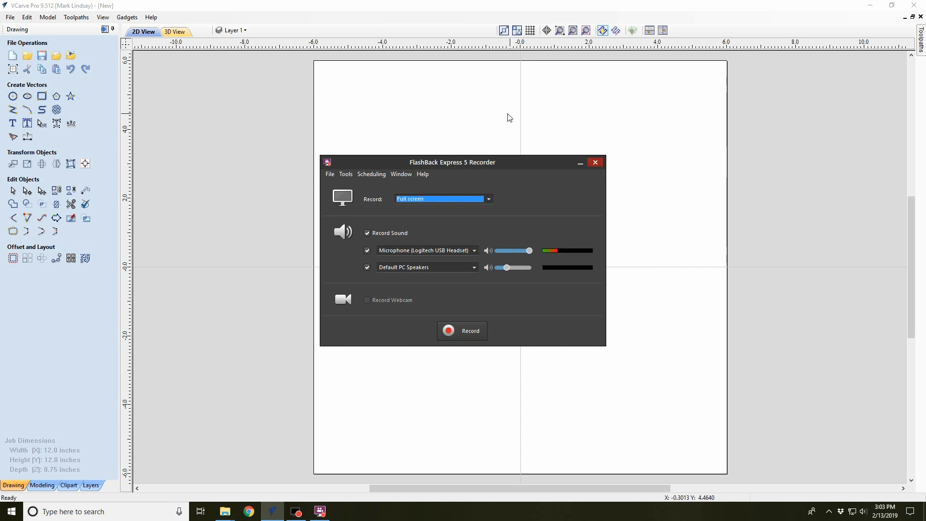
pyautogui.moveTo(463, 383)
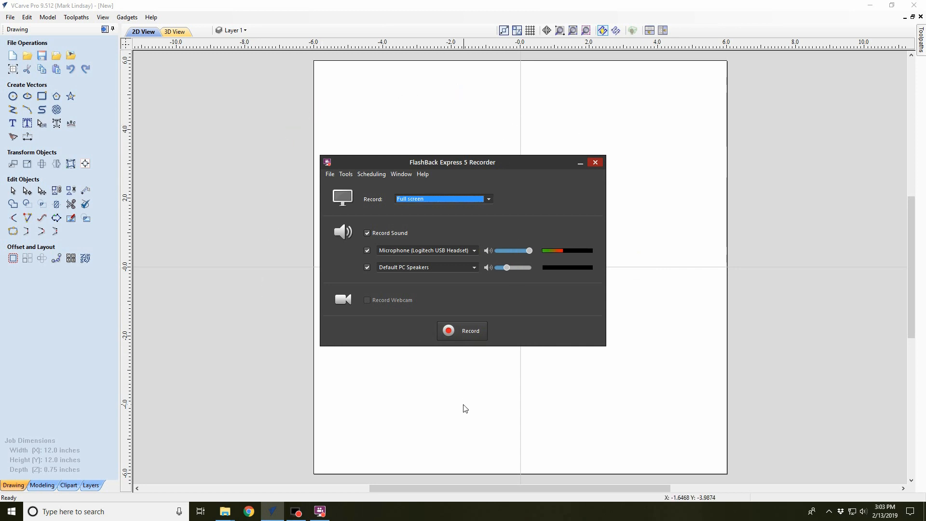
pyautogui.moveTo(468, 407)
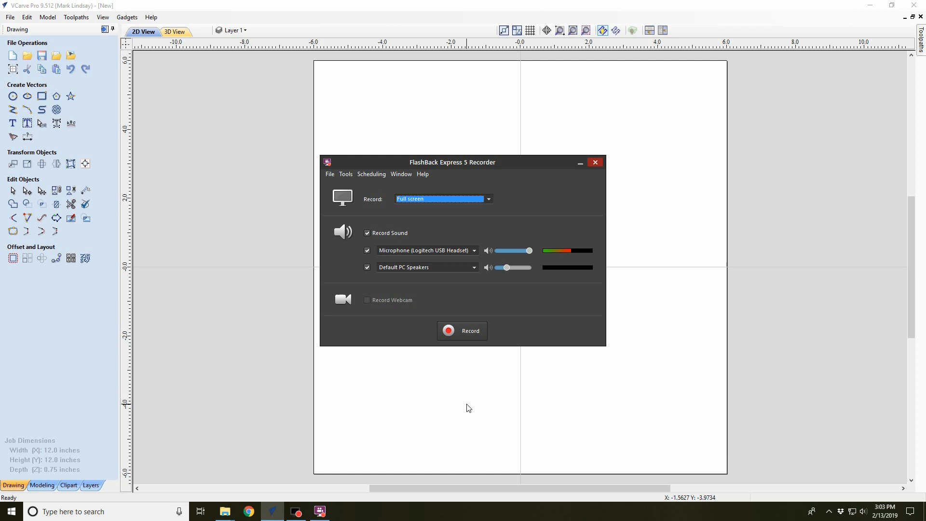
pyautogui.moveTo(476, 160)
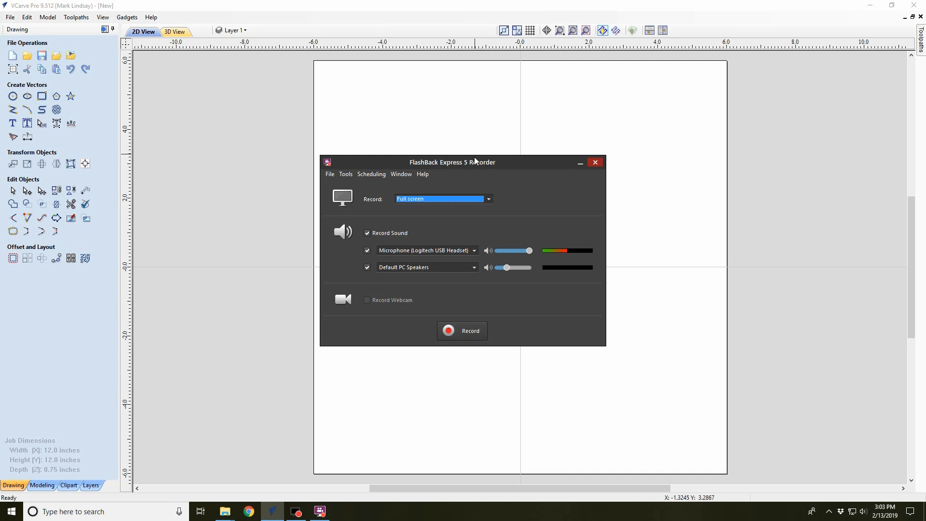
pyautogui.moveTo(513, 180)
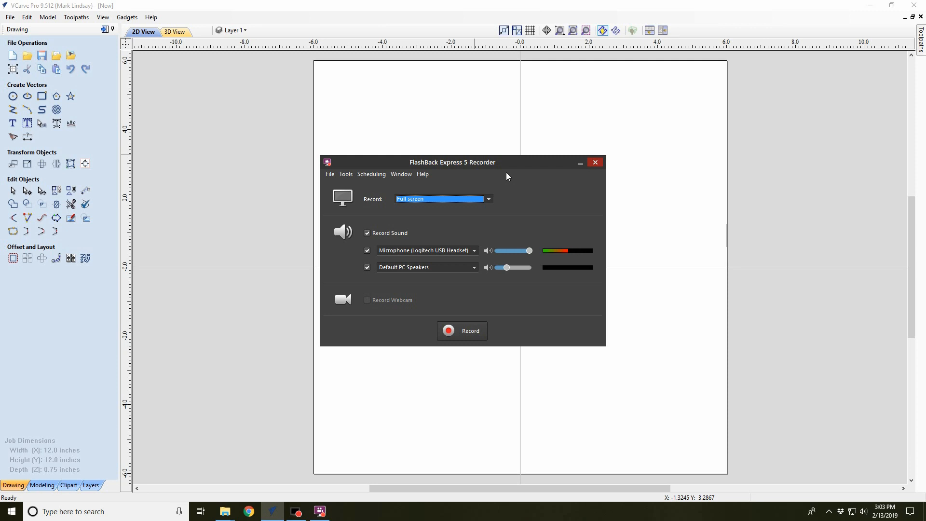
pyautogui.moveTo(416, 206)
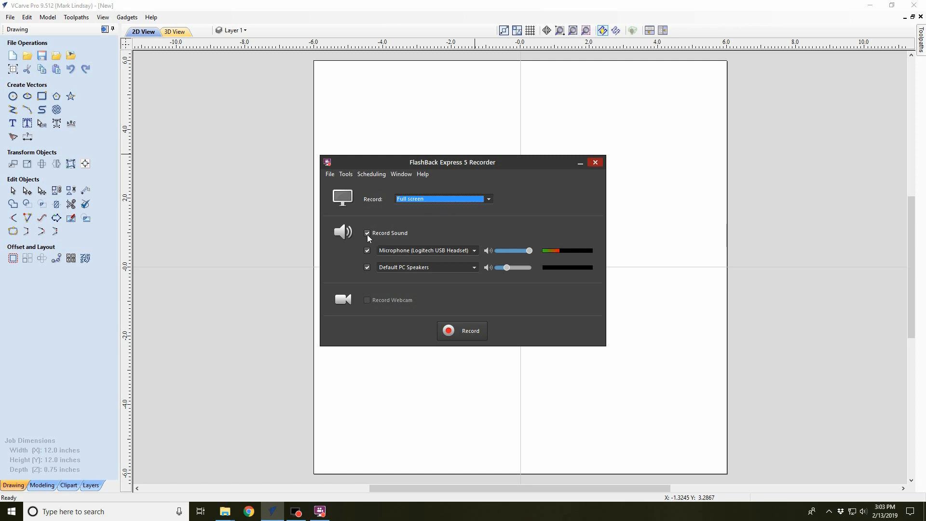
pyautogui.moveTo(378, 246)
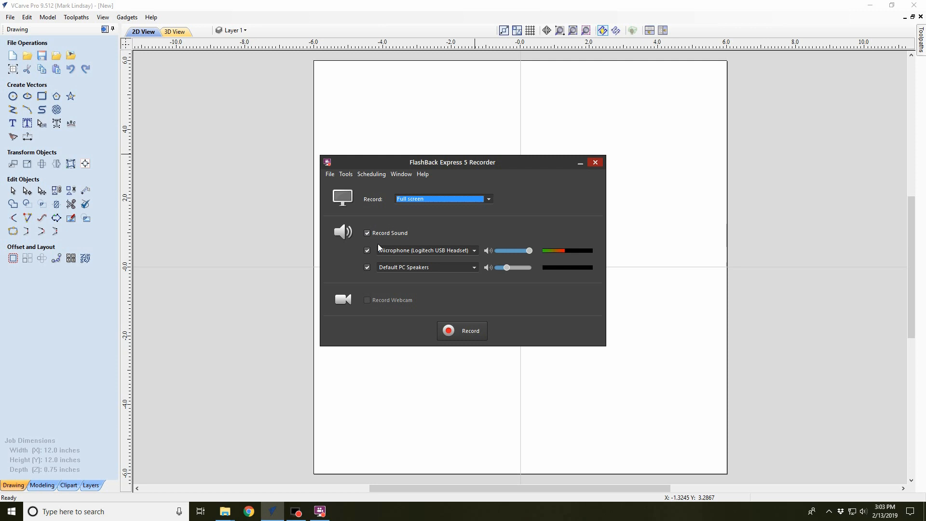
pyautogui.moveTo(388, 245)
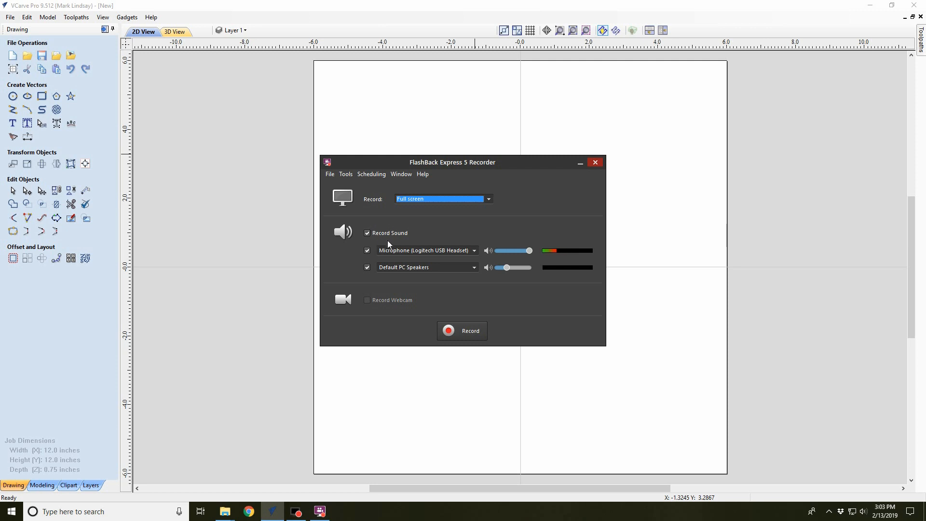
pyautogui.moveTo(438, 255)
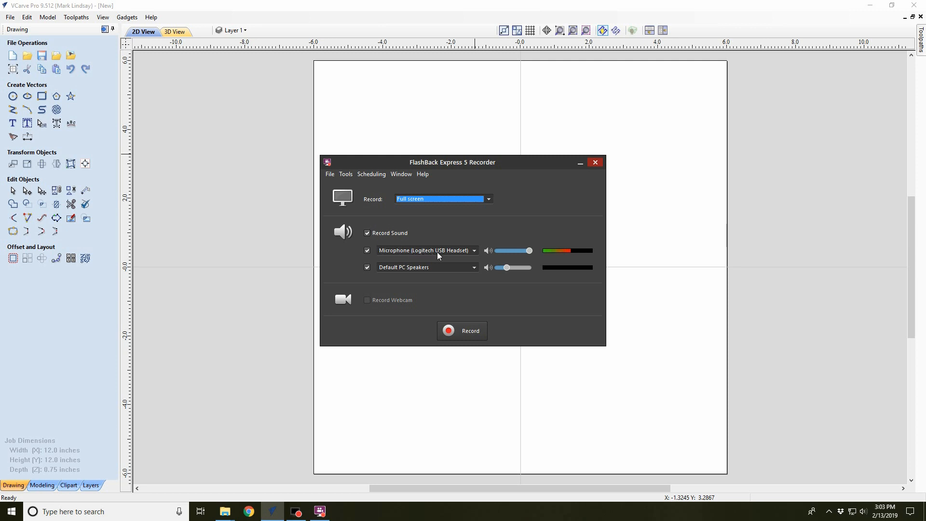
pyautogui.click(474, 250)
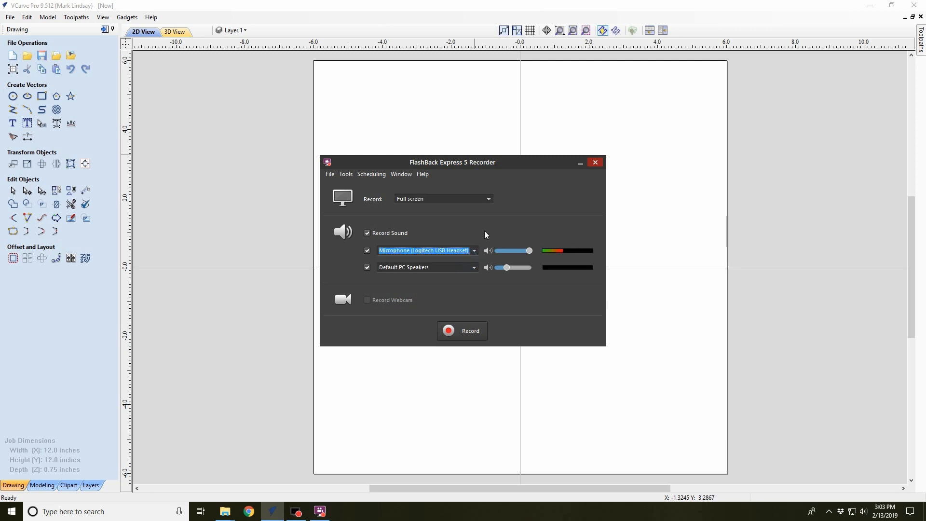
pyautogui.moveTo(474, 232)
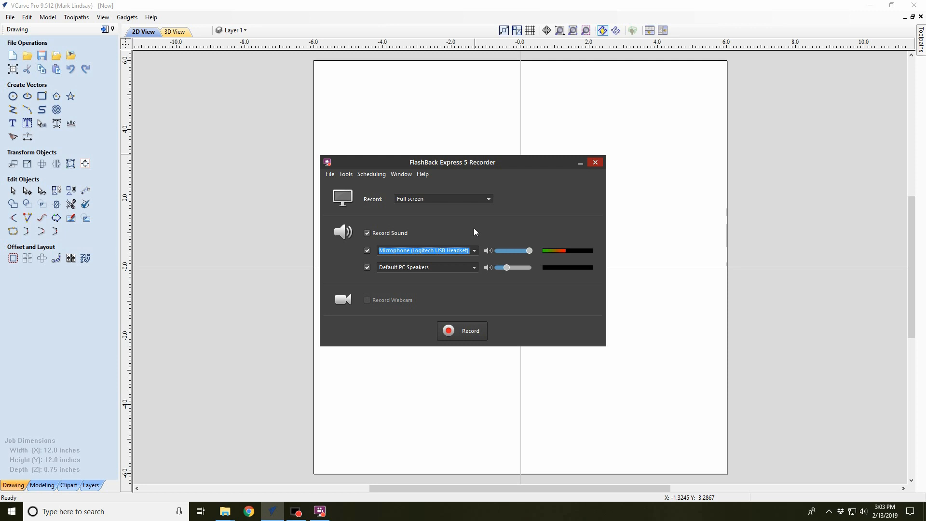
pyautogui.moveTo(450, 240)
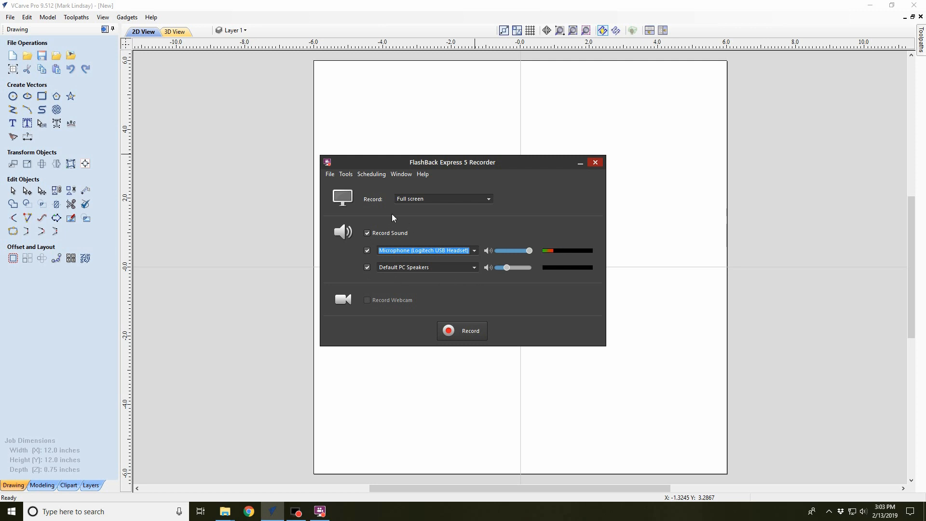
# Open Tools > Options to show the Sound page with PC speakers as source.
pyautogui.click(345, 173)
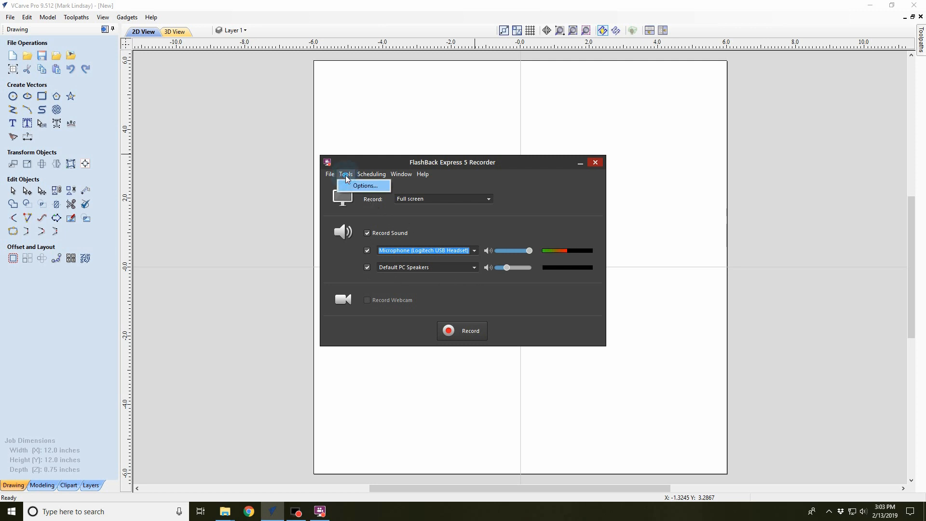
pyautogui.click(365, 186)
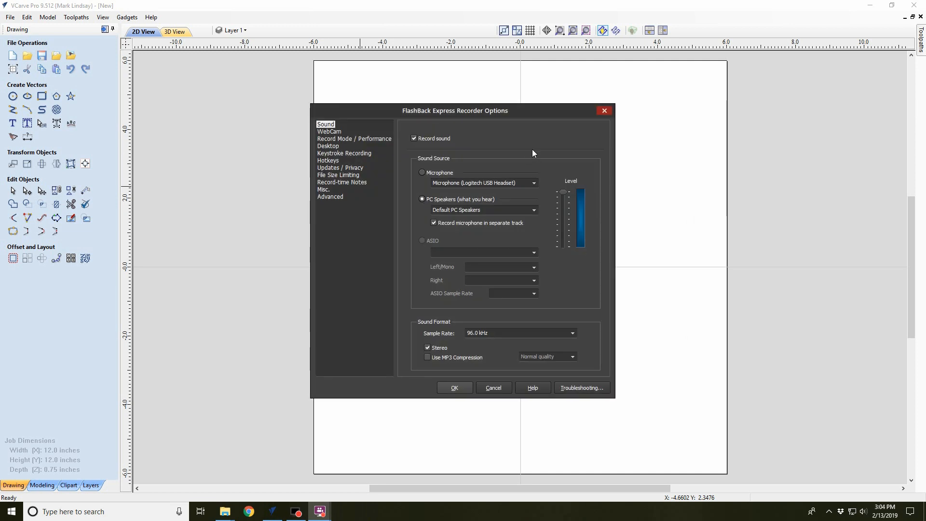
pyautogui.moveTo(419, 176)
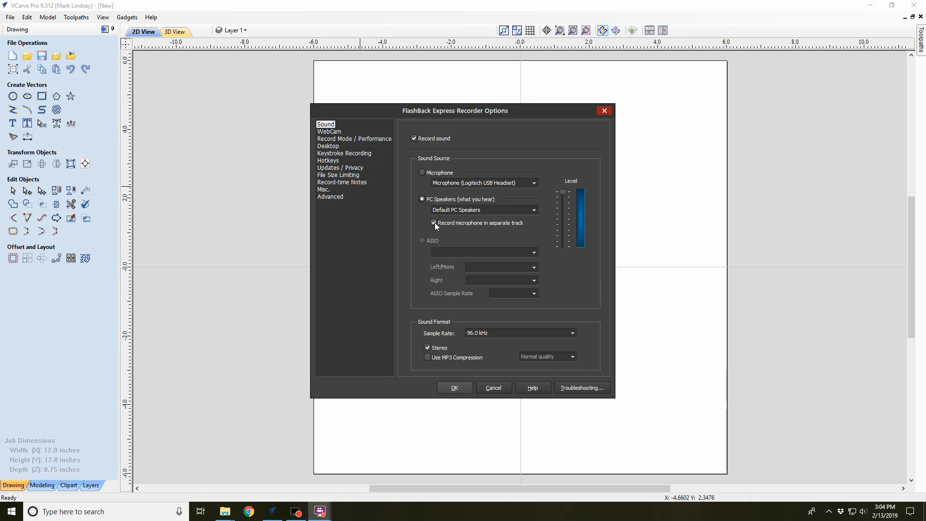
pyautogui.moveTo(490, 229)
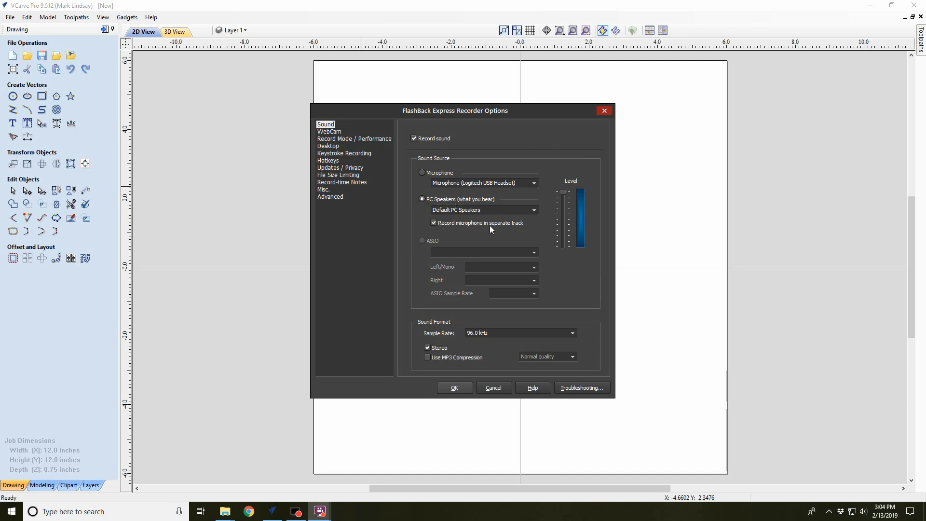
pyautogui.moveTo(429, 314)
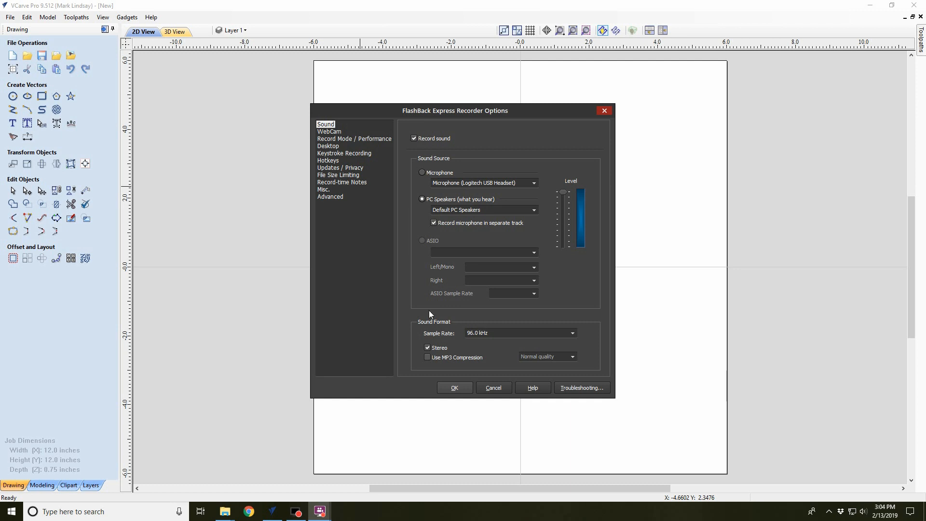
pyautogui.moveTo(410, 316)
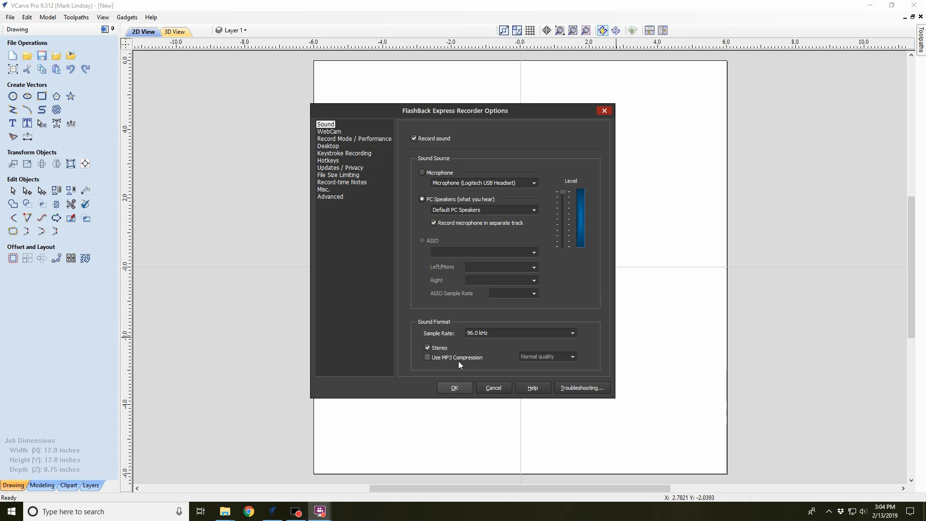
pyautogui.moveTo(408, 233)
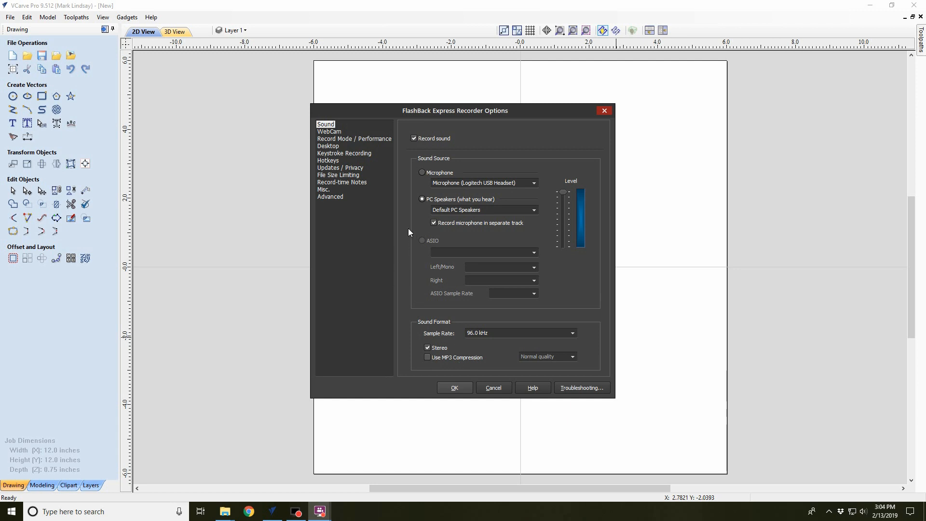
pyautogui.moveTo(413, 208)
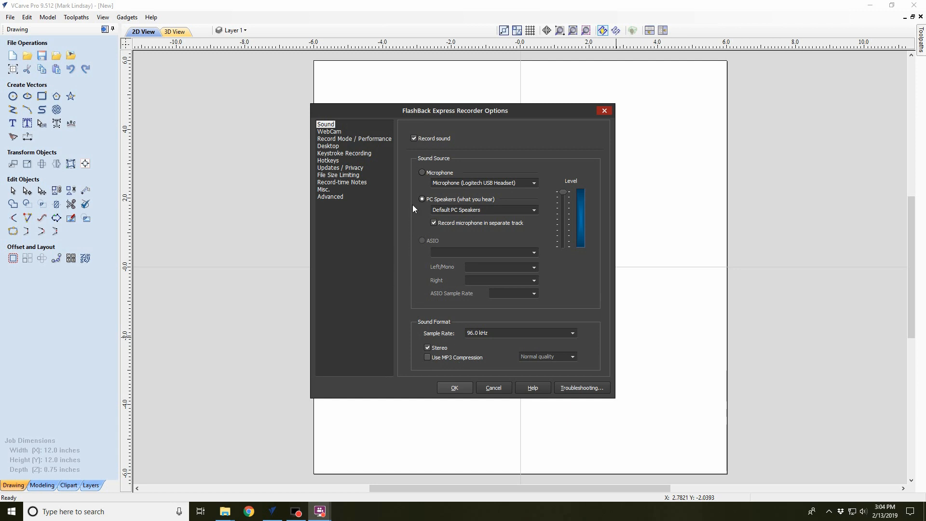
pyautogui.moveTo(411, 198)
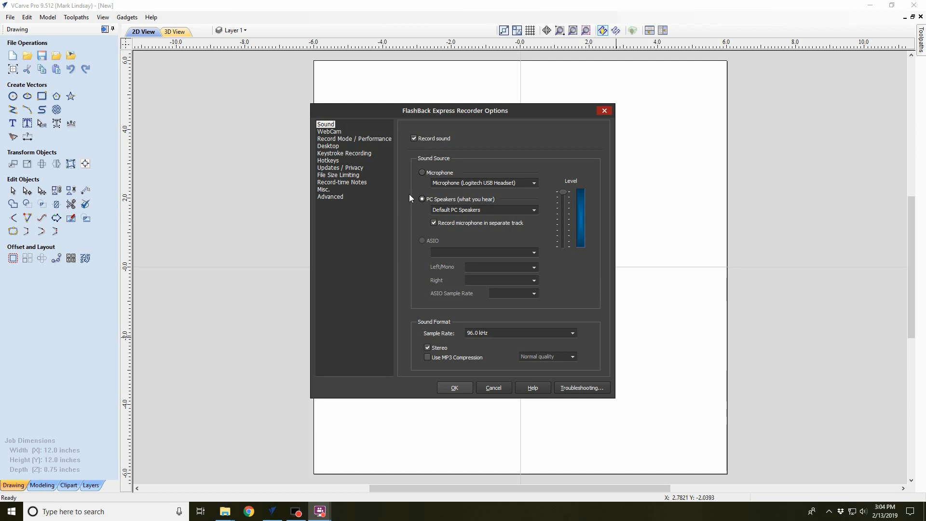
# Move past the Webcam page to Record Mode / Performance (GDI lossless, 30 fps).
pyautogui.click(329, 131)
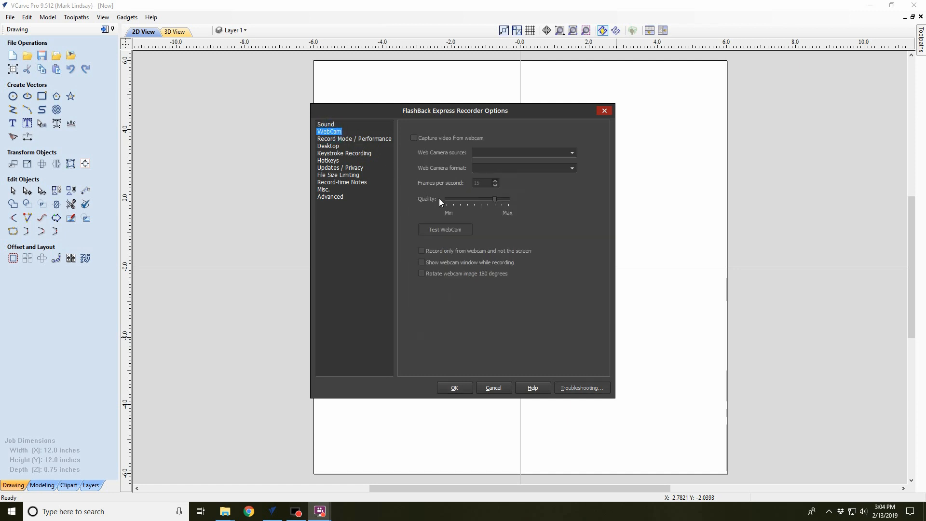
pyautogui.moveTo(454, 150)
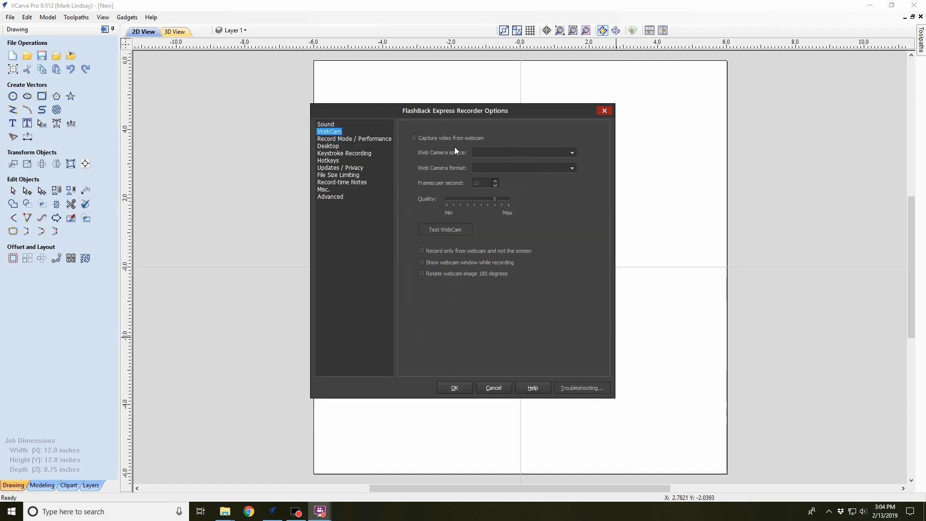
pyautogui.moveTo(532, 237)
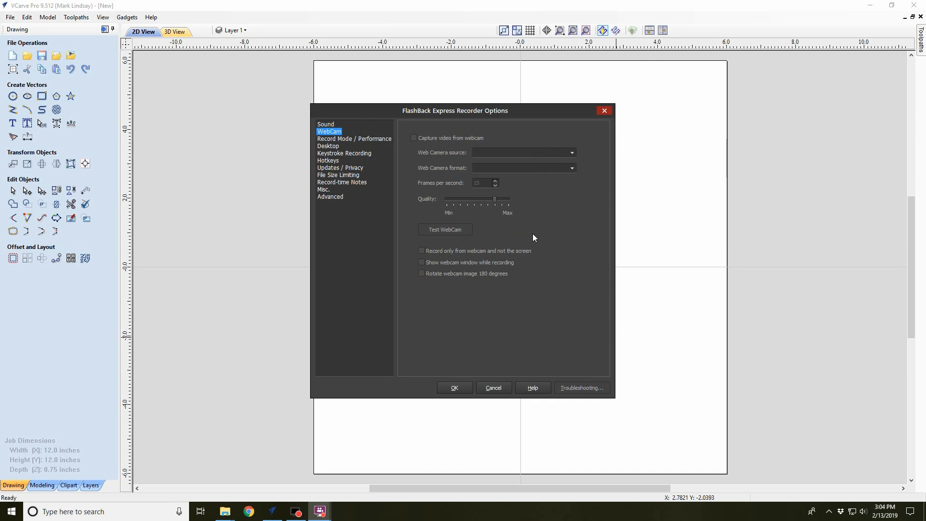
pyautogui.moveTo(561, 329)
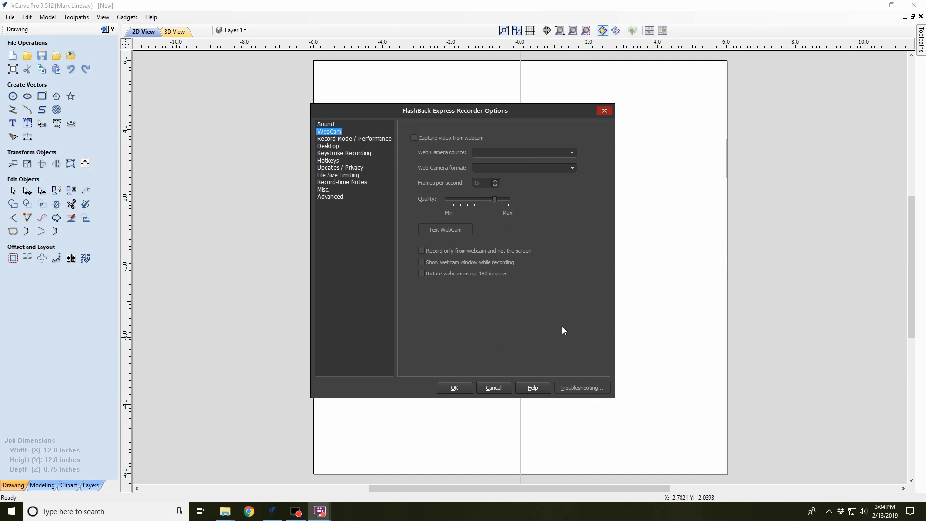
pyautogui.moveTo(764, 384)
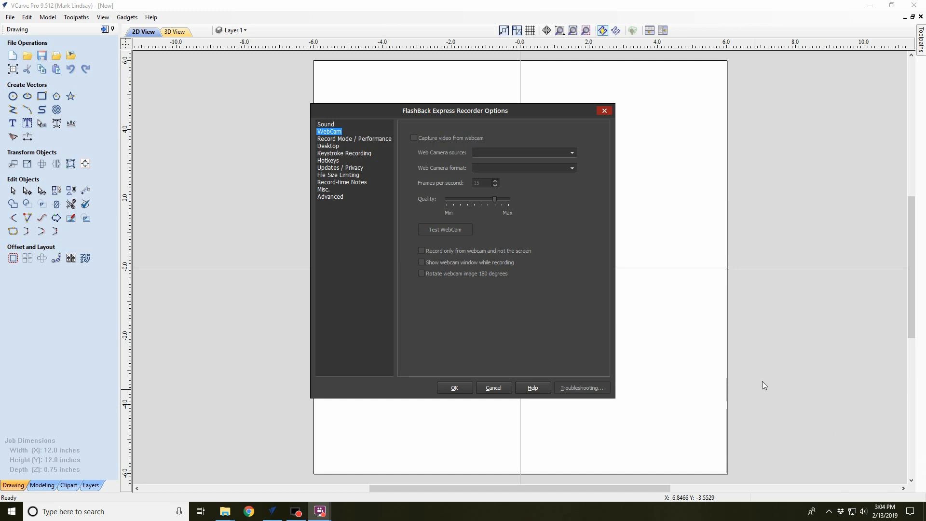
pyautogui.moveTo(766, 27)
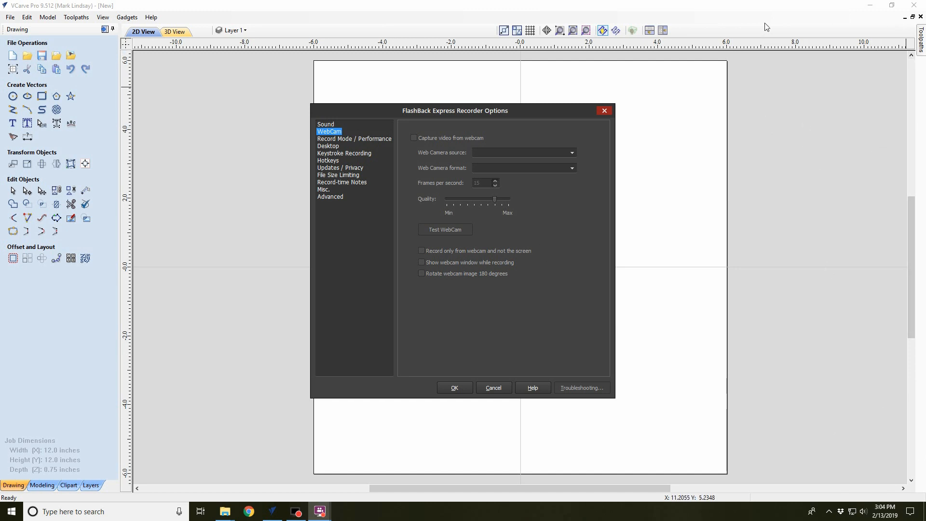
pyautogui.moveTo(807, 402)
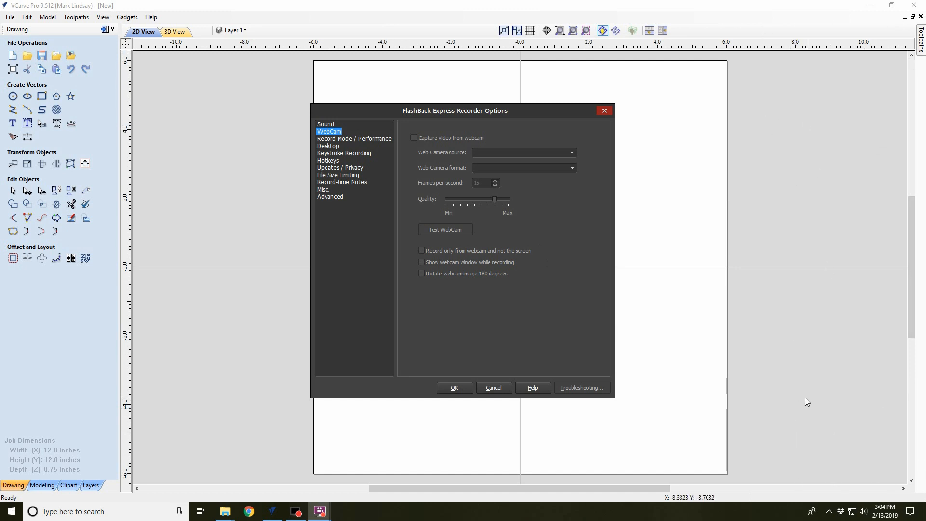
pyautogui.moveTo(355, 143)
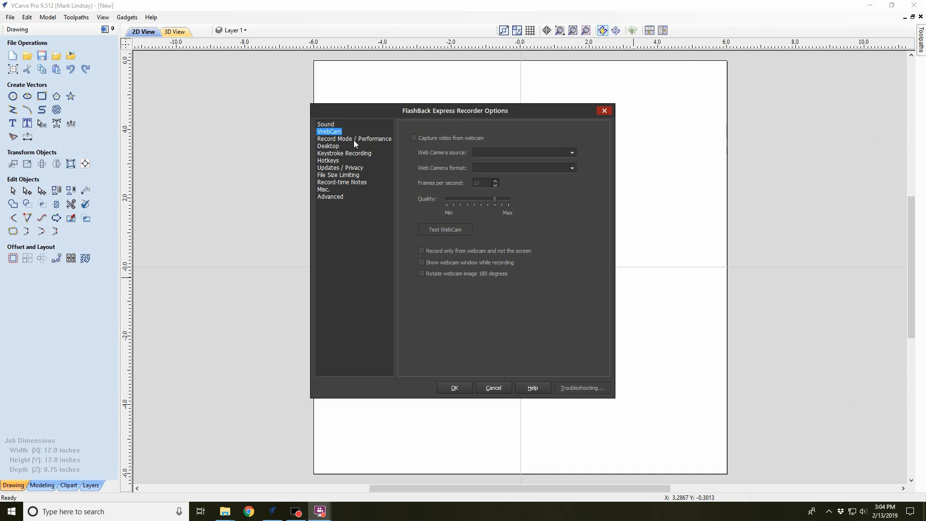
pyautogui.click(354, 138)
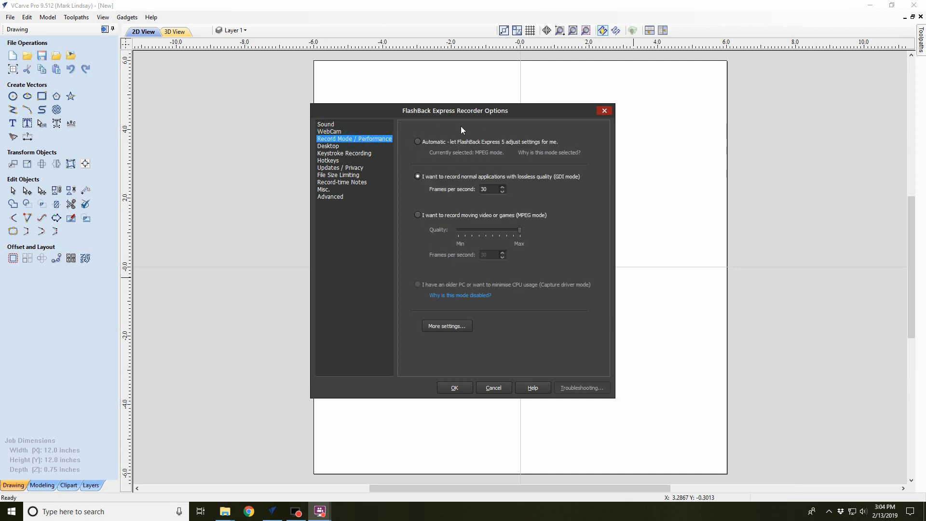
pyautogui.moveTo(543, 287)
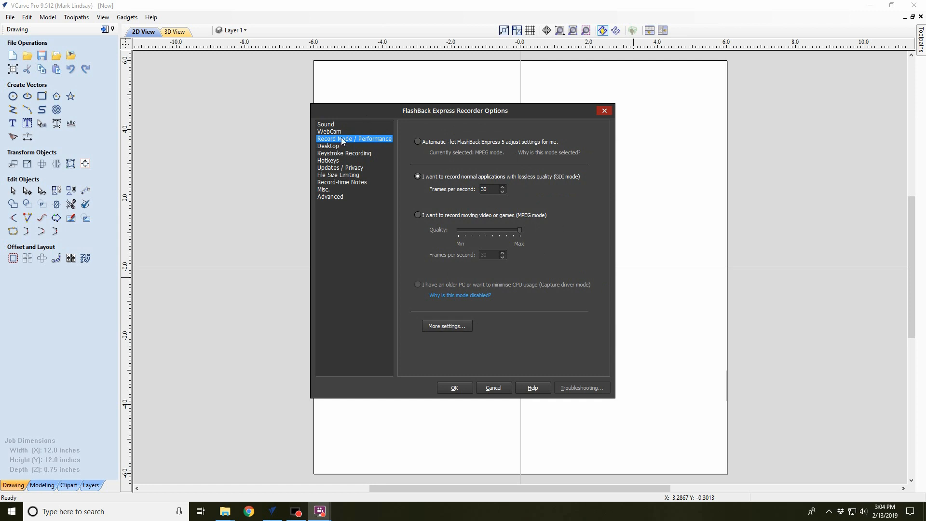
# Show the Desktop options page with desktop icons hidden and taskbar auto-hidden.
pyautogui.click(329, 145)
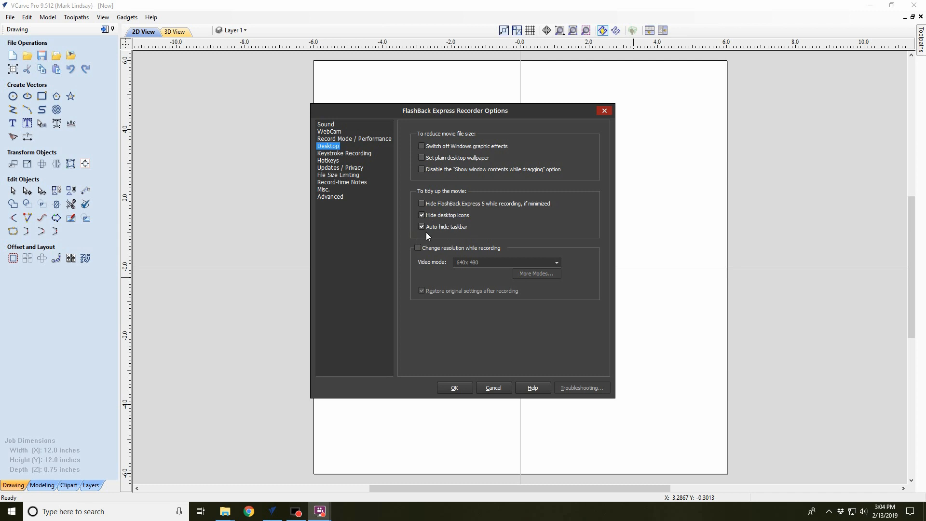
pyautogui.moveTo(599, 268)
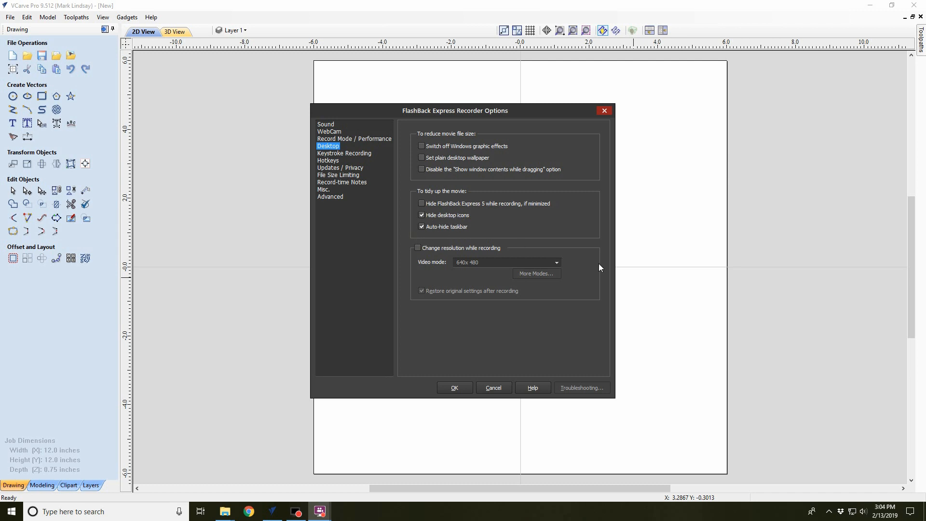
pyautogui.moveTo(737, 493)
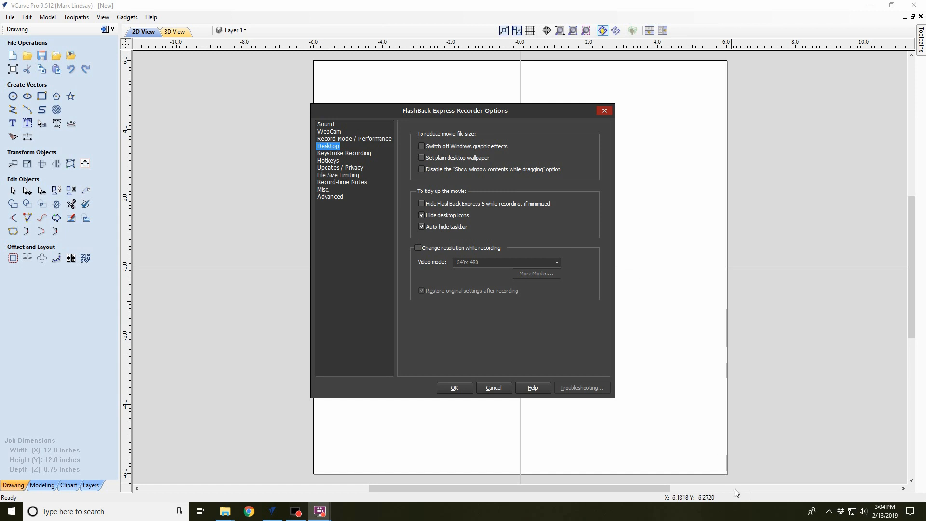
pyautogui.moveTo(747, 453)
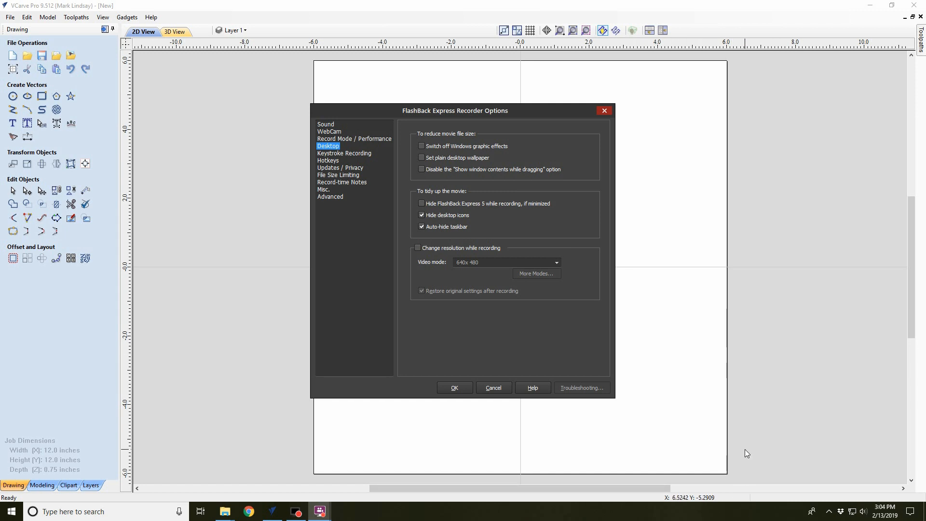
pyautogui.moveTo(700, 164)
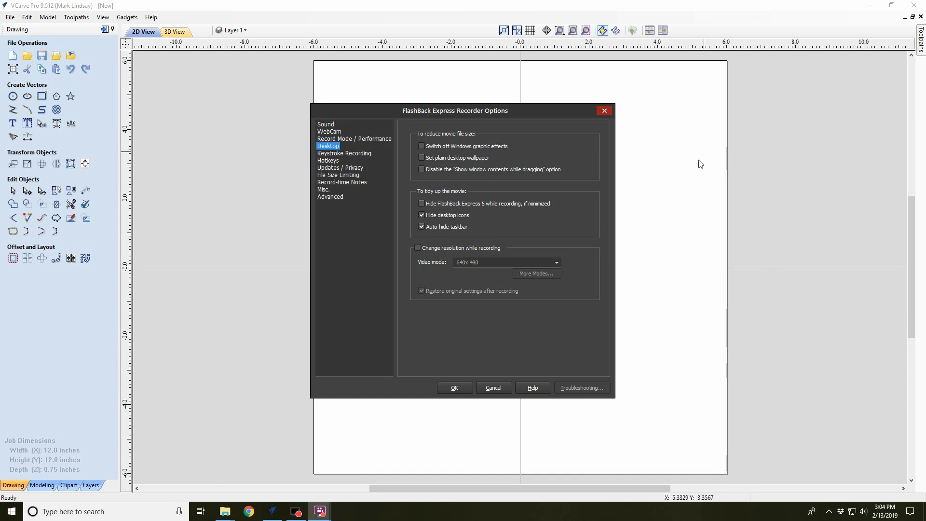
pyautogui.moveTo(668, 236)
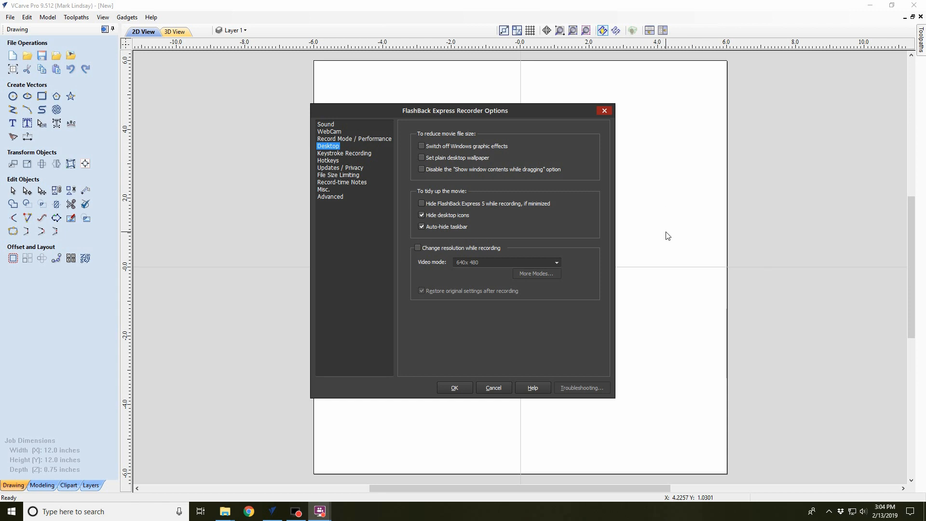
pyautogui.moveTo(666, 242)
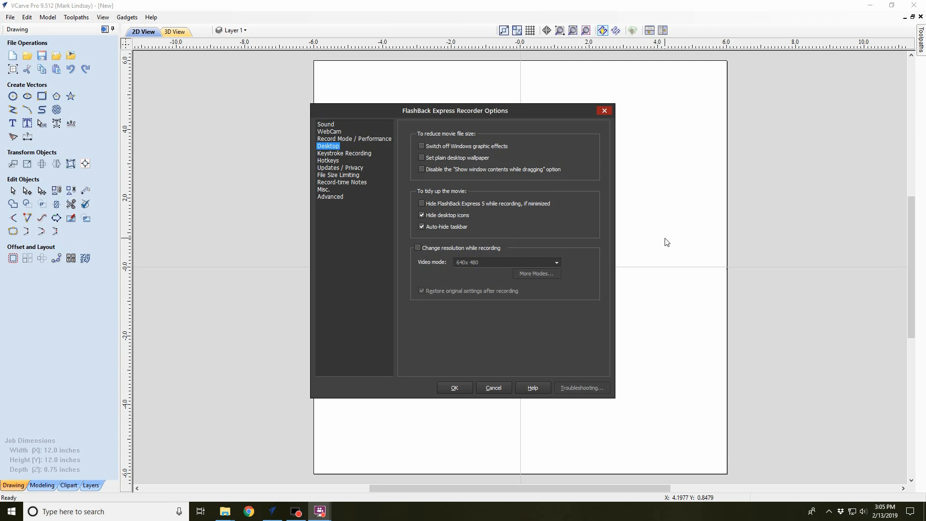
pyautogui.moveTo(625, 489)
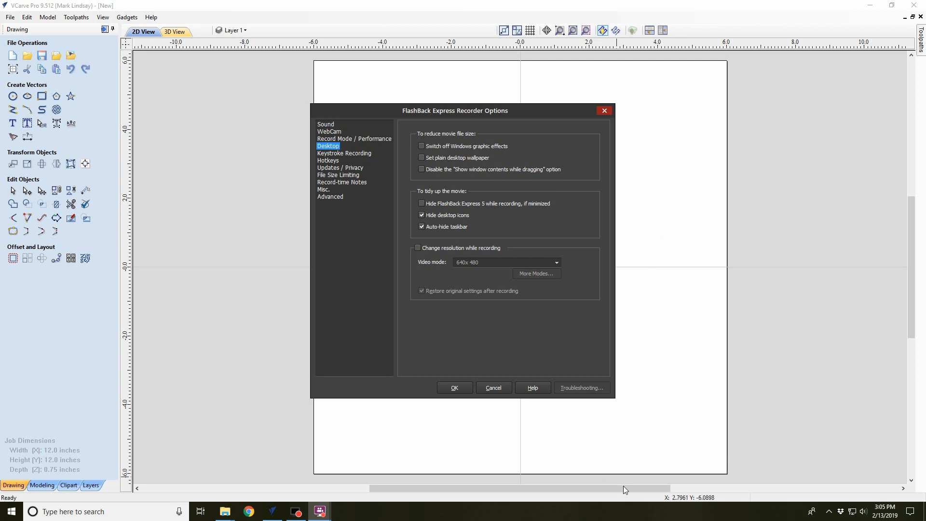
pyautogui.moveTo(550, 514)
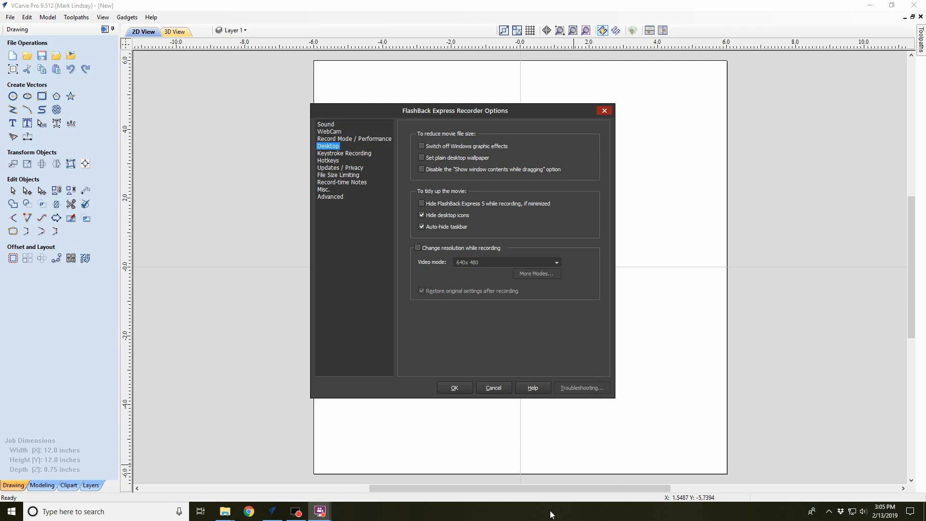
pyautogui.moveTo(630, 265)
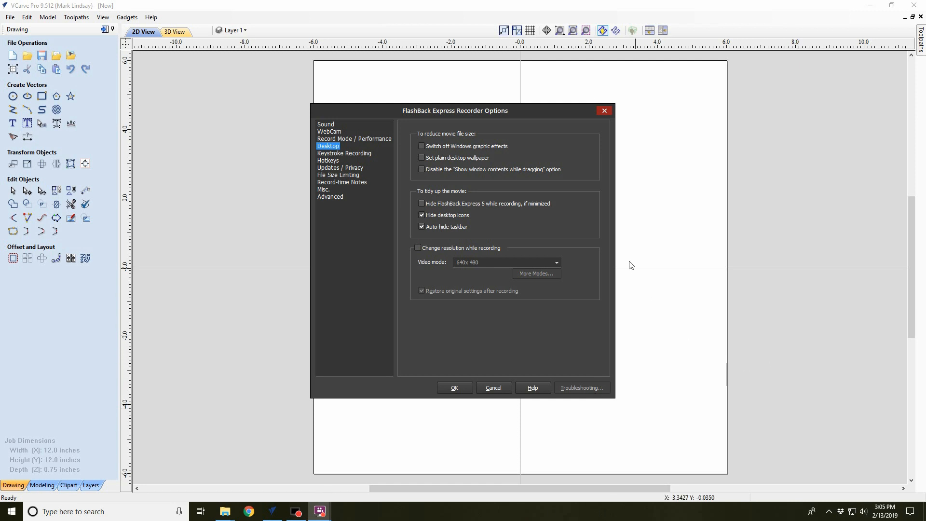
pyautogui.moveTo(365, 159)
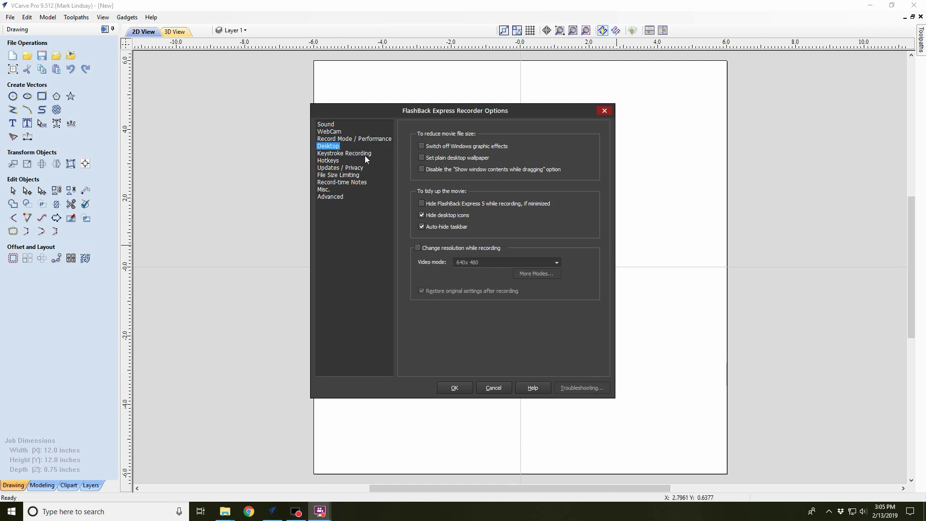
# Review the Keystrokes, Hotkeys, file size limit and Advanced pages, then close with OK.
pyautogui.click(344, 153)
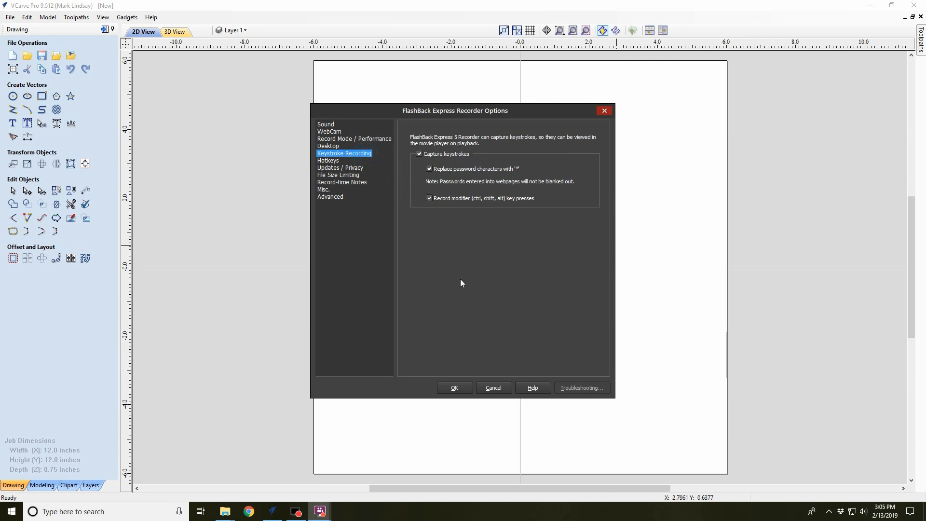
pyautogui.moveTo(436, 373)
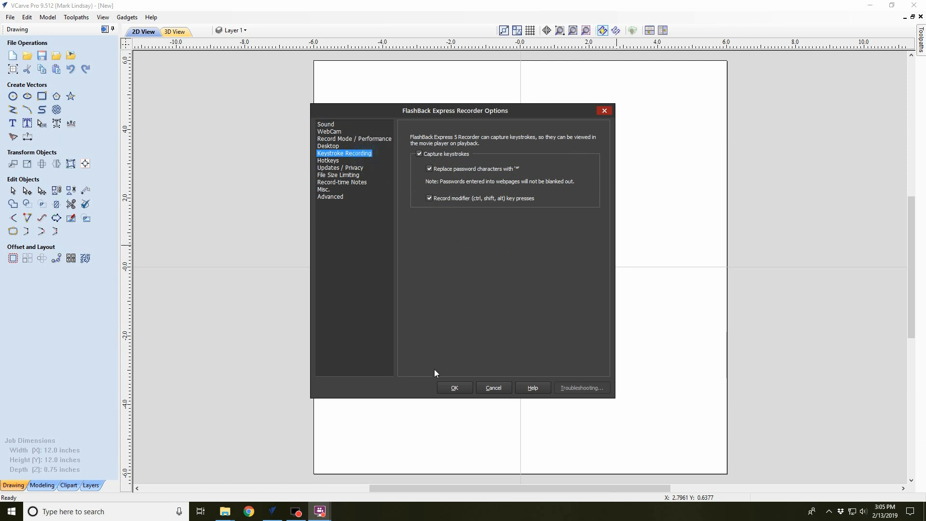
pyautogui.moveTo(559, 339)
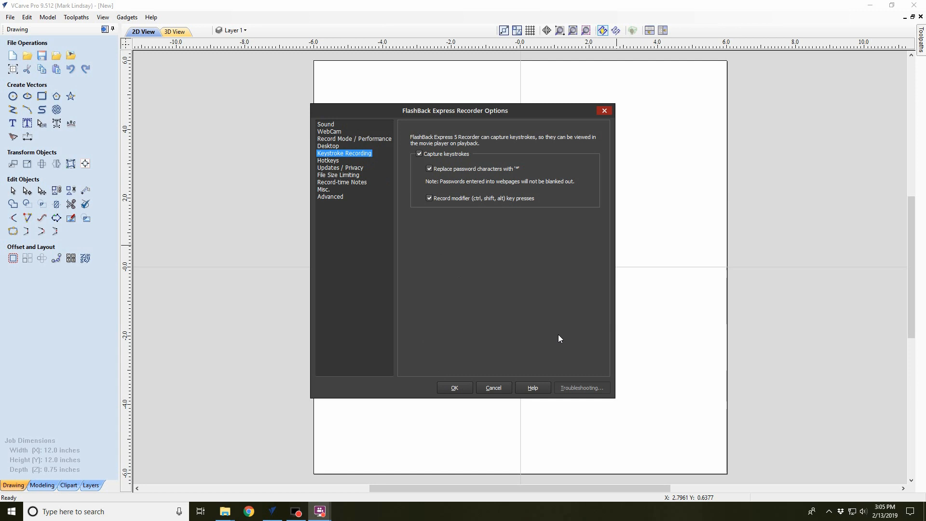
pyautogui.moveTo(339, 164)
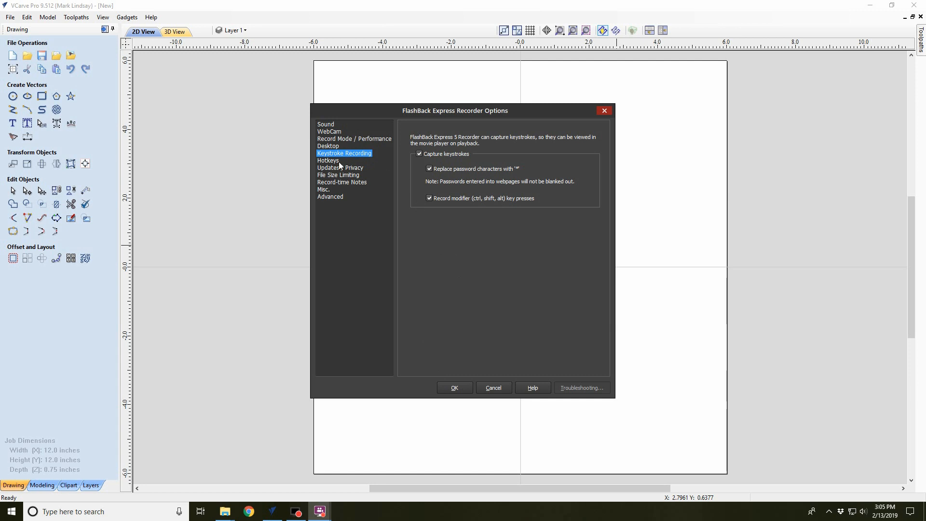
pyautogui.click(327, 160)
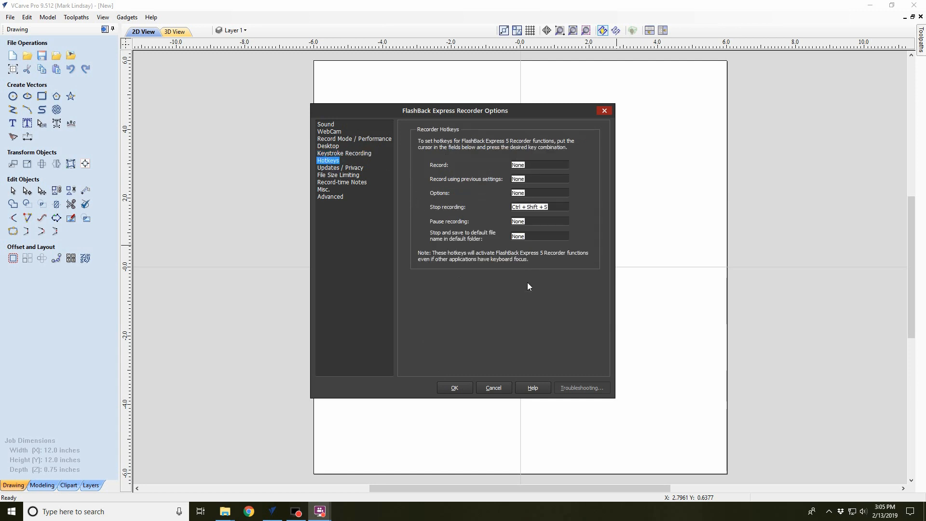
pyautogui.moveTo(518, 318)
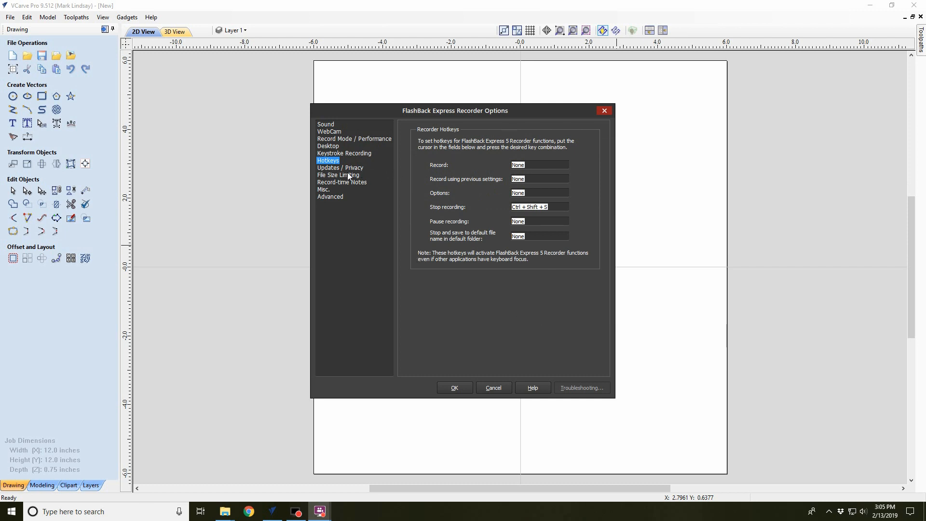
pyautogui.click(338, 175)
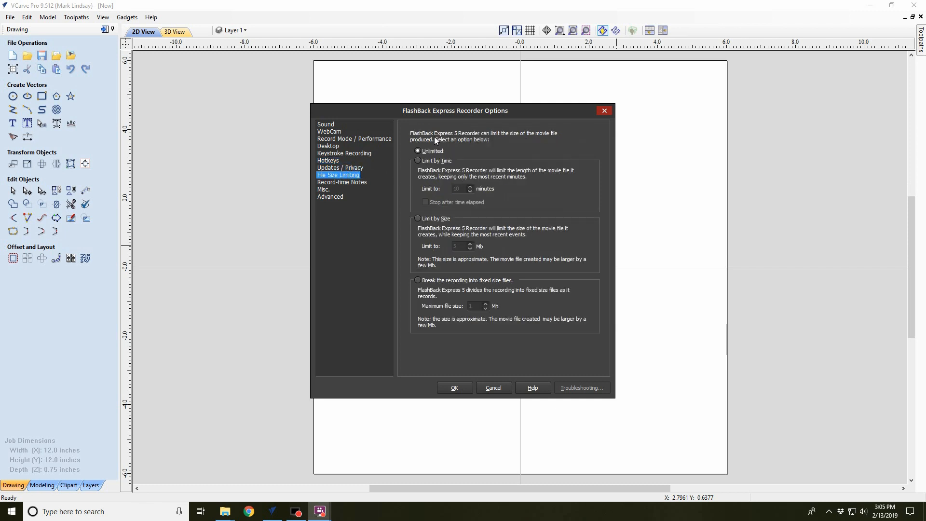
pyautogui.moveTo(330, 201)
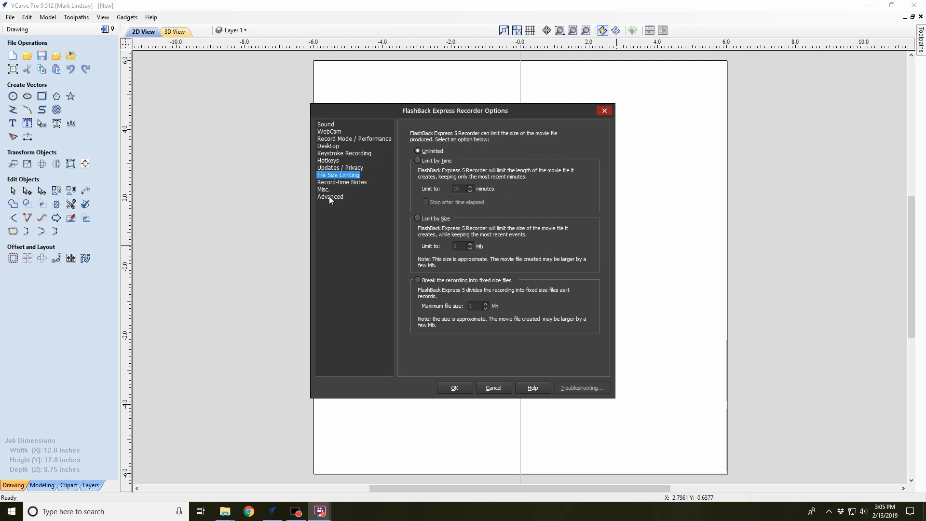
pyautogui.click(330, 197)
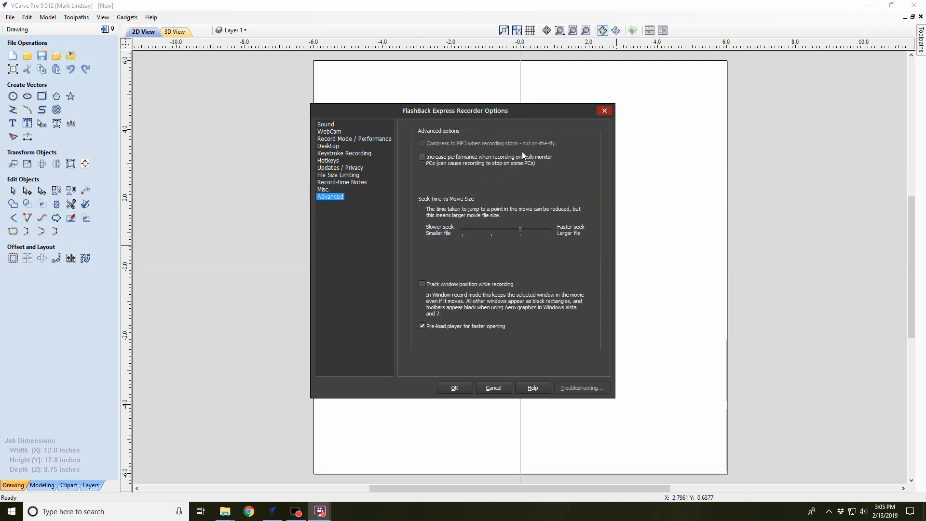
pyautogui.moveTo(406, 140)
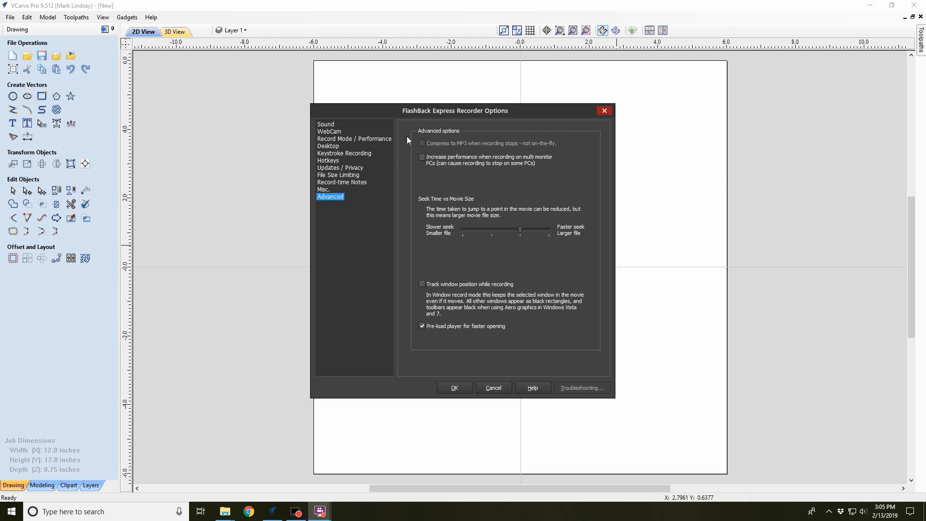
pyautogui.moveTo(384, 326)
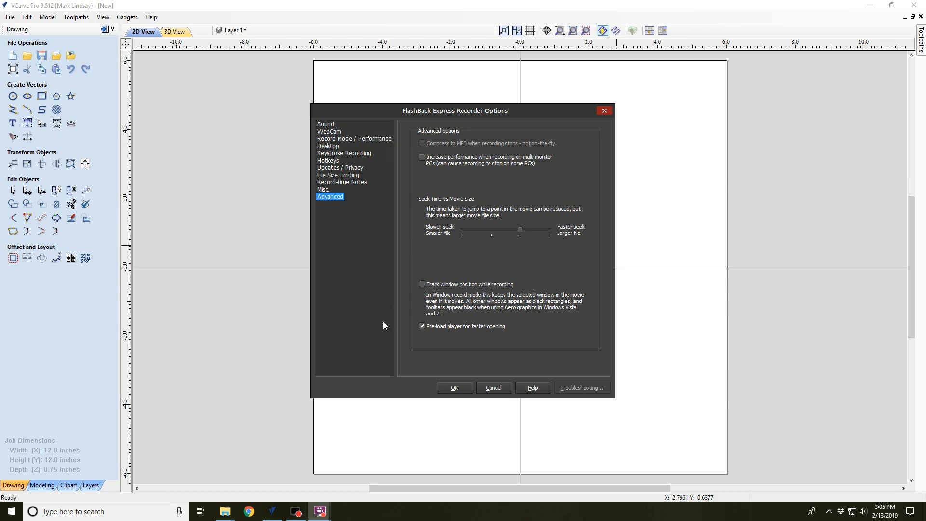
pyautogui.moveTo(713, 145)
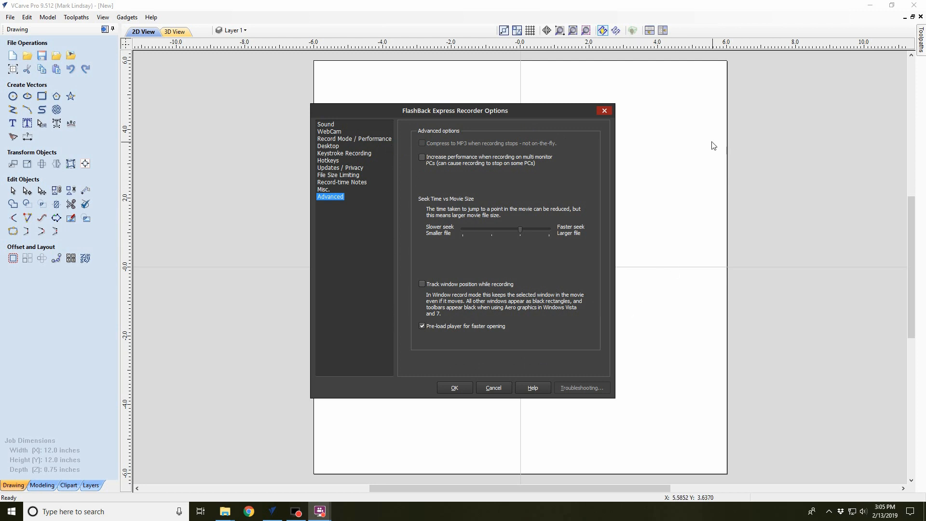
pyautogui.moveTo(724, 151)
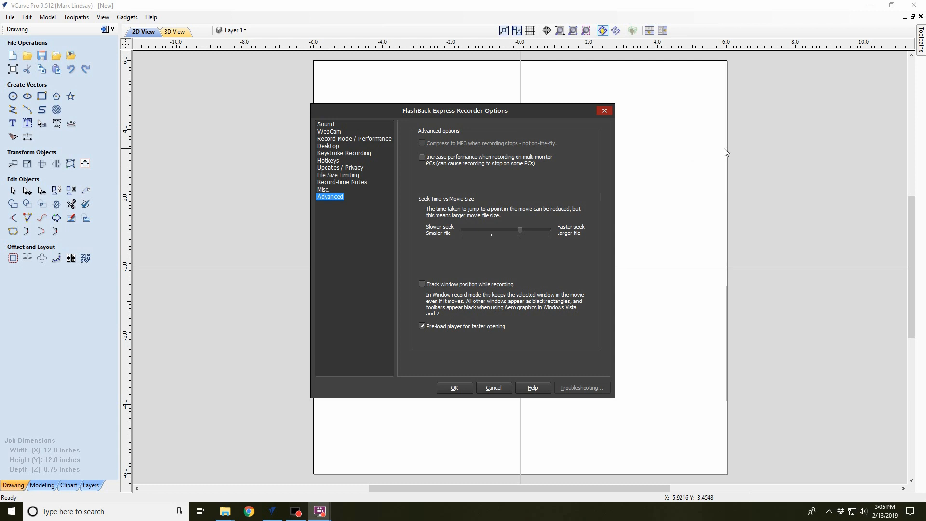
pyautogui.moveTo(709, 154)
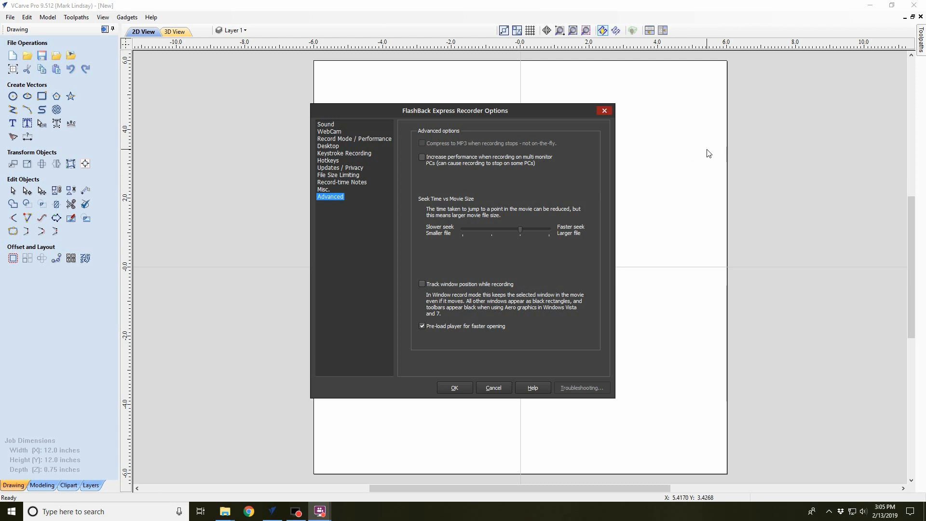
pyautogui.moveTo(694, 148)
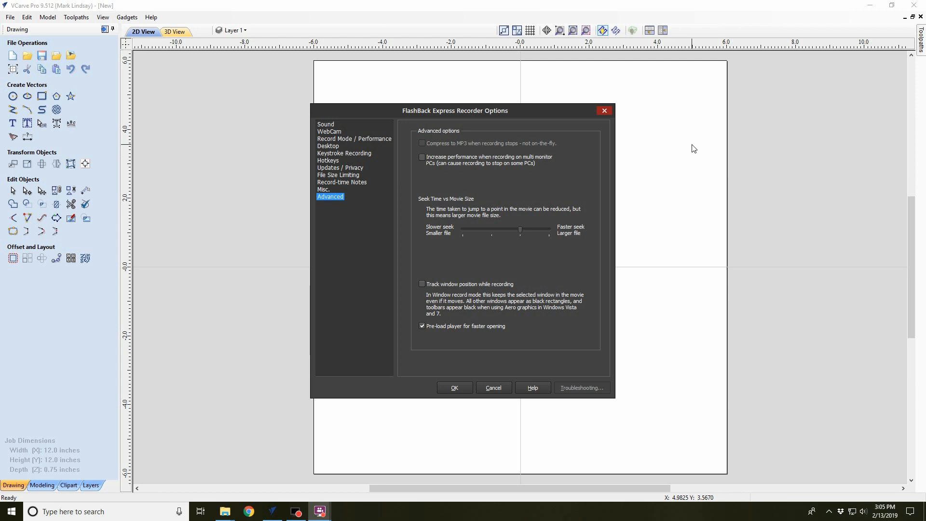
pyautogui.moveTo(454, 387)
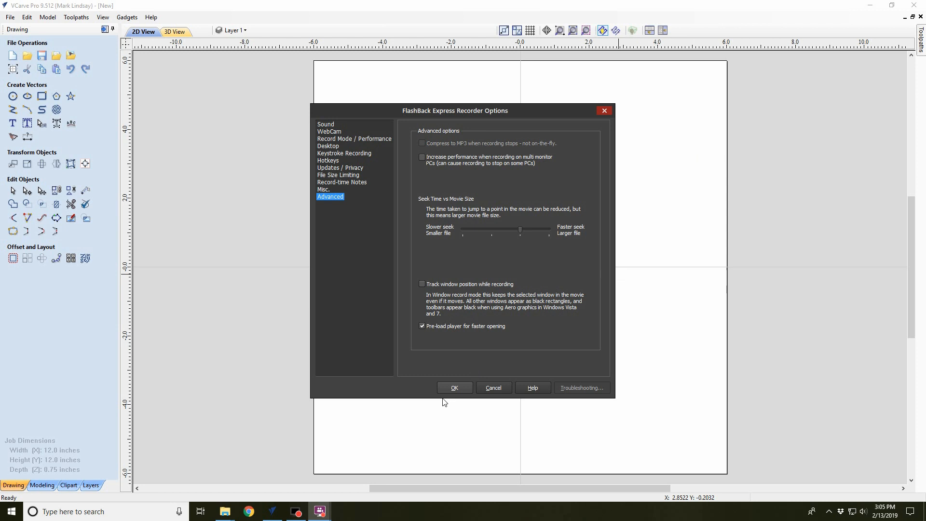
pyautogui.click(454, 388)
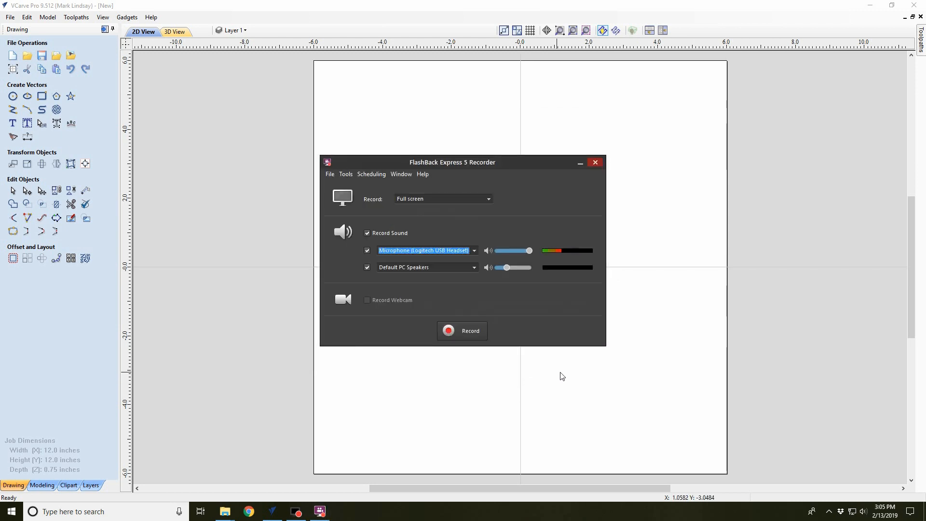
pyautogui.moveTo(638, 335)
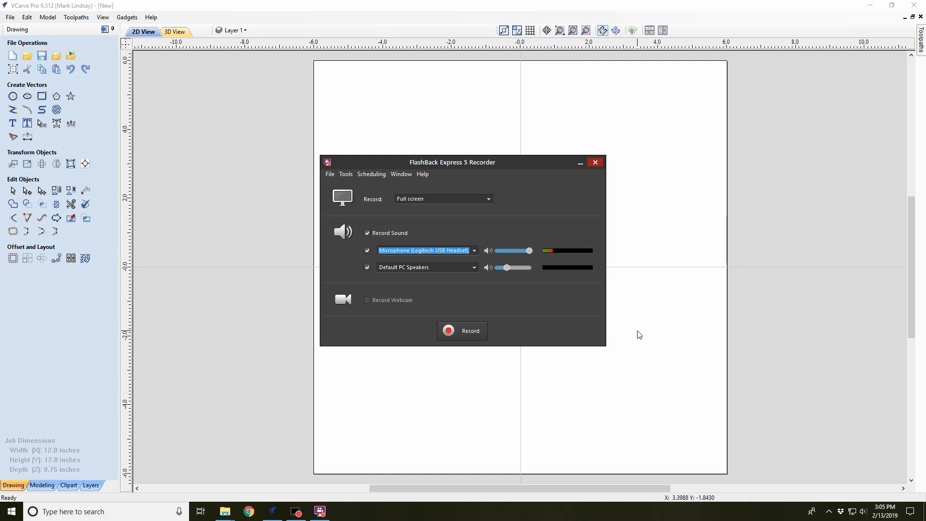
pyautogui.moveTo(687, 201)
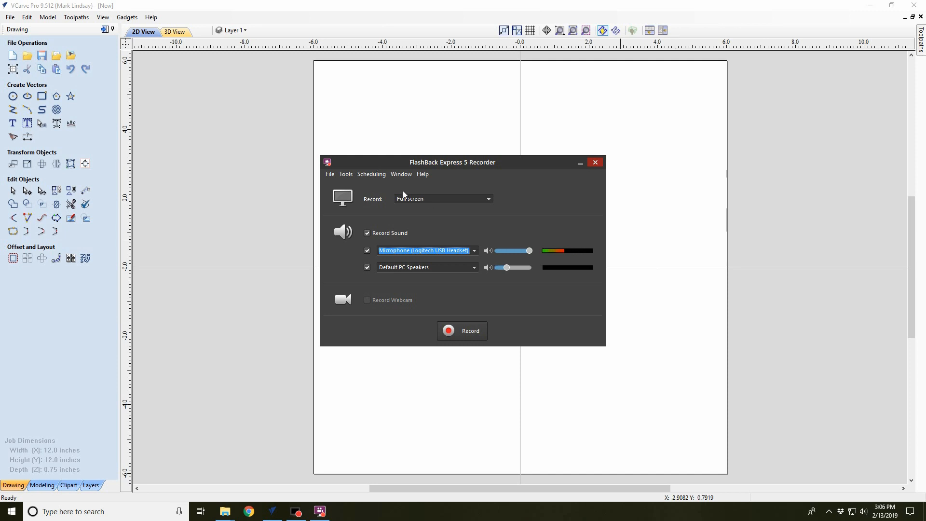
pyautogui.moveTo(456, 202)
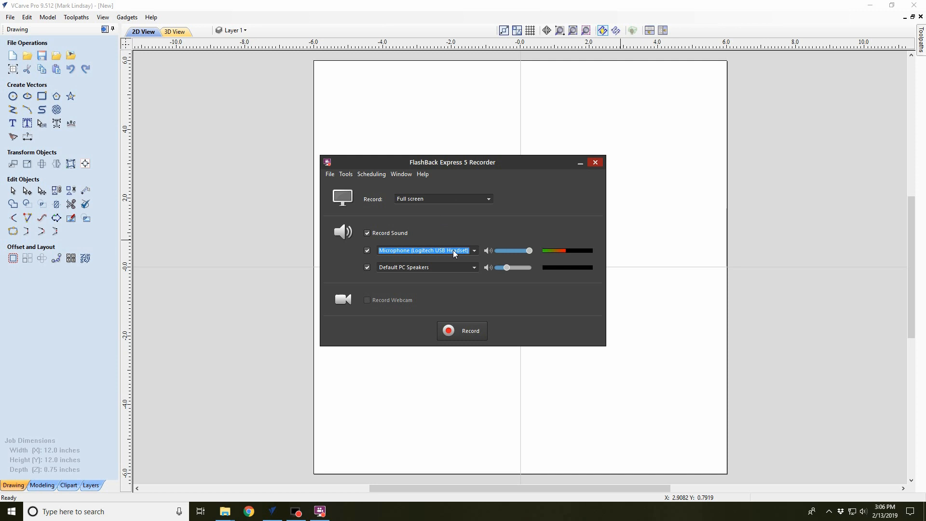
pyautogui.moveTo(371, 247)
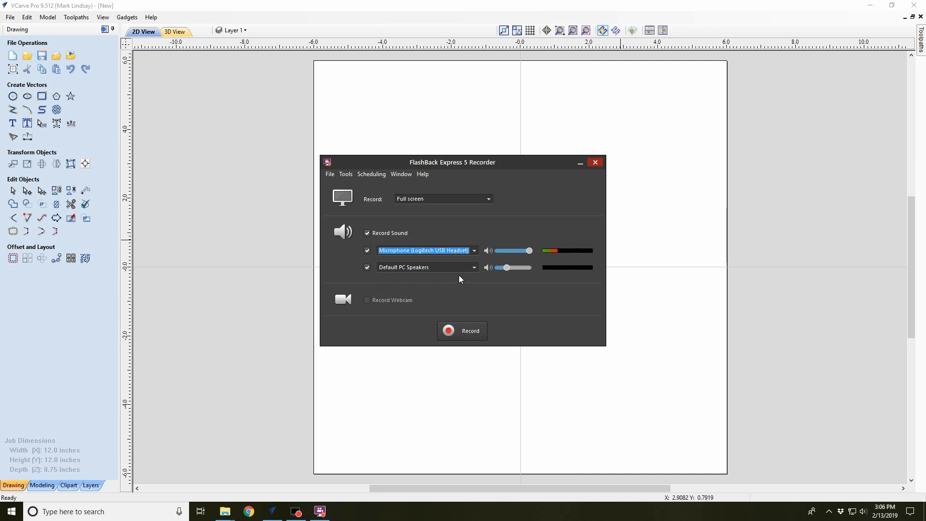
pyautogui.moveTo(470, 342)
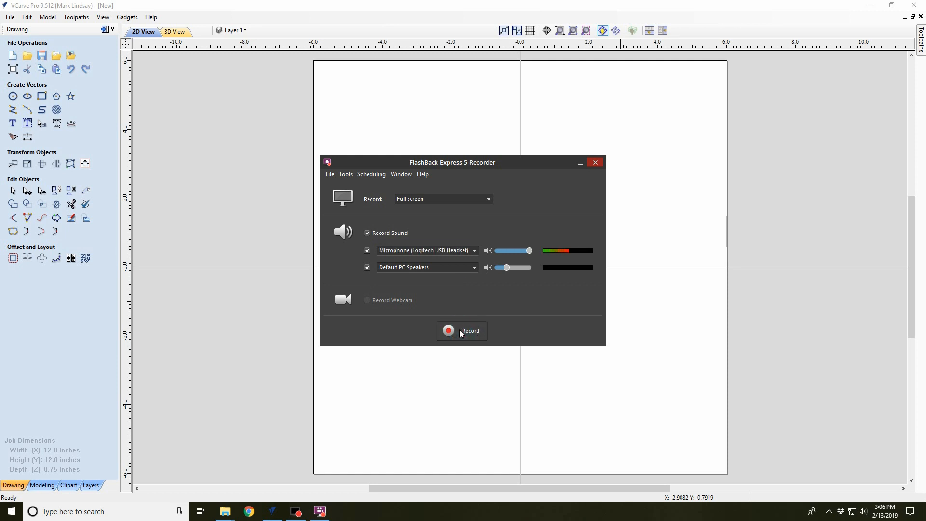
# Begin recording the full screen with sound enabled.
pyautogui.click(449, 331)
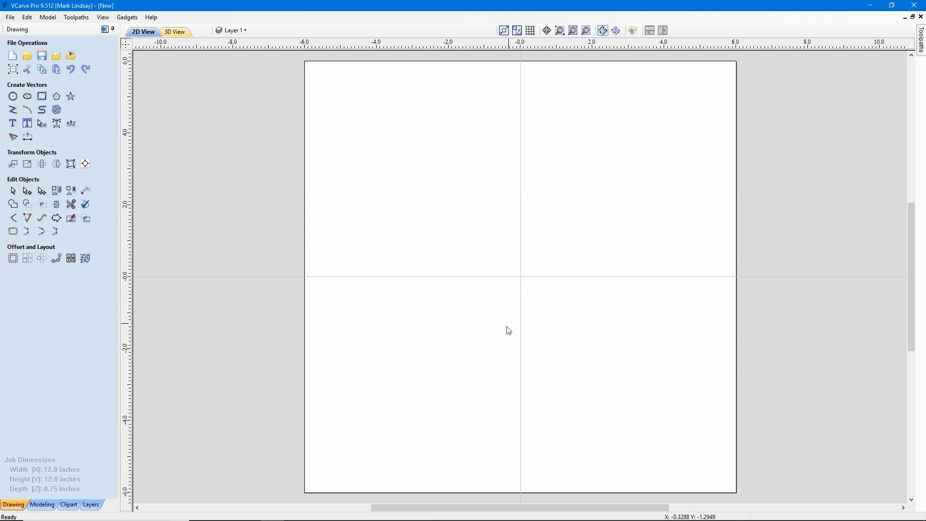
pyautogui.moveTo(507, 336)
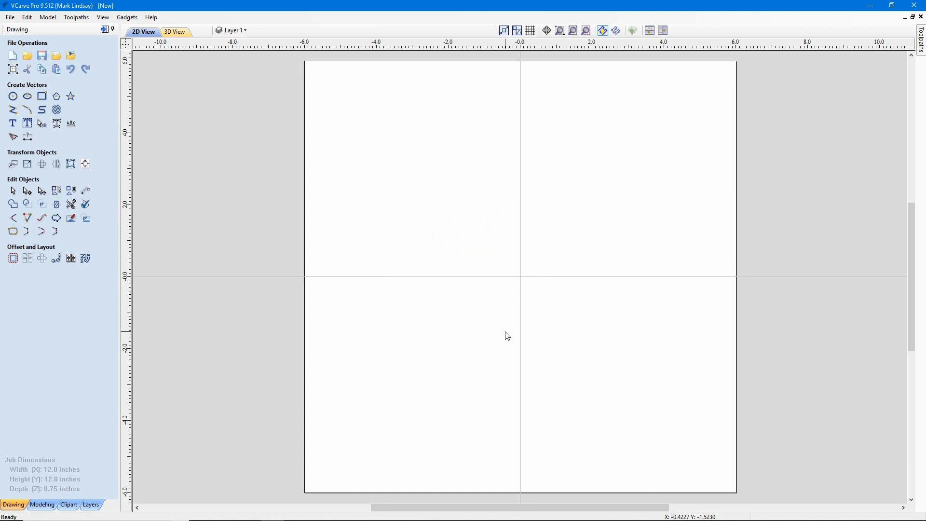
pyautogui.moveTo(615, 162)
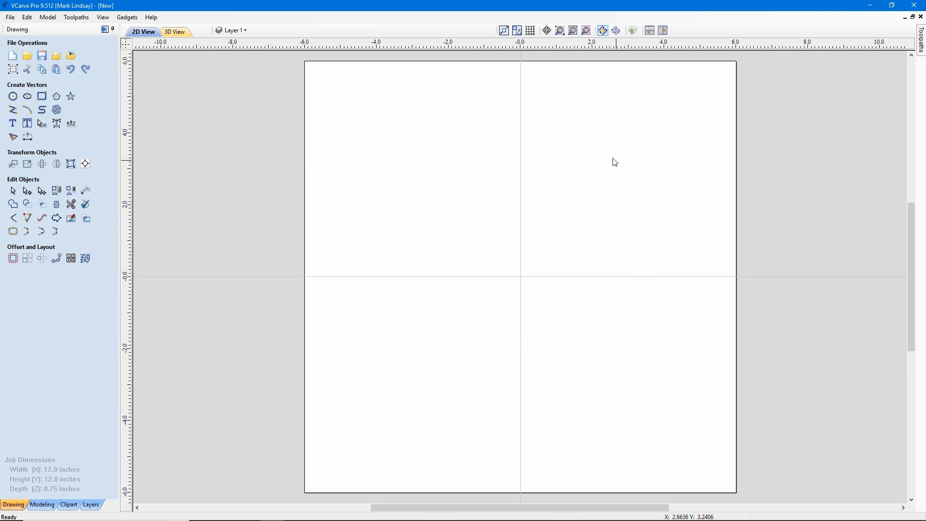
pyautogui.moveTo(637, 233)
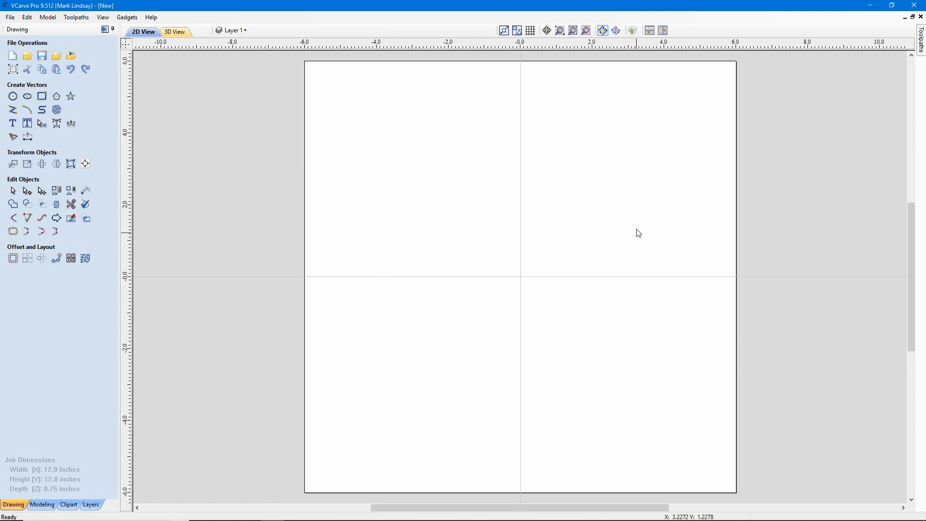
pyautogui.moveTo(408, 283)
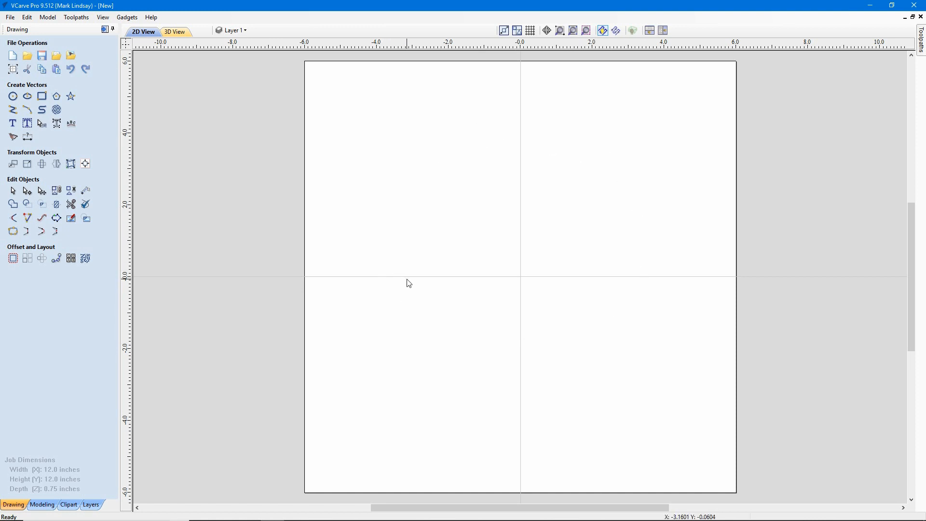
pyautogui.moveTo(434, 170)
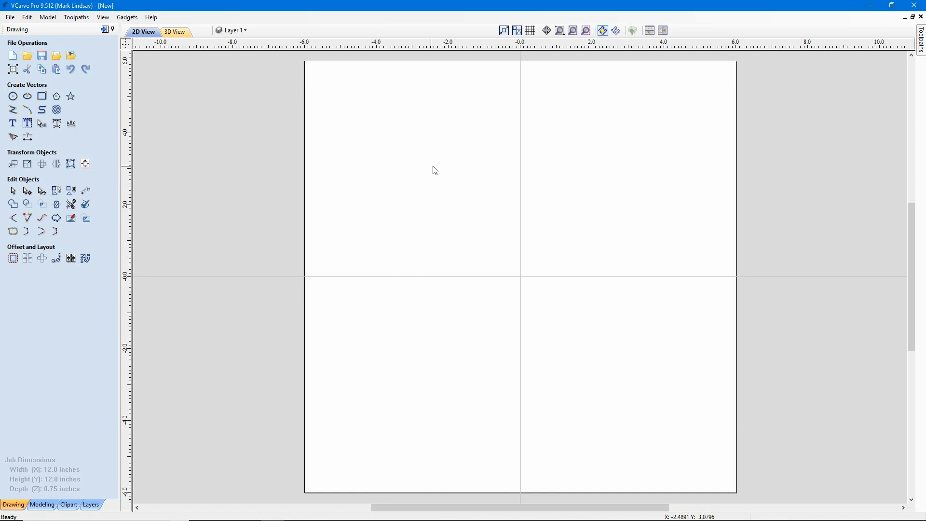
pyautogui.moveTo(444, 169)
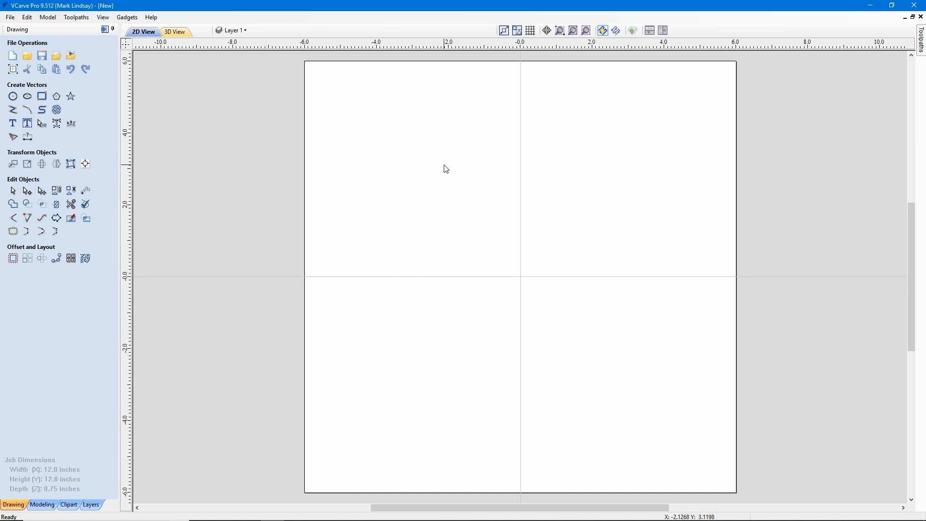
pyautogui.moveTo(416, 291)
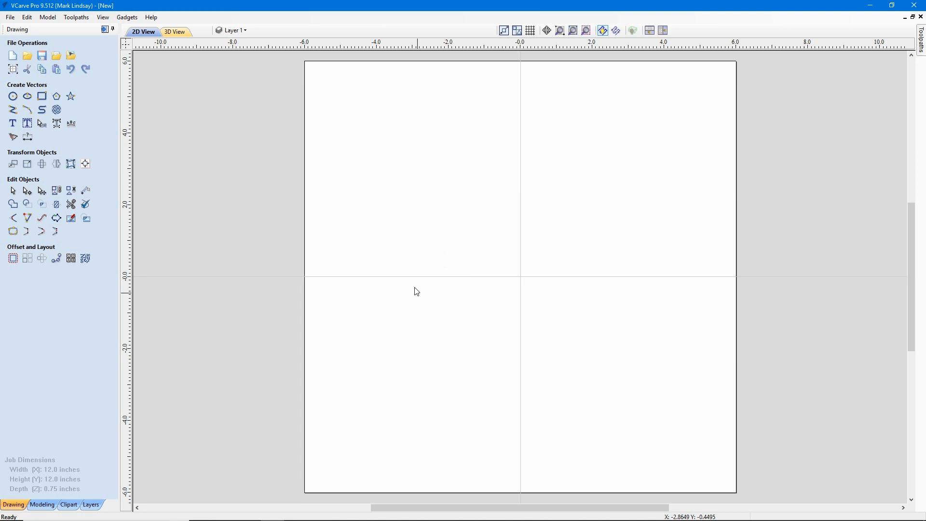
pyautogui.moveTo(544, 258)
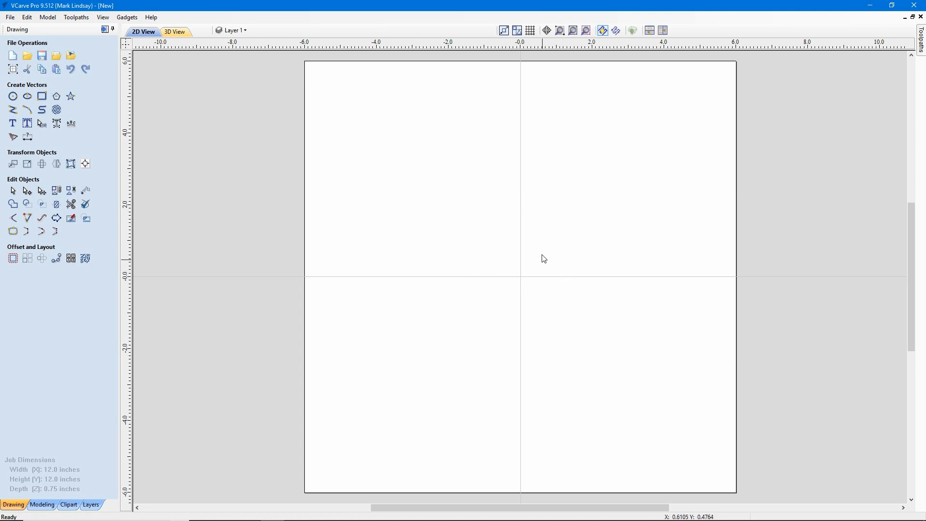
pyautogui.moveTo(518, 235)
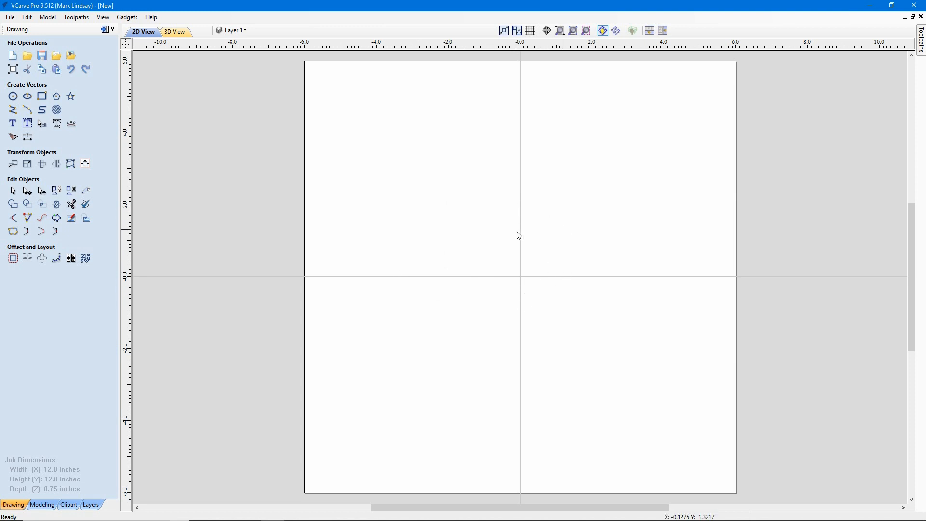
pyautogui.moveTo(514, 213)
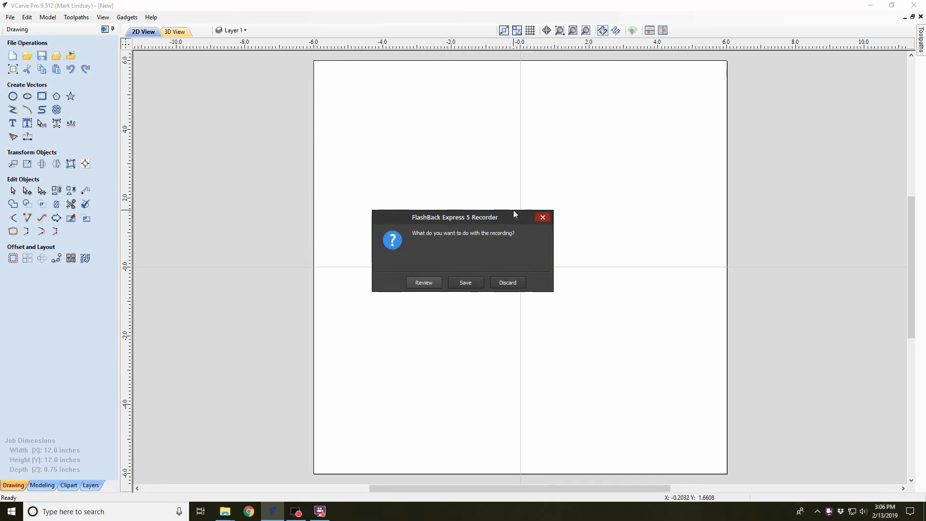
pyautogui.moveTo(447, 271)
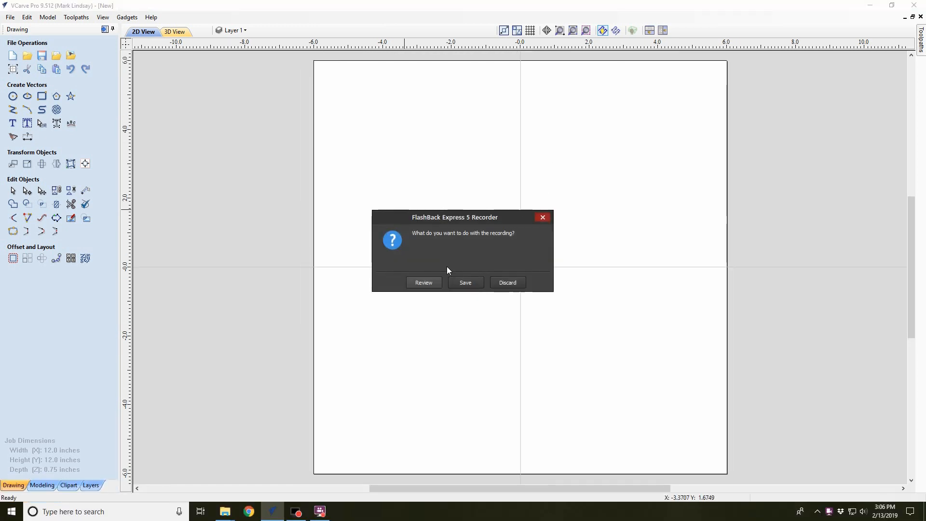
pyautogui.moveTo(501, 289)
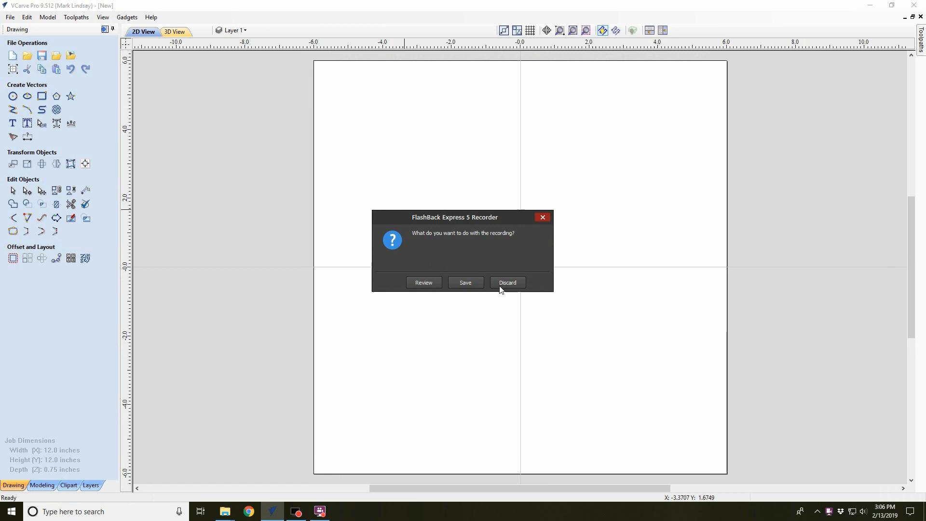
pyautogui.moveTo(423, 282)
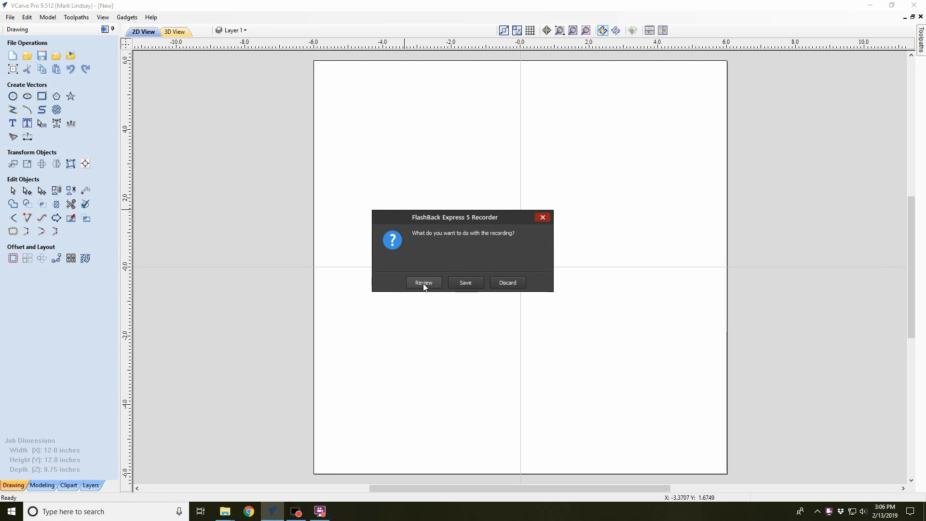
pyautogui.moveTo(465, 282)
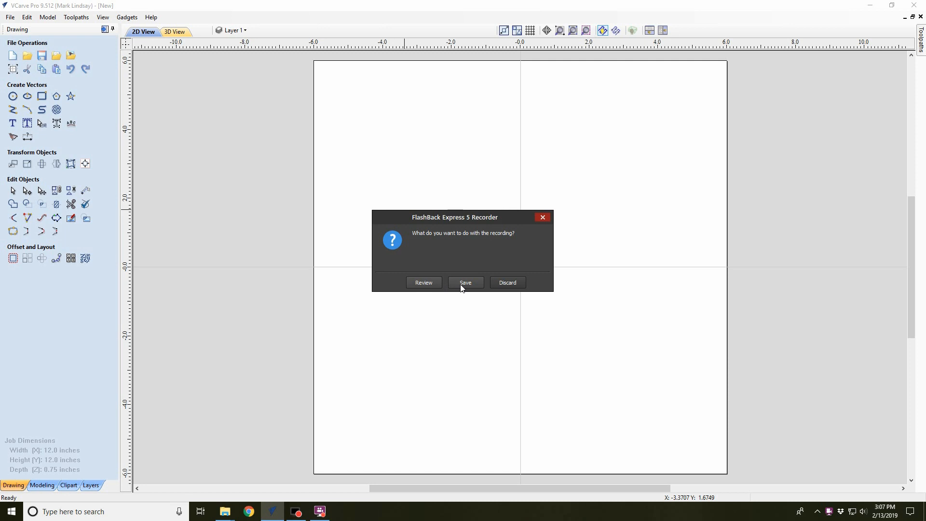
# Choose Save in the 'What do you want to do with the recording?' prompt.
pyautogui.click(465, 282)
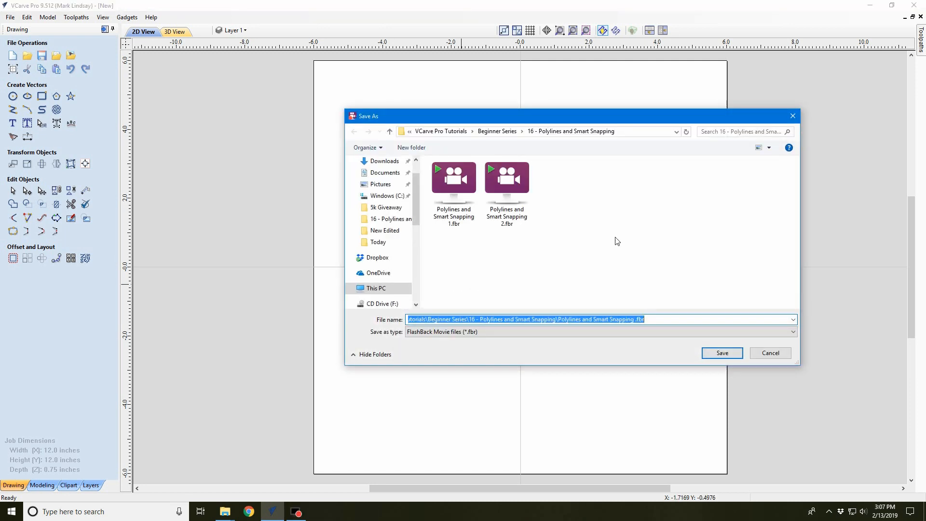
# Save the recording as Capture.fbr in the Desktop folder.
pyautogui.scroll(3)
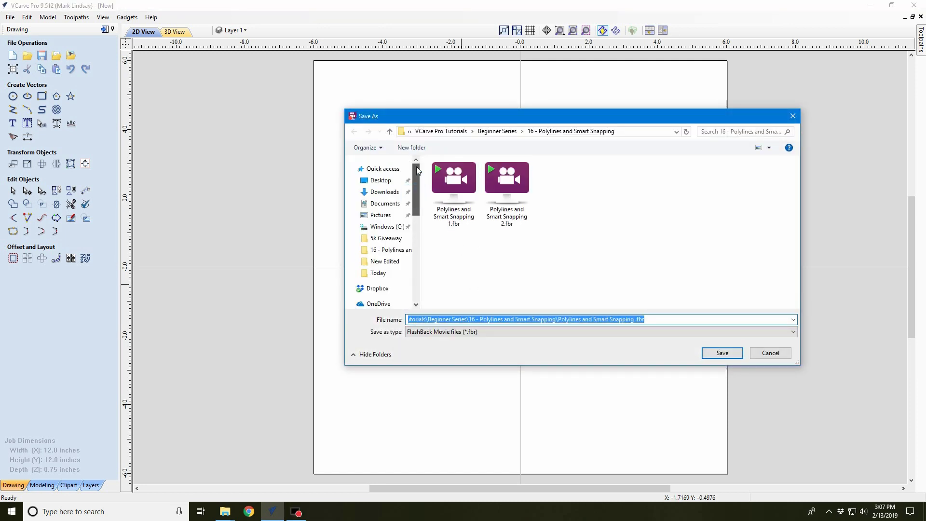
pyautogui.click(381, 180)
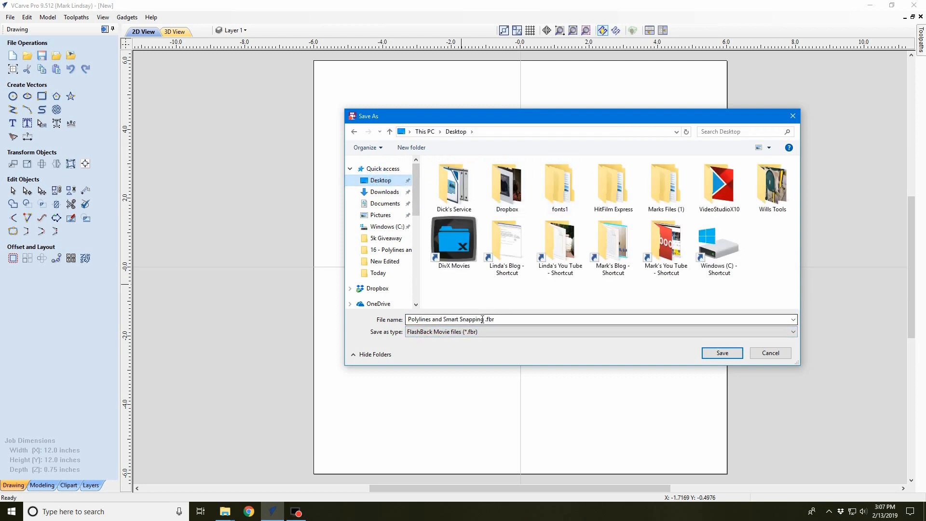
pyautogui.tripleClick(450, 319)
pyautogui.write('Capture')
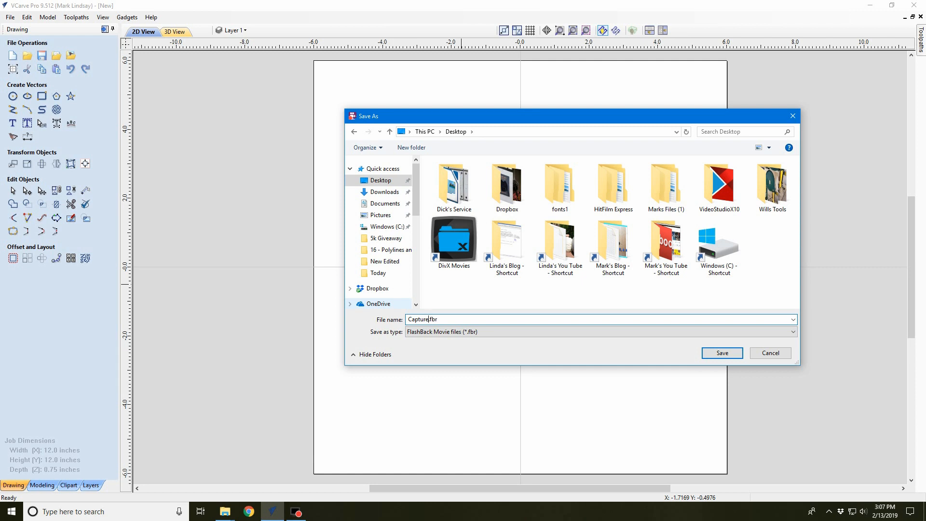
pyautogui.click(721, 353)
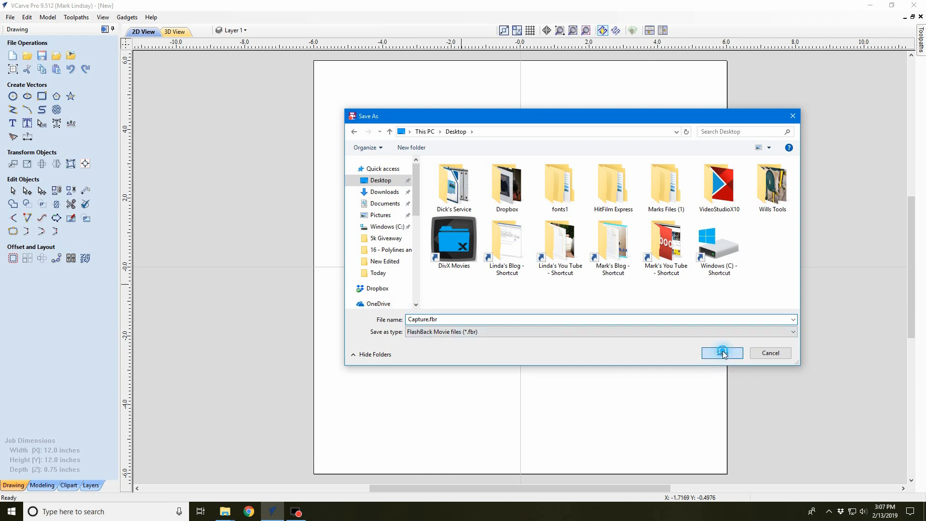
pyautogui.click(721, 353)
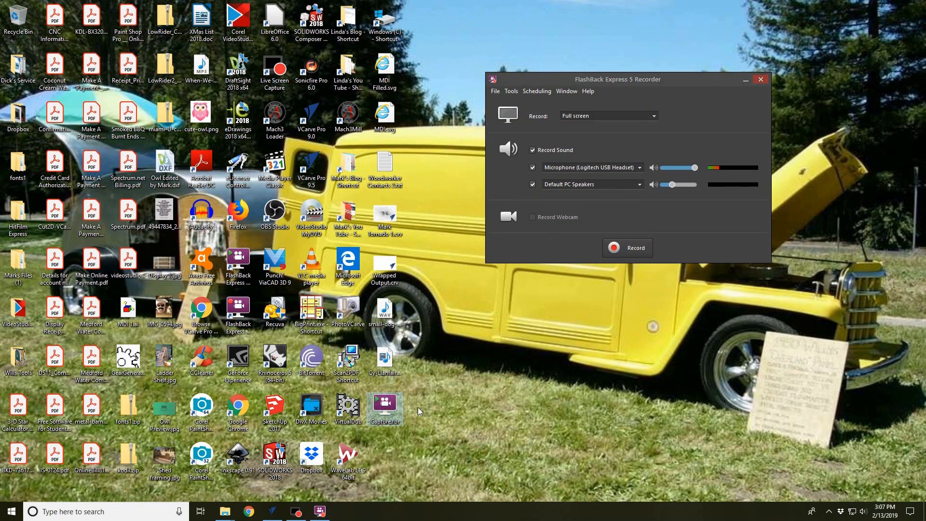
pyautogui.moveTo(554, 458)
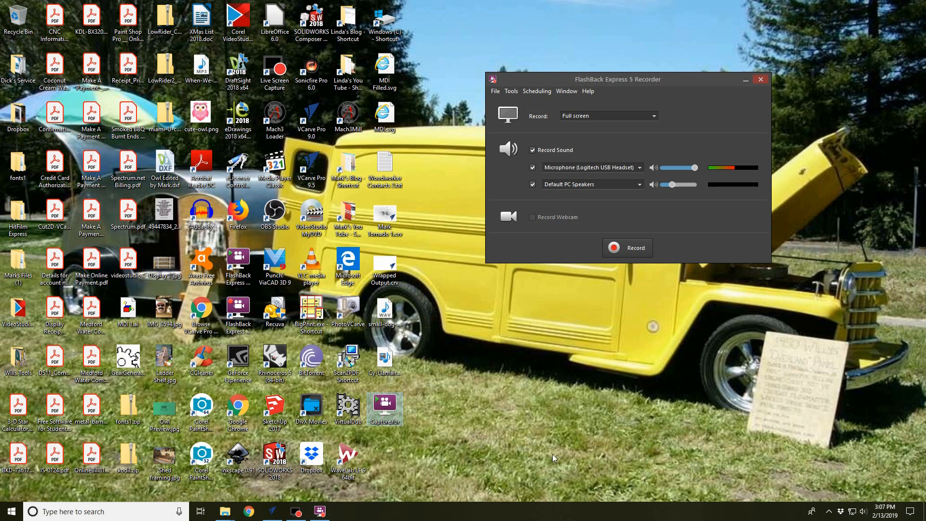
pyautogui.moveTo(396, 428)
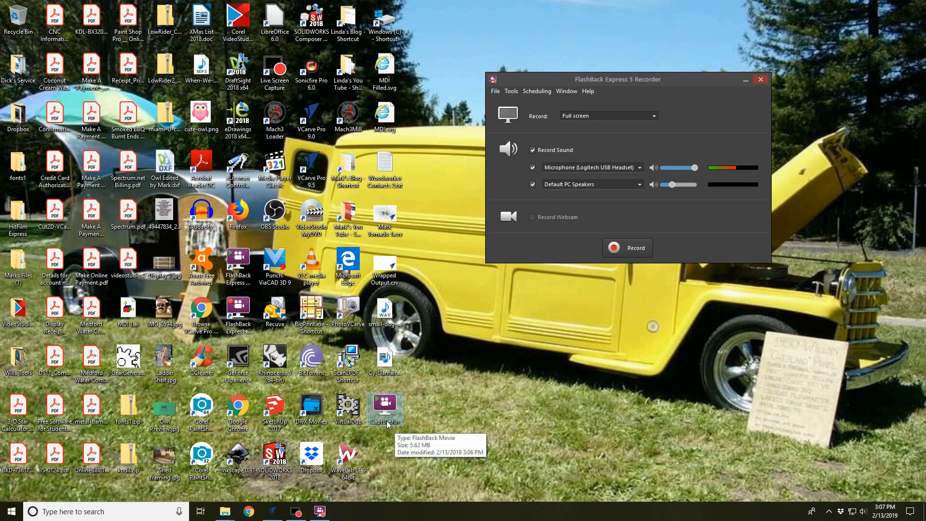
pyautogui.moveTo(384, 425)
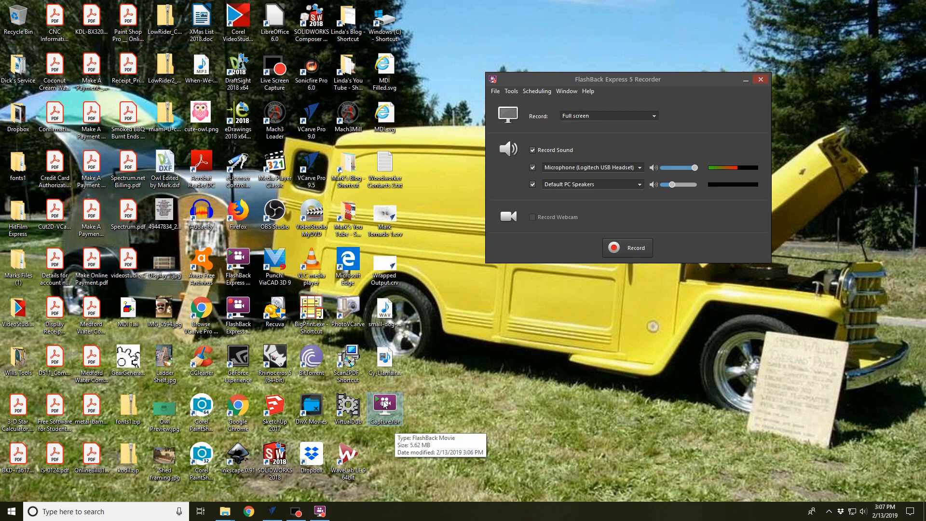
pyautogui.moveTo(554, 395)
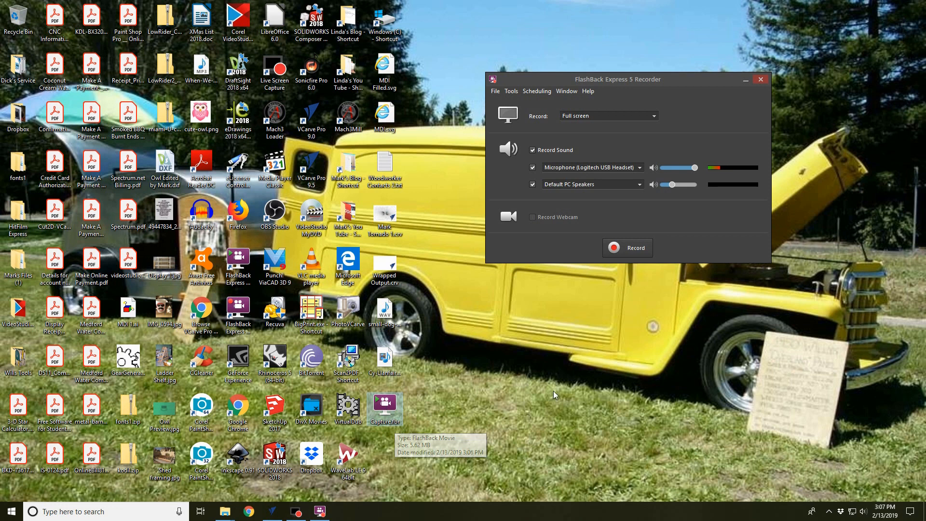
pyautogui.moveTo(551, 375)
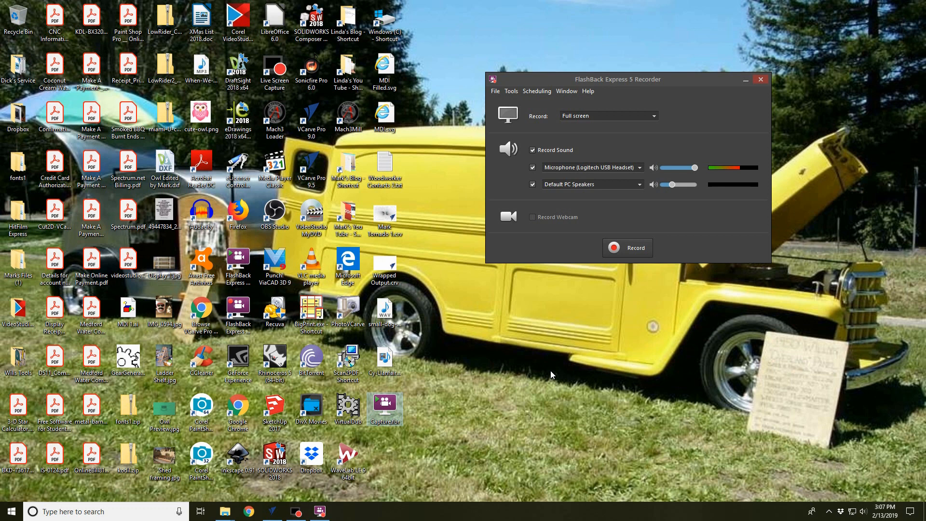
pyautogui.moveTo(638, 109)
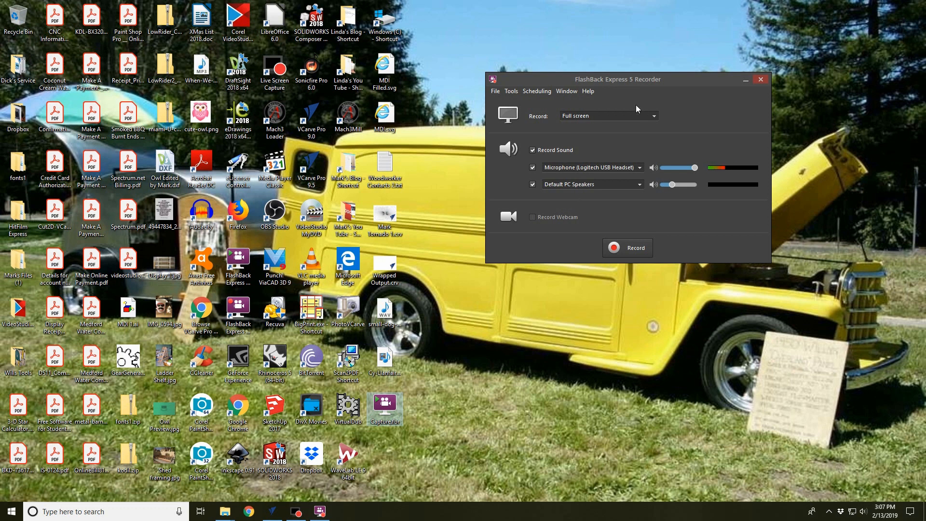
pyautogui.moveTo(534, 348)
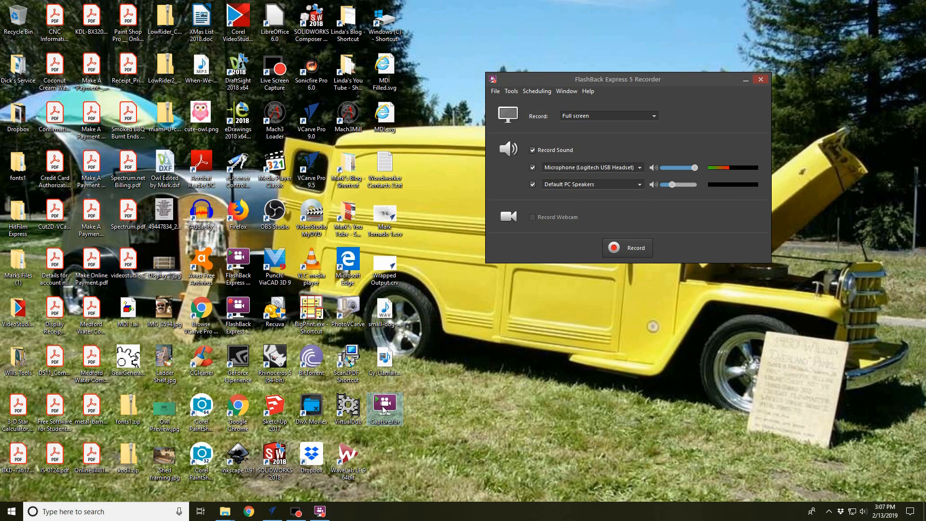
pyautogui.moveTo(384, 409)
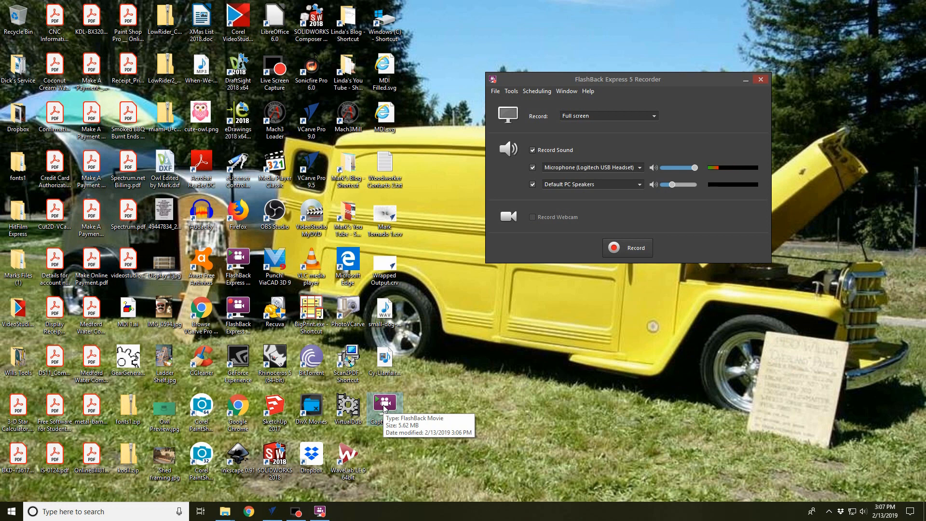
pyautogui.moveTo(659, 345)
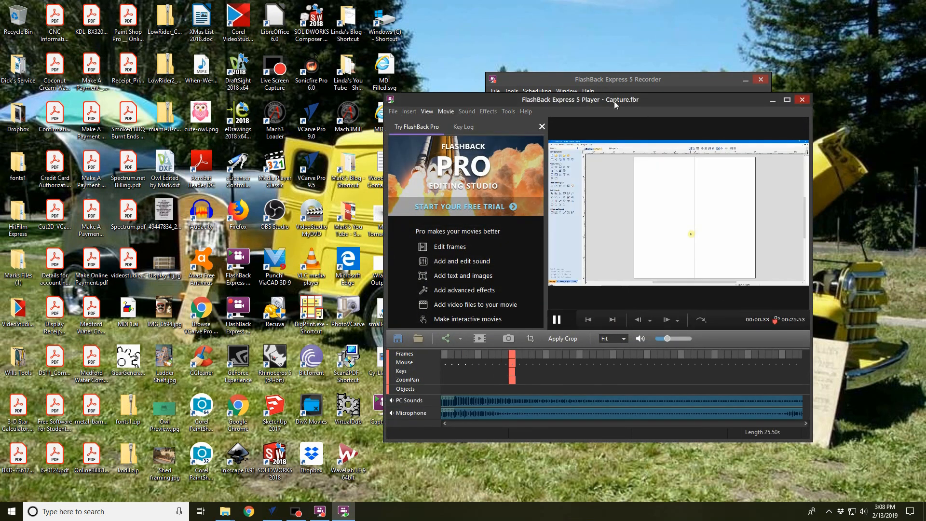
# Pause Capture.fbr, rewind to the first frame, and choose File > Export.
pyautogui.click(556, 320)
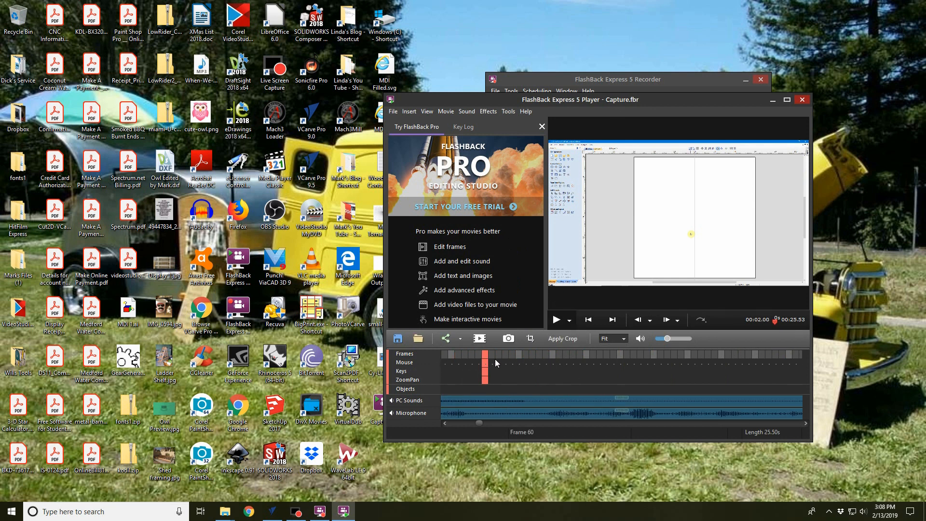
pyautogui.moveTo(588, 319)
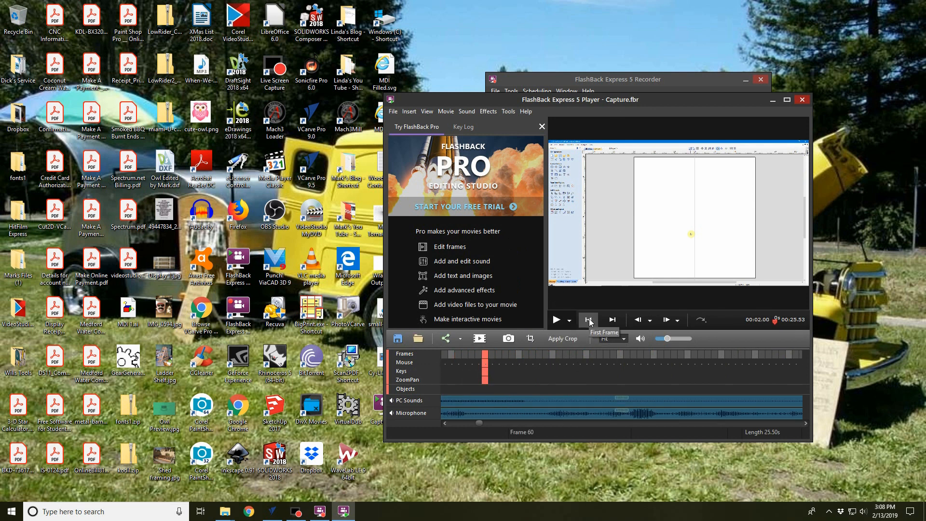
pyautogui.click(589, 319)
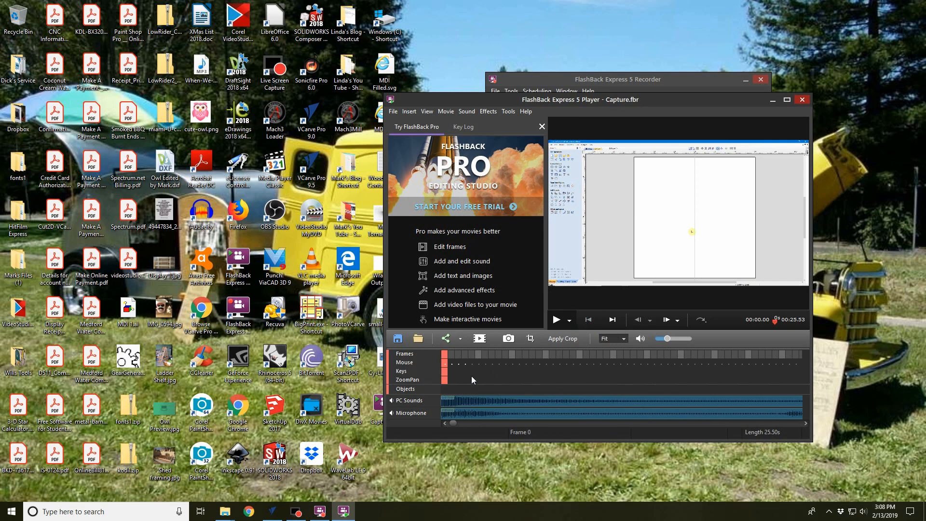
pyautogui.moveTo(594, 367)
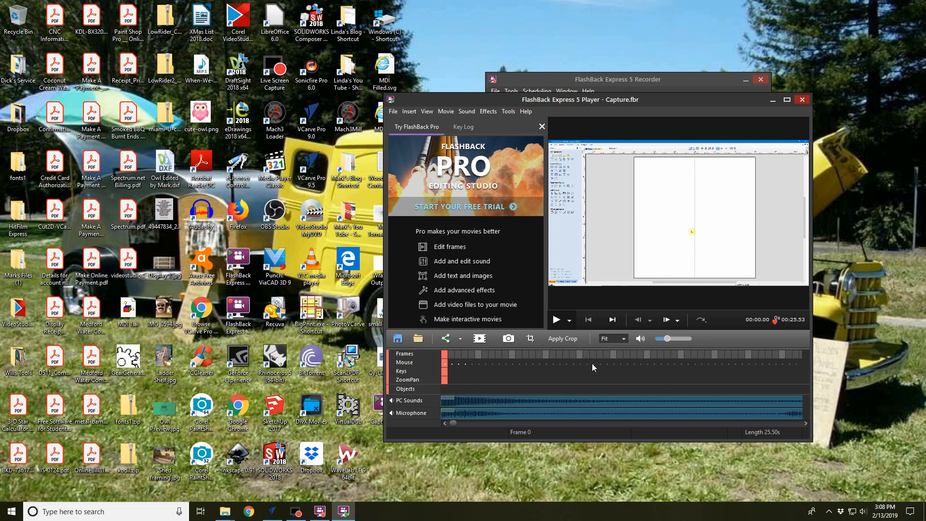
pyautogui.moveTo(623, 271)
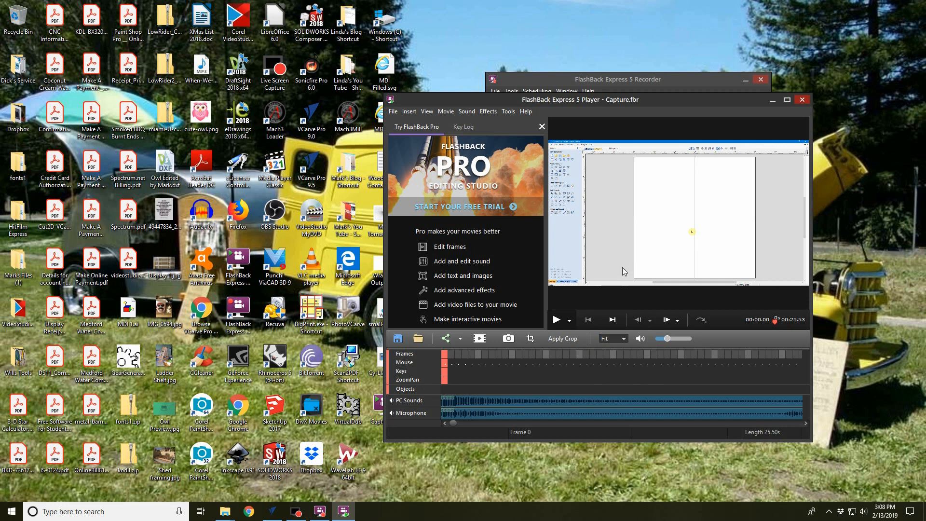
pyautogui.moveTo(618, 259)
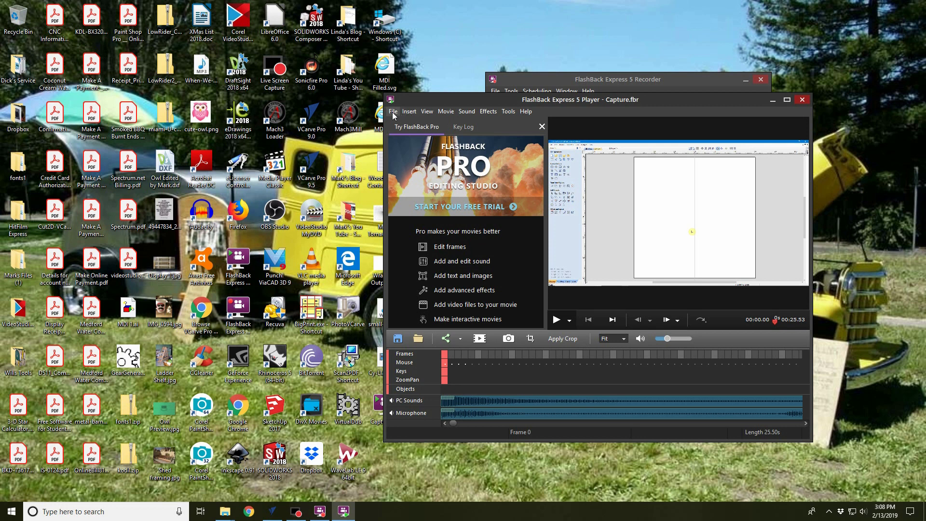
pyautogui.moveTo(614, 108)
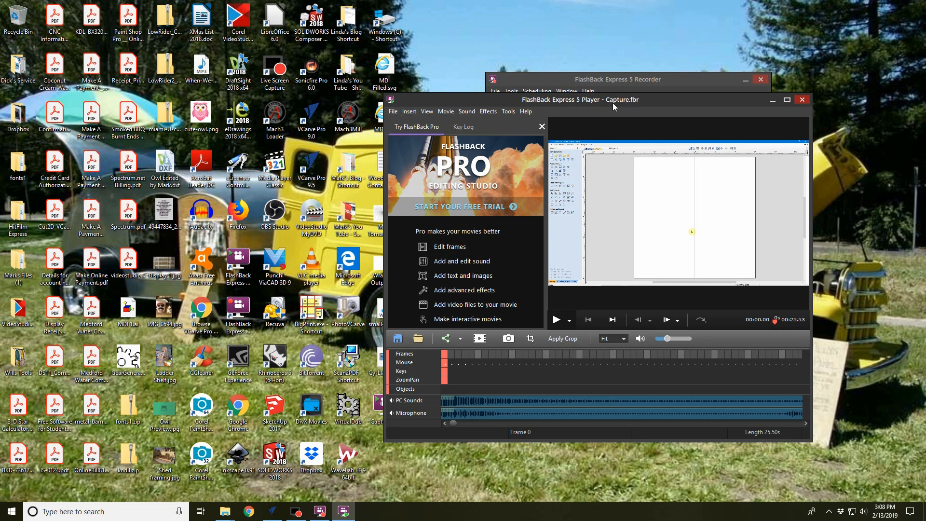
pyautogui.click(392, 111)
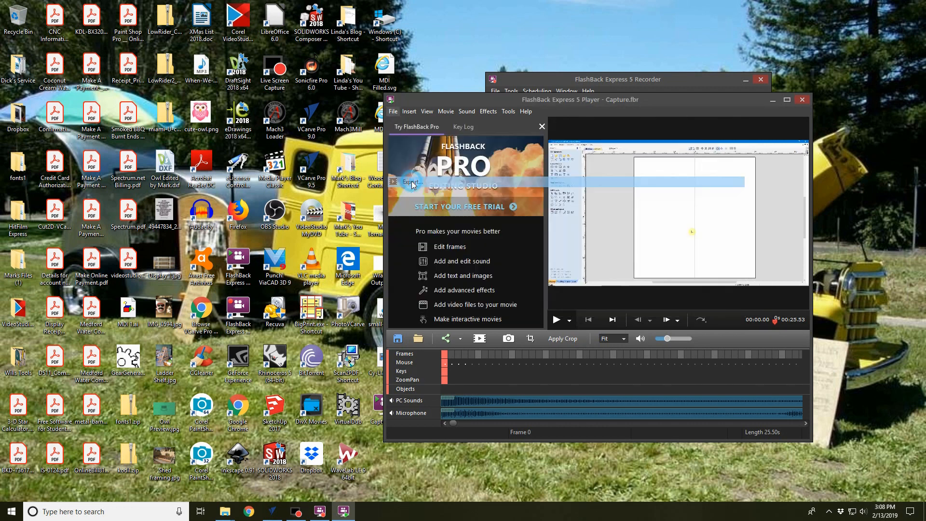
pyautogui.click(407, 182)
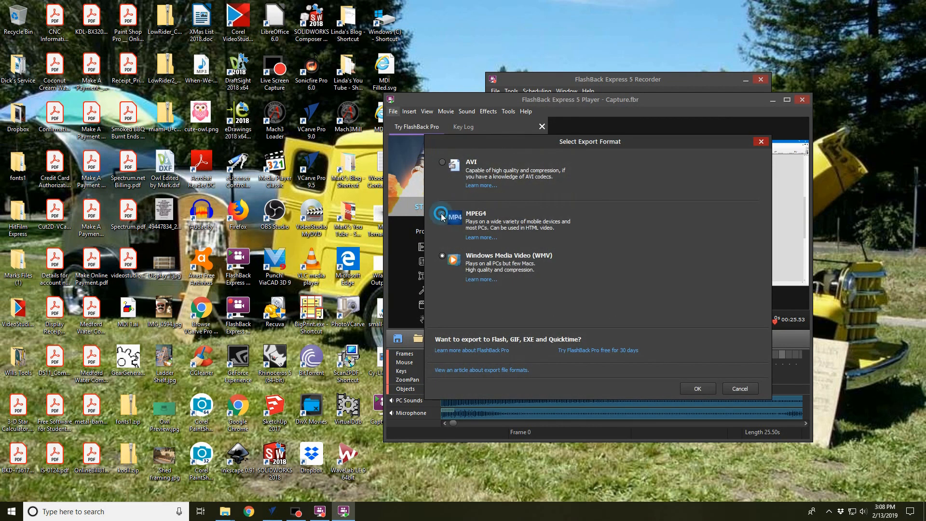
# Pick MPEG4, review the Frame Rate, Quality and Codec tabs, then export.
pyautogui.click(442, 215)
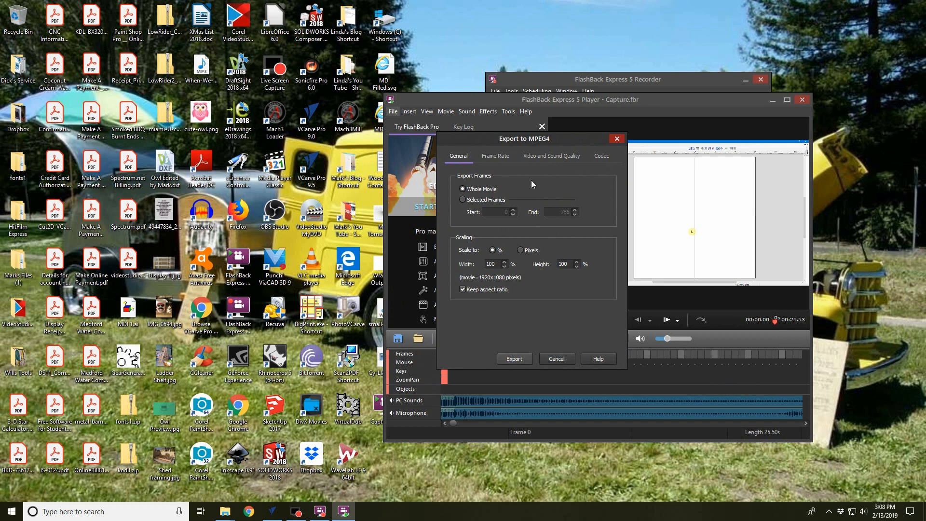
pyautogui.moveTo(500, 198)
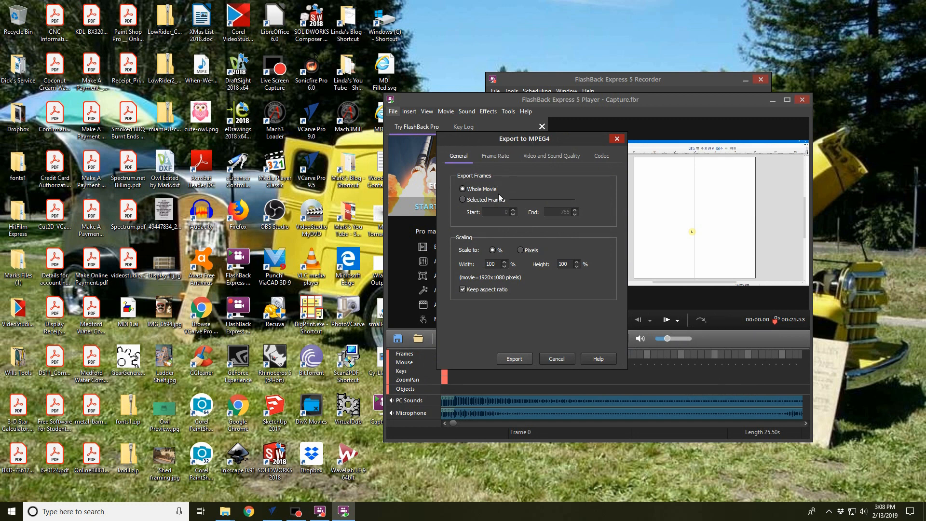
pyautogui.moveTo(497, 176)
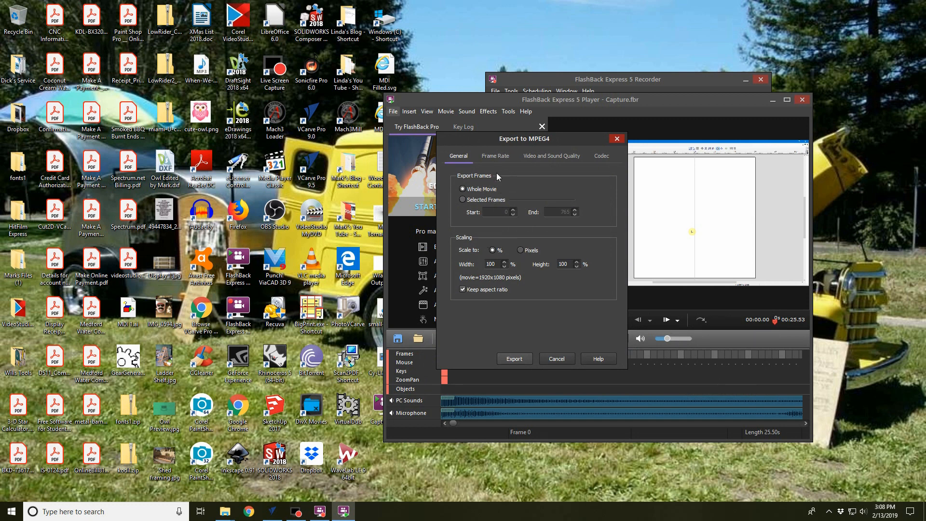
pyautogui.click(495, 156)
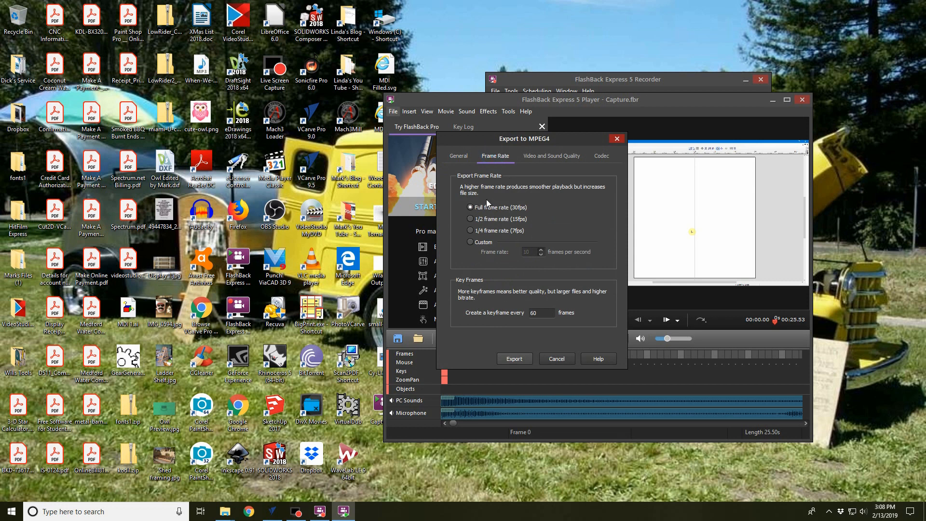
pyautogui.click(550, 155)
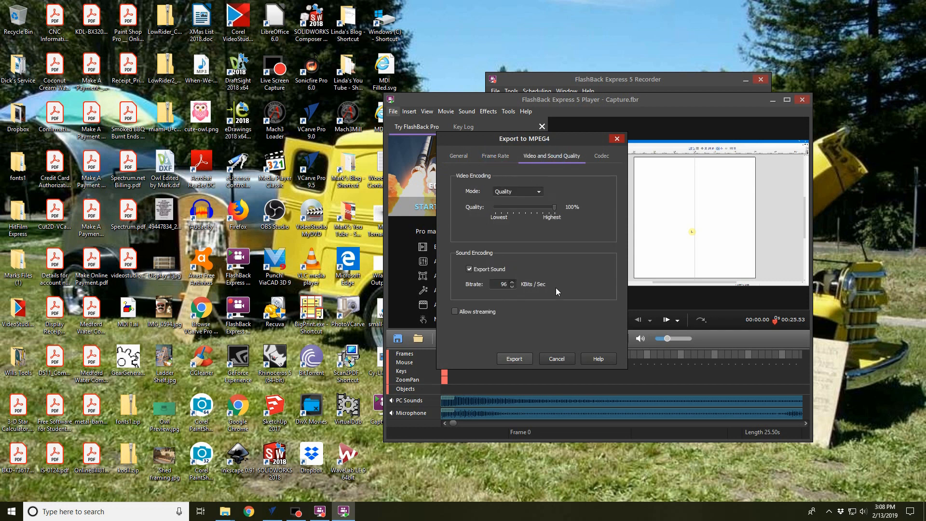
pyautogui.click(601, 155)
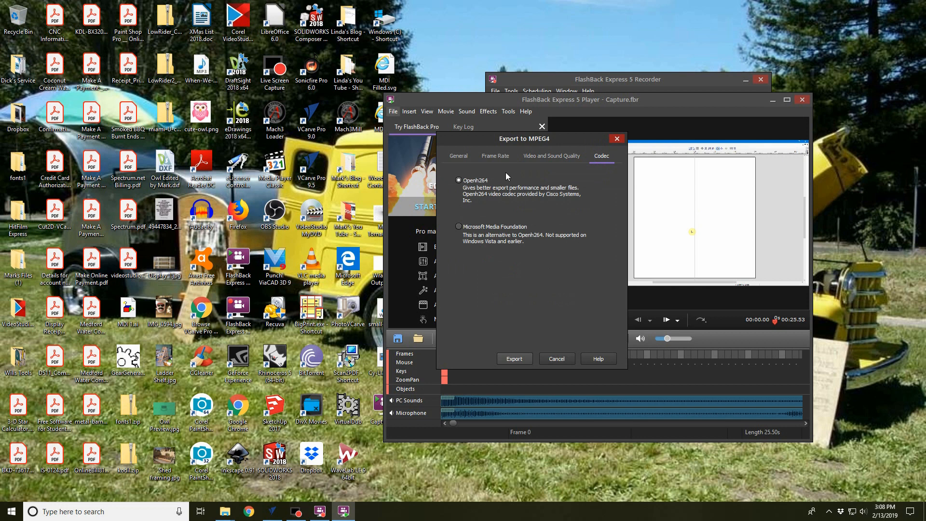
pyautogui.click(458, 155)
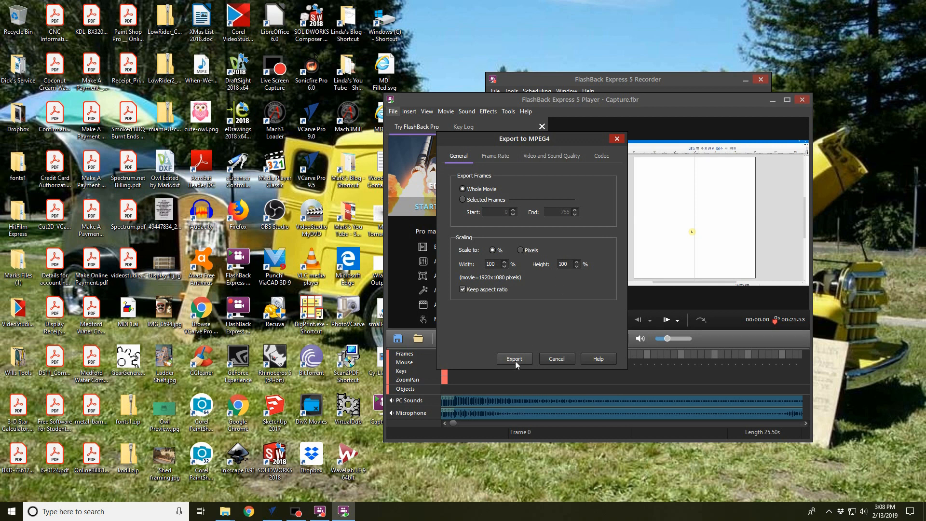
pyautogui.click(513, 358)
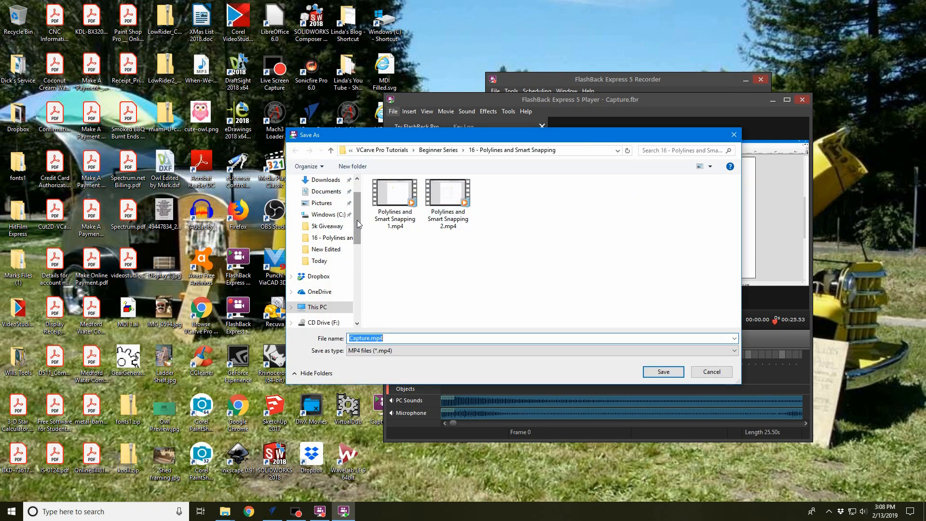
# Save Capture.mp4 to the desktop and close the FlashBack Express Player.
pyautogui.click(323, 199)
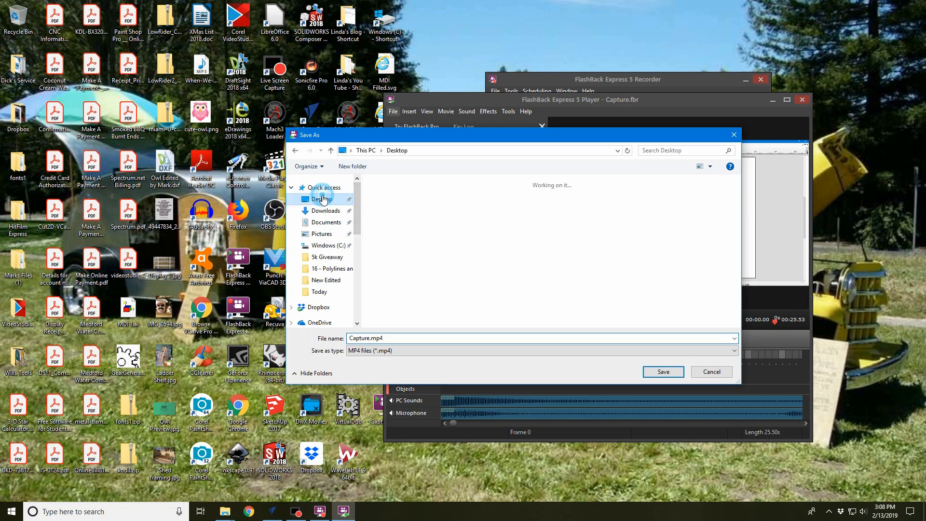
pyautogui.click(322, 199)
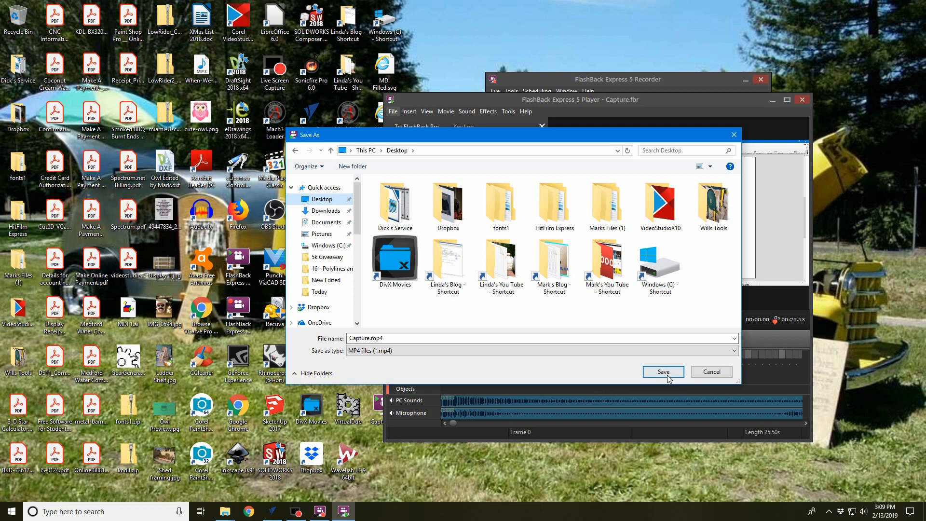
pyautogui.click(663, 371)
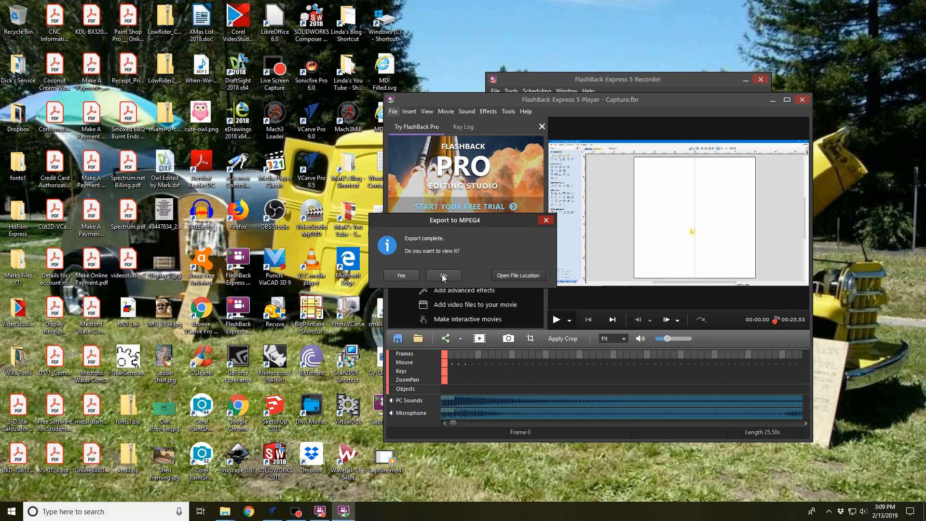
pyautogui.click(442, 275)
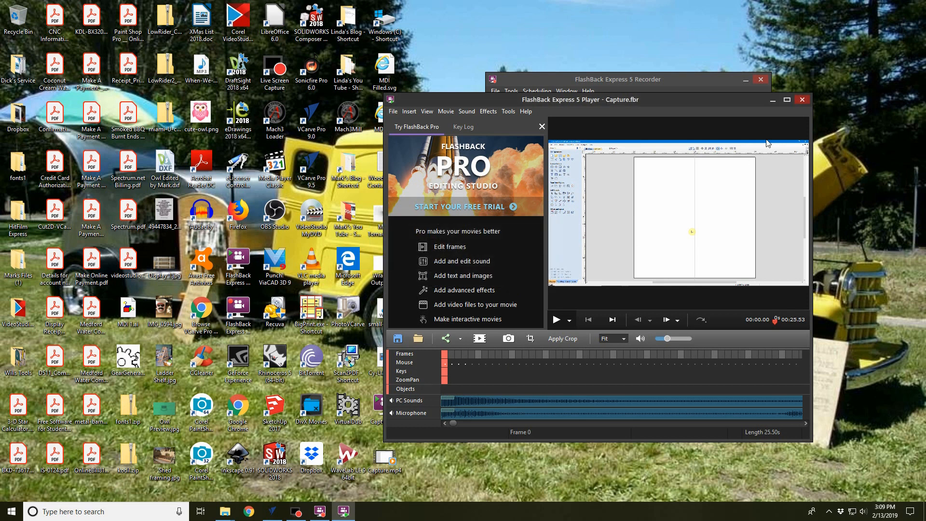
pyautogui.click(541, 126)
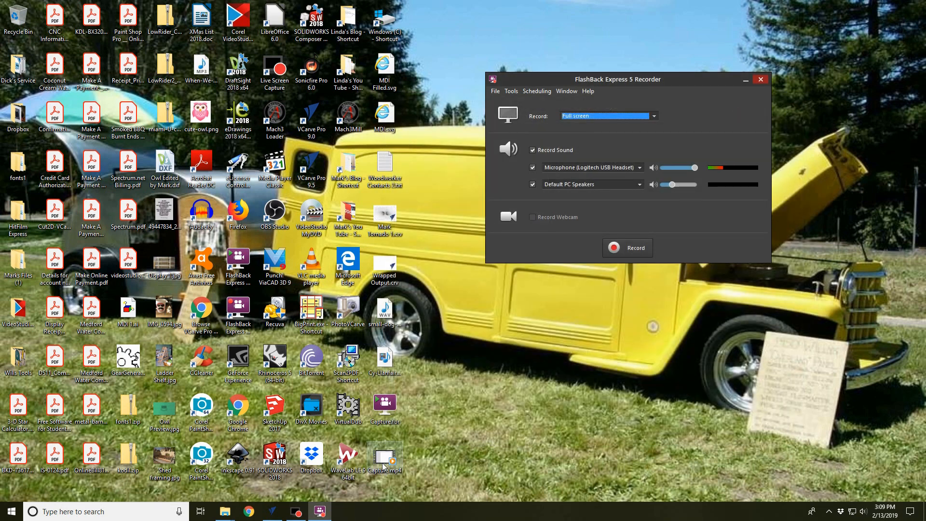
pyautogui.moveTo(385, 457)
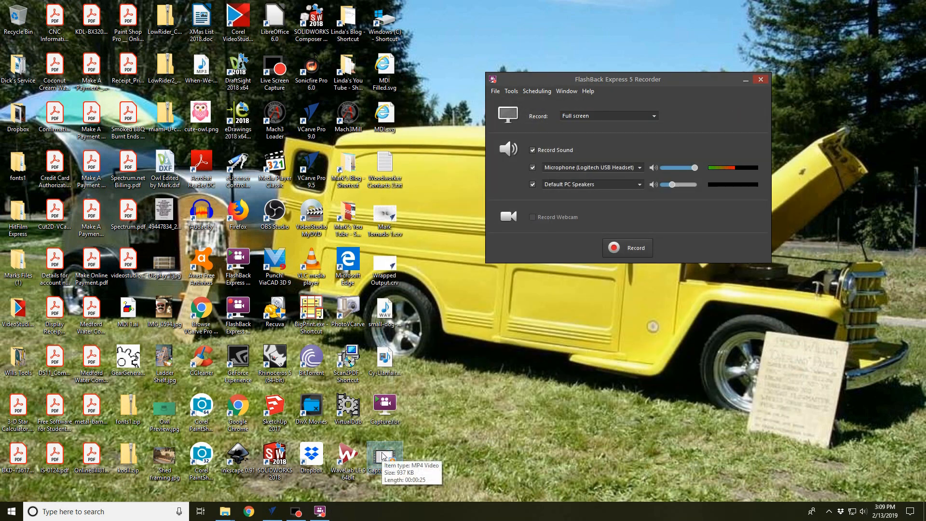
pyautogui.moveTo(268, 244)
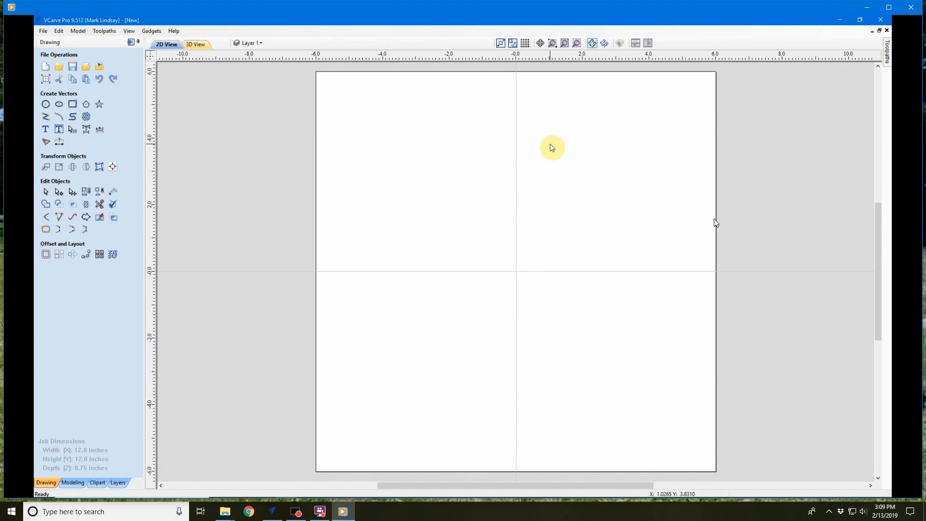
pyautogui.moveTo(612, 188)
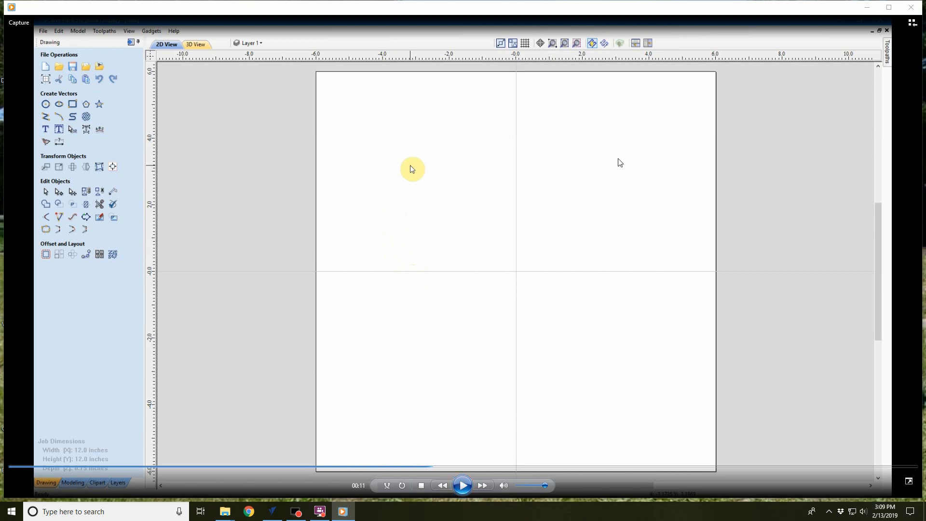
pyautogui.moveTo(444, 117)
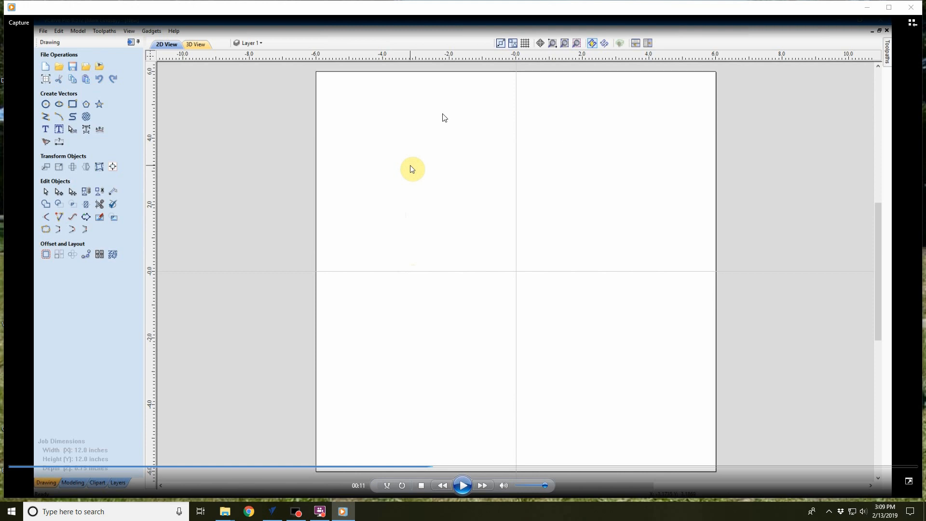
pyautogui.moveTo(620, 150)
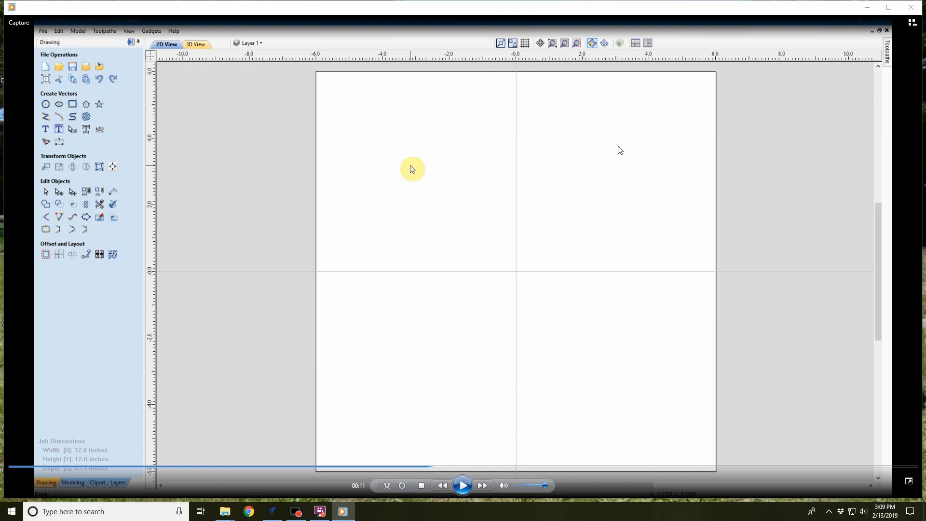
pyautogui.moveTo(415, 242)
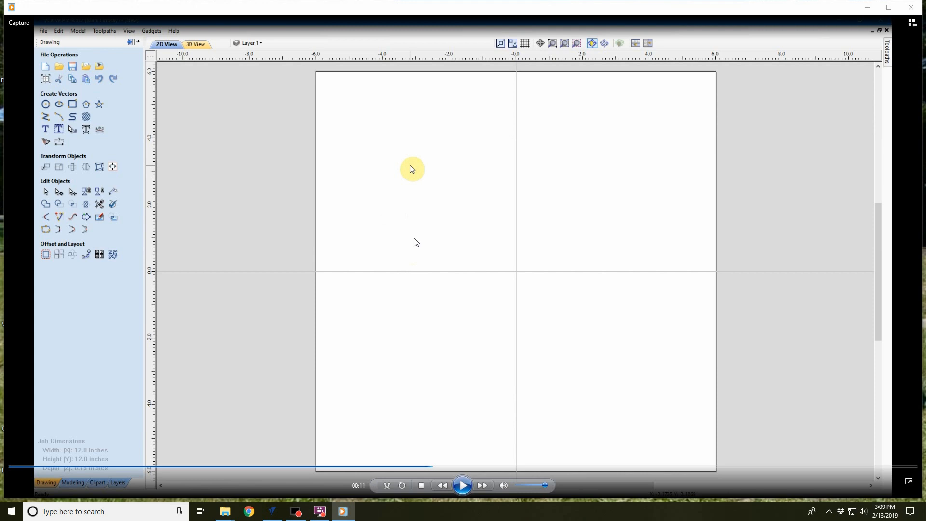
pyautogui.moveTo(343, 197)
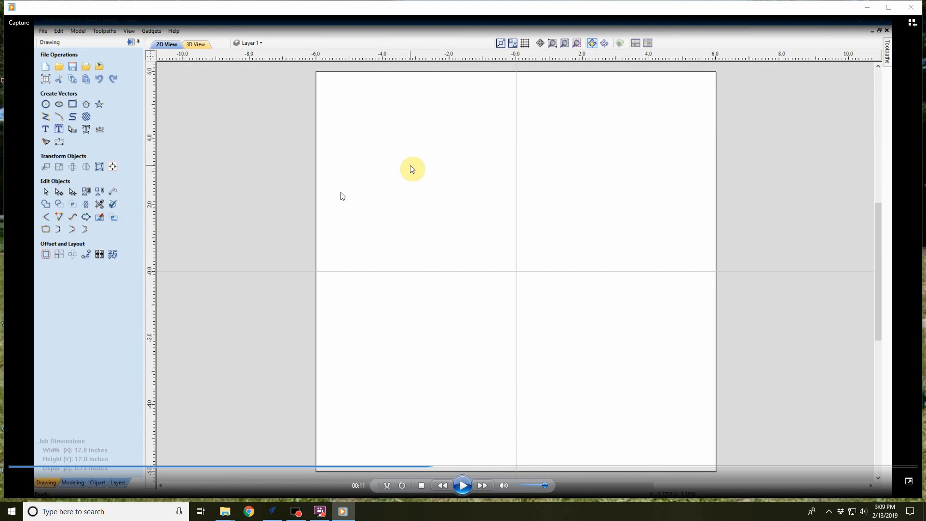
pyautogui.moveTo(552, 261)
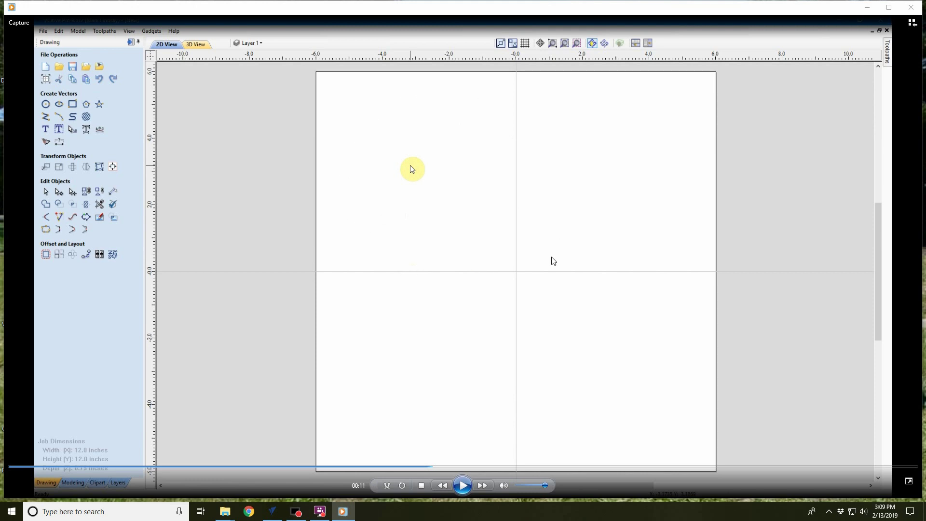
pyautogui.moveTo(197, 308)
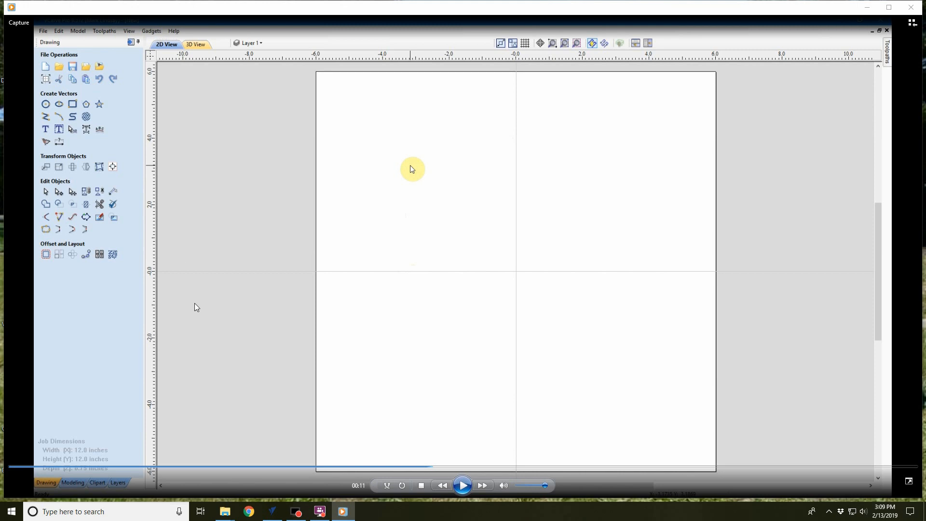
pyautogui.moveTo(808, 126)
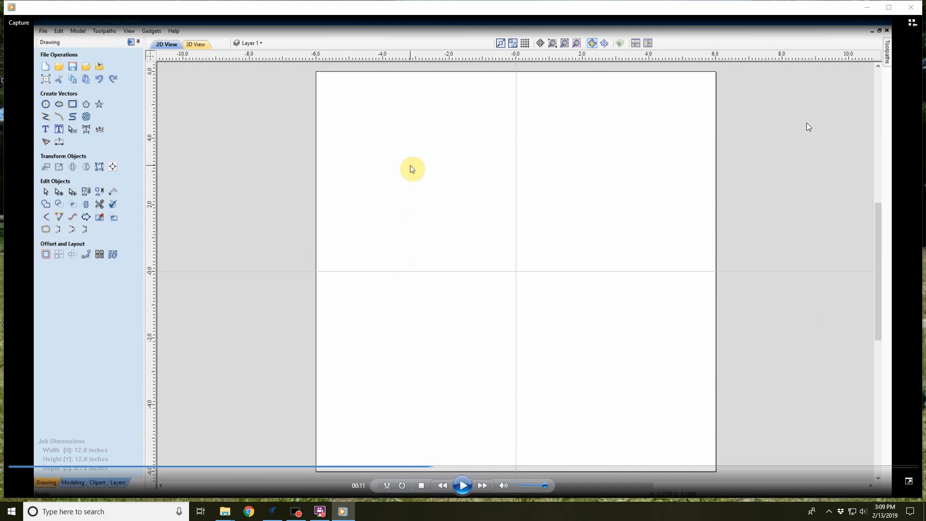
pyautogui.moveTo(542, 213)
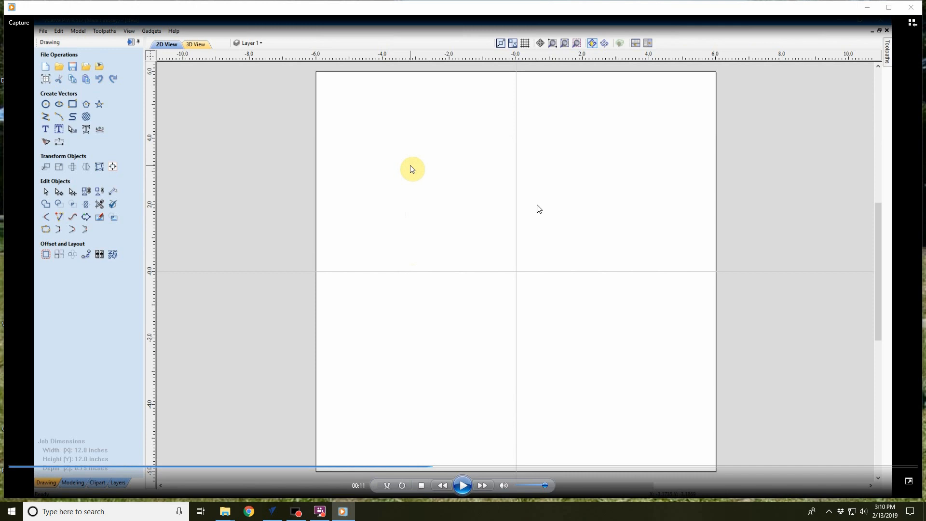
pyautogui.moveTo(618, 189)
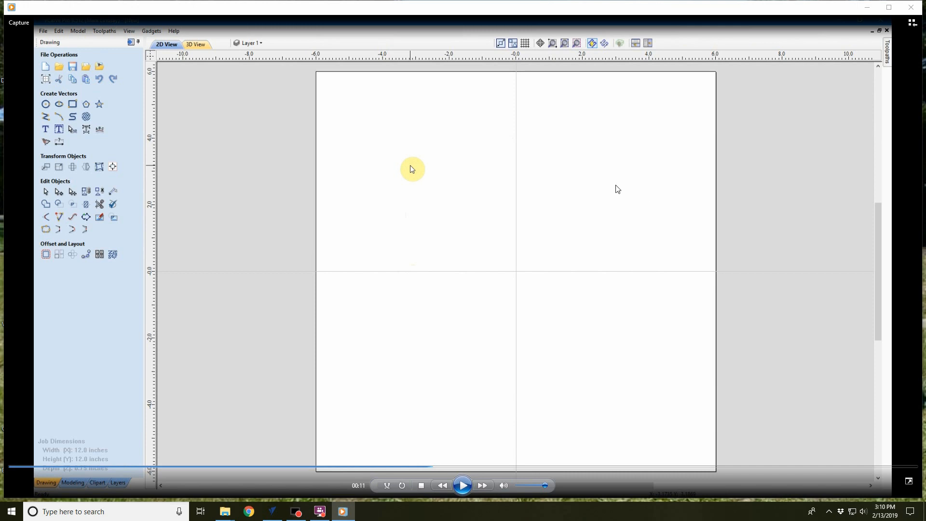
pyautogui.moveTo(607, 192)
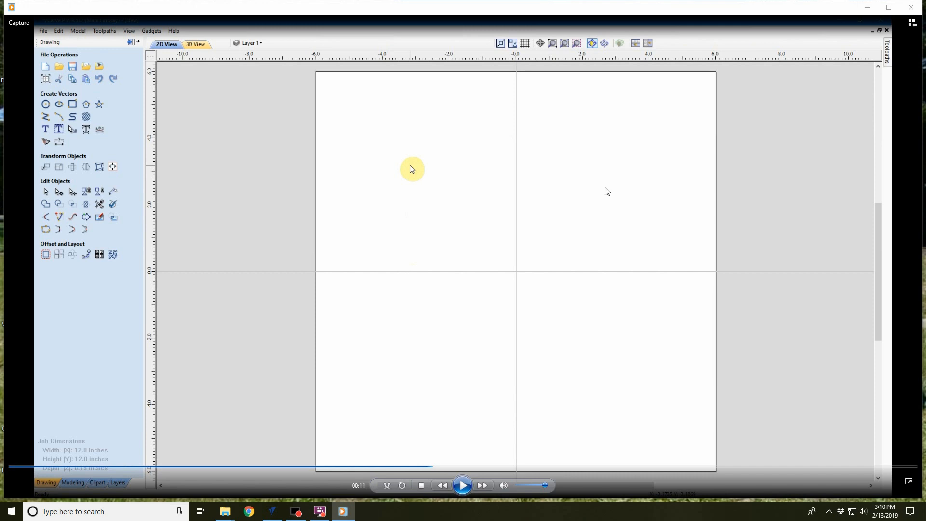
pyautogui.moveTo(598, 198)
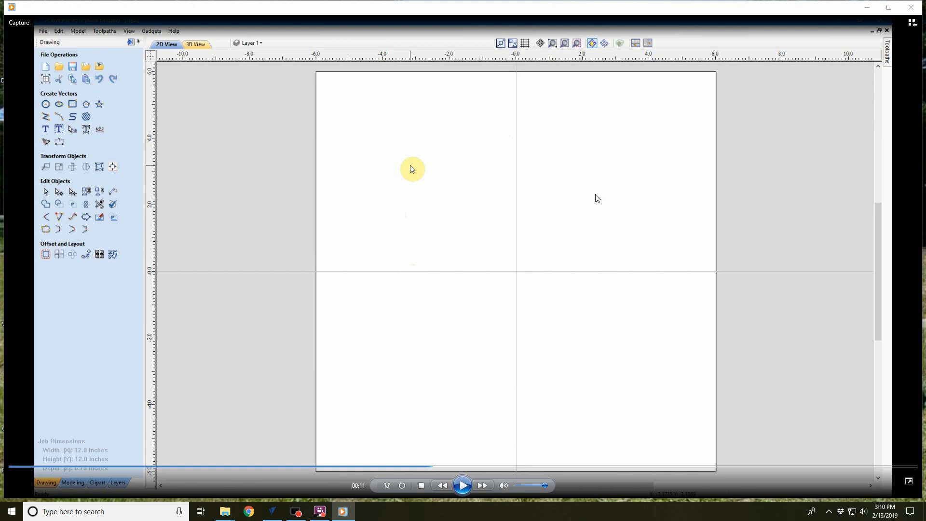
pyautogui.moveTo(571, 163)
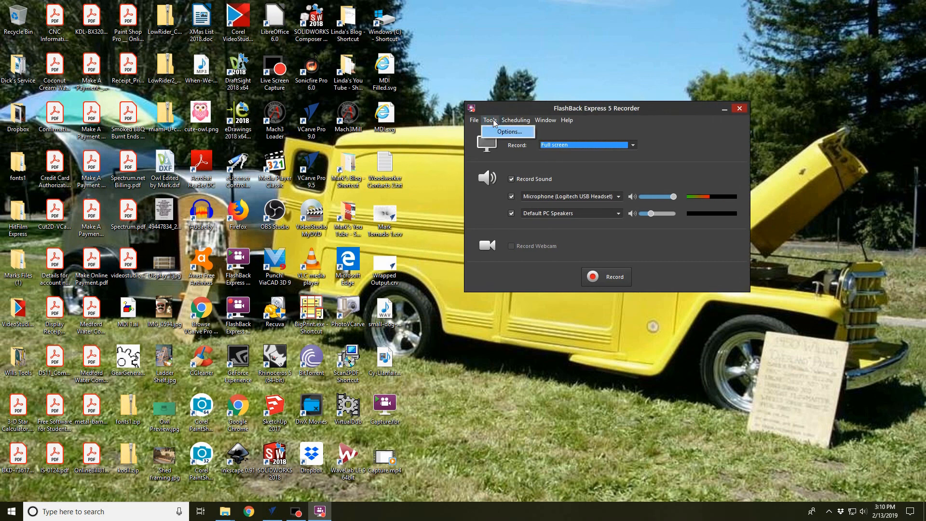
# Browse the recorder Options' Sound and Desktop pages, then cancel without changes.
pyautogui.click(507, 131)
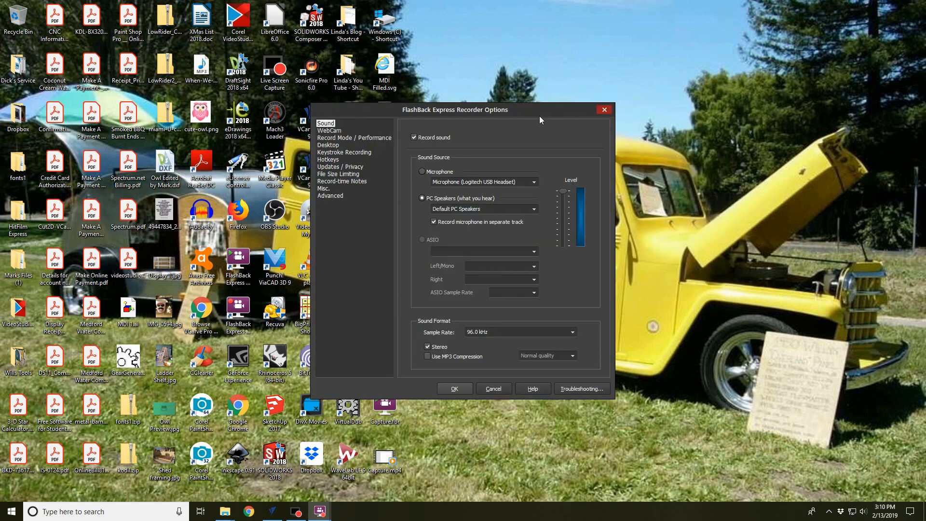
pyautogui.moveTo(460, 148)
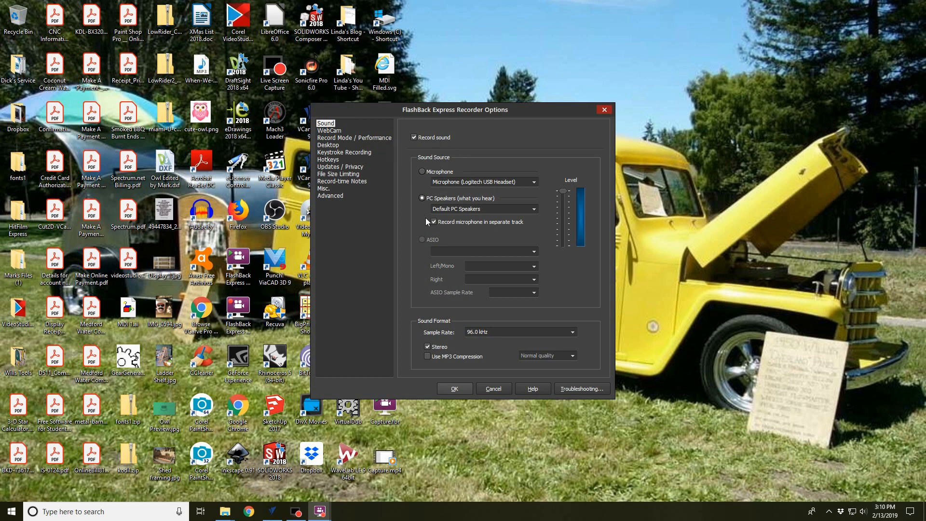
pyautogui.click(433, 222)
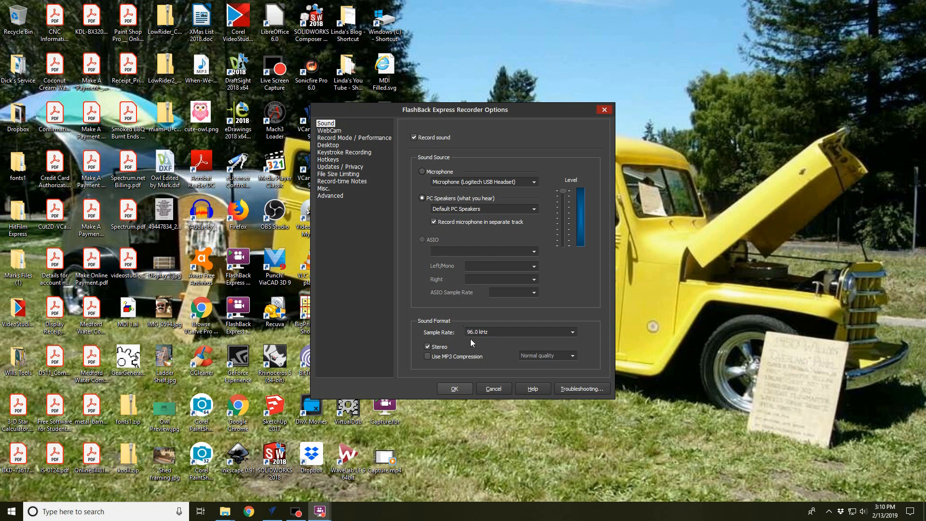
pyautogui.moveTo(477, 342)
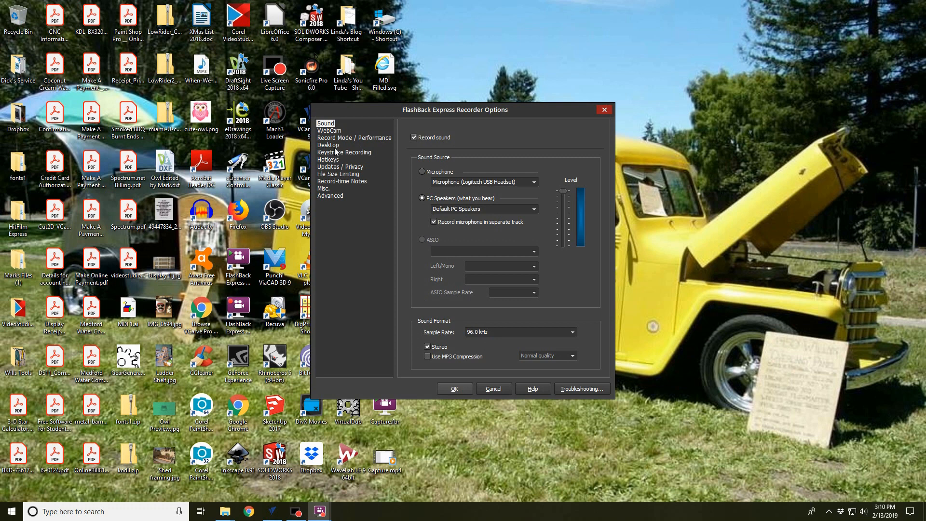
pyautogui.click(328, 145)
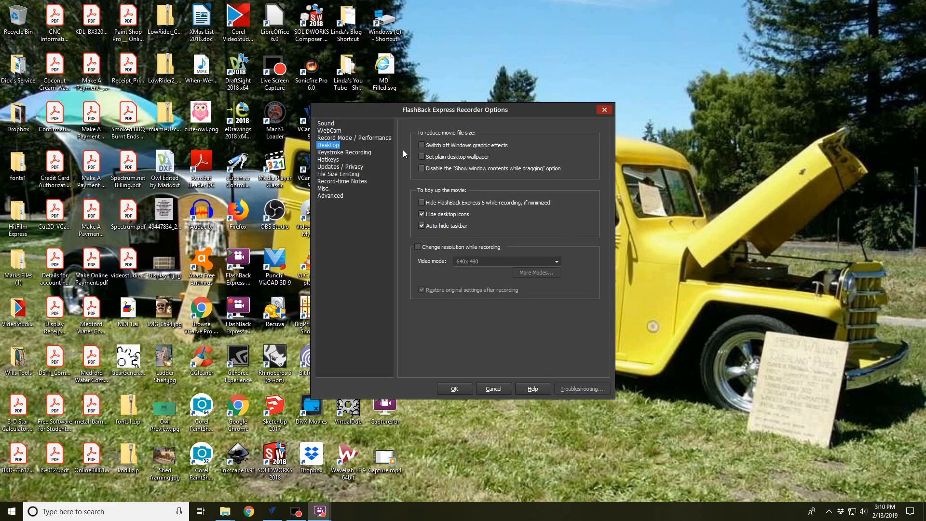
pyautogui.moveTo(395, 187)
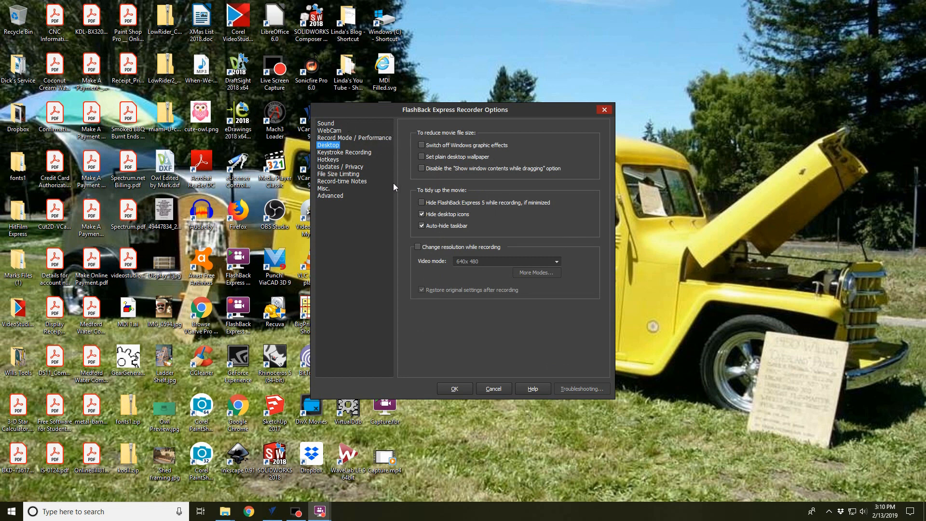
pyautogui.moveTo(405, 268)
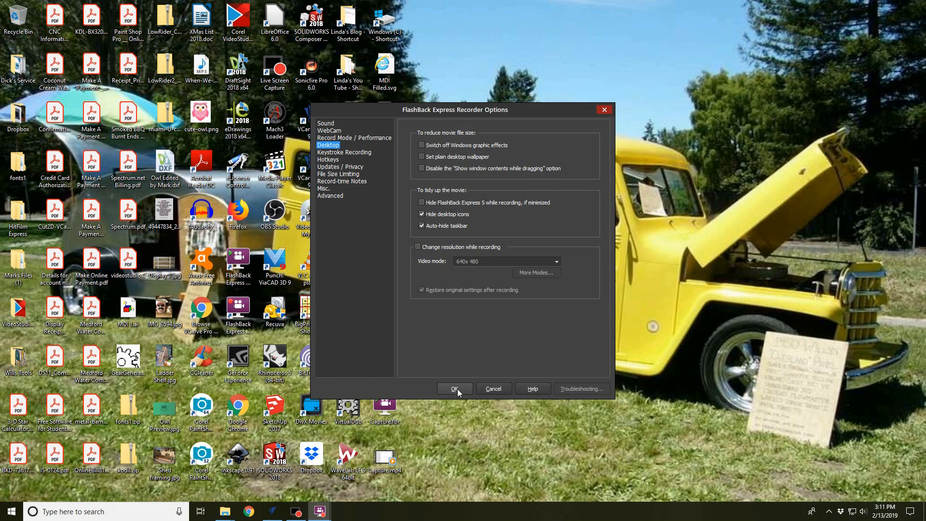
pyautogui.moveTo(493, 389)
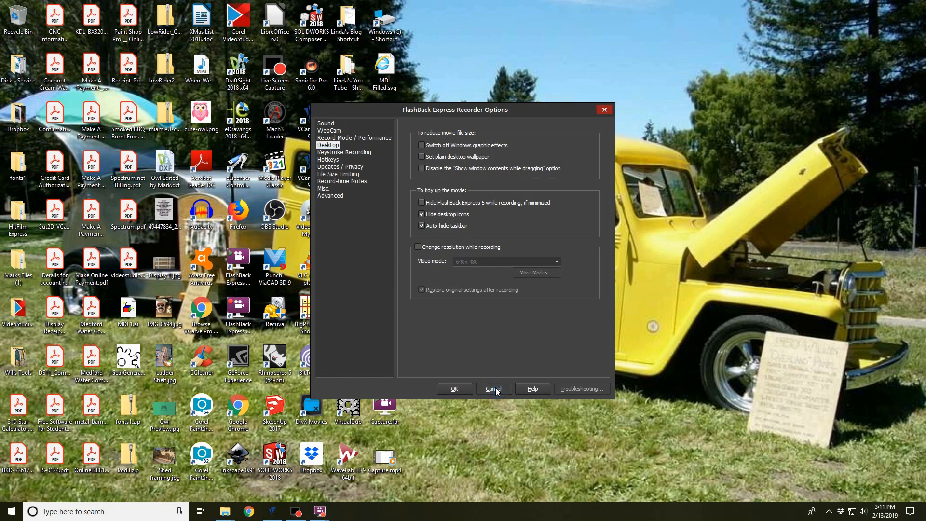
pyautogui.click(494, 389)
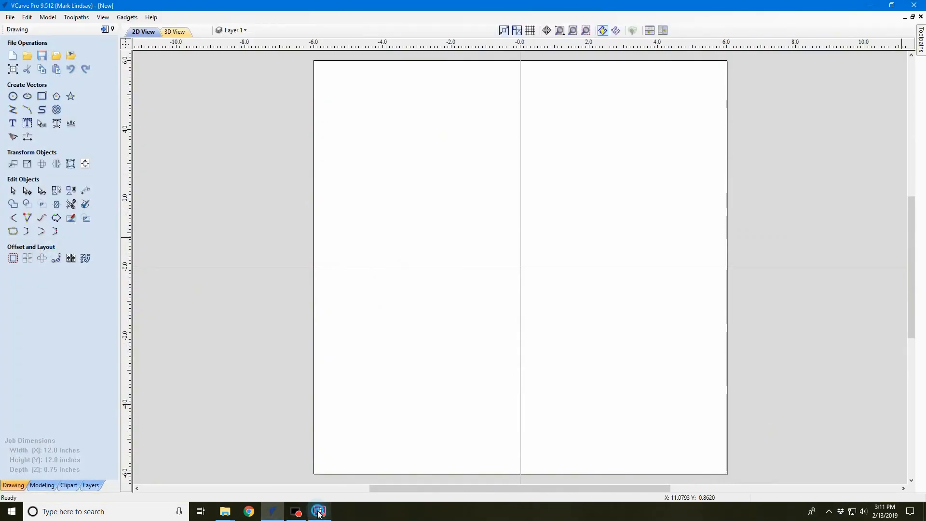